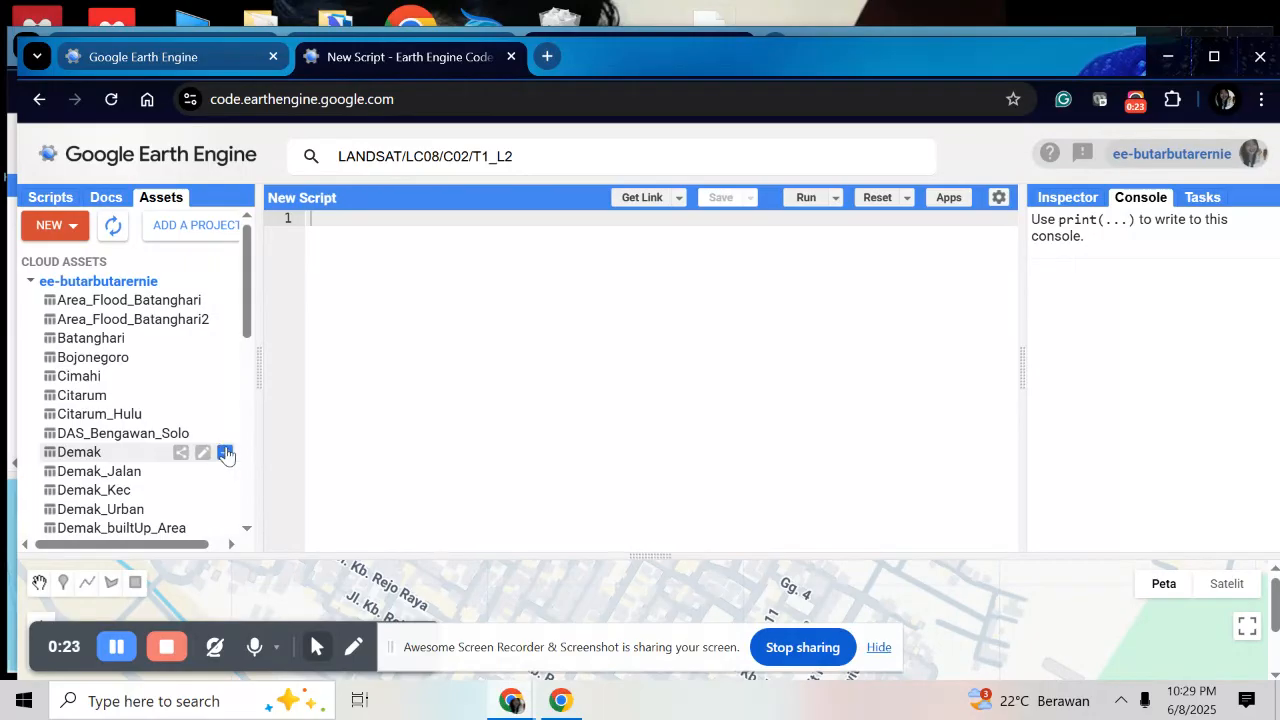
# Import the Demak table into the script and add it to the map with Map.addLayer(table).
pyautogui.click(224, 452)
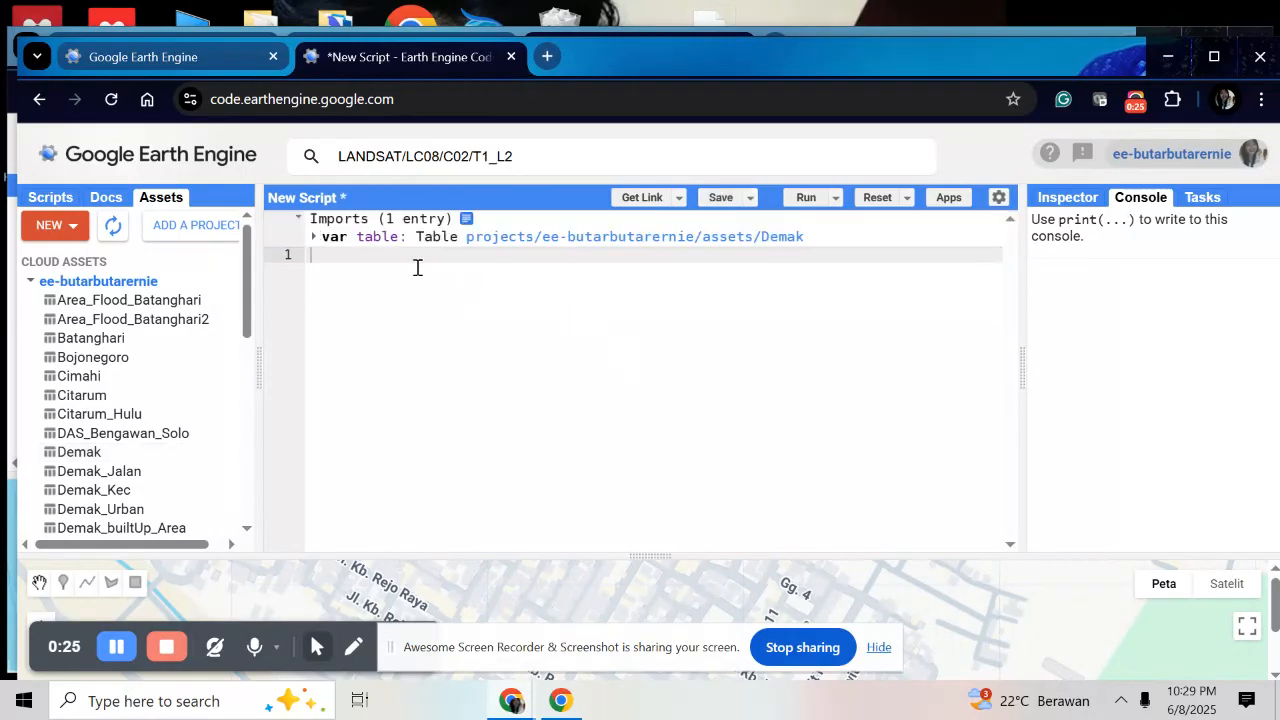
pyautogui.write('Map')
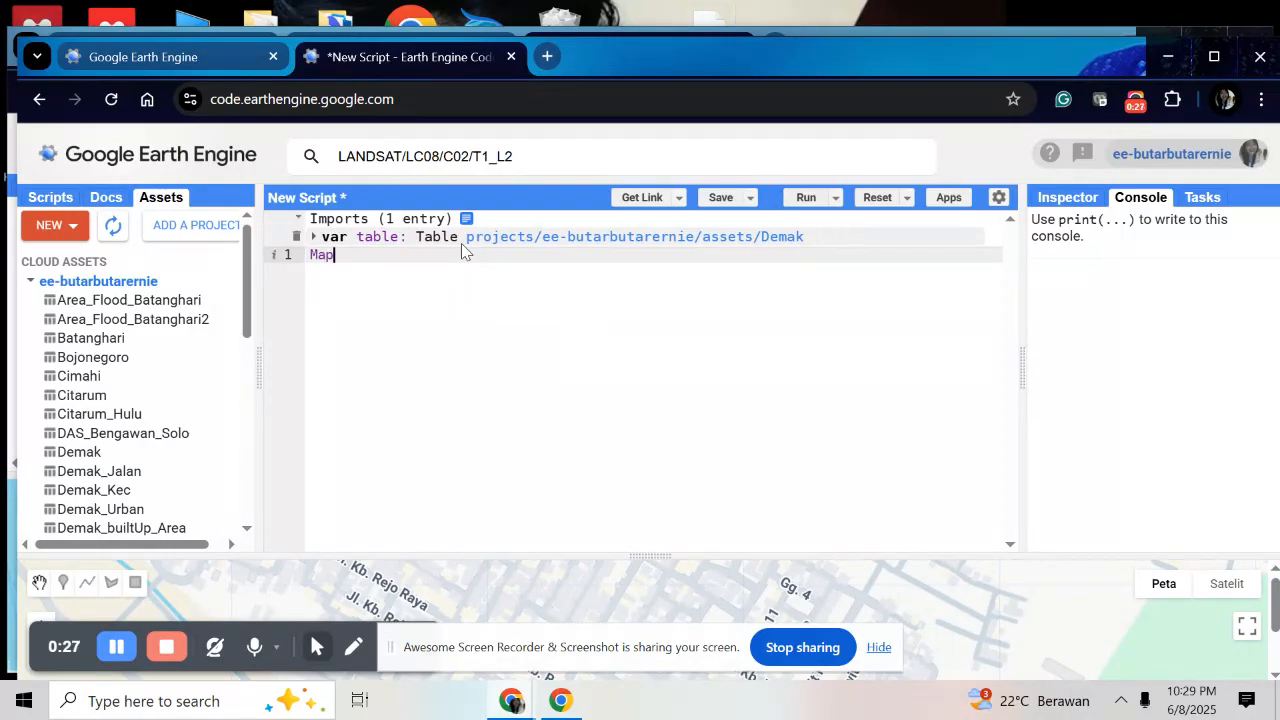
pyautogui.write('.ad')
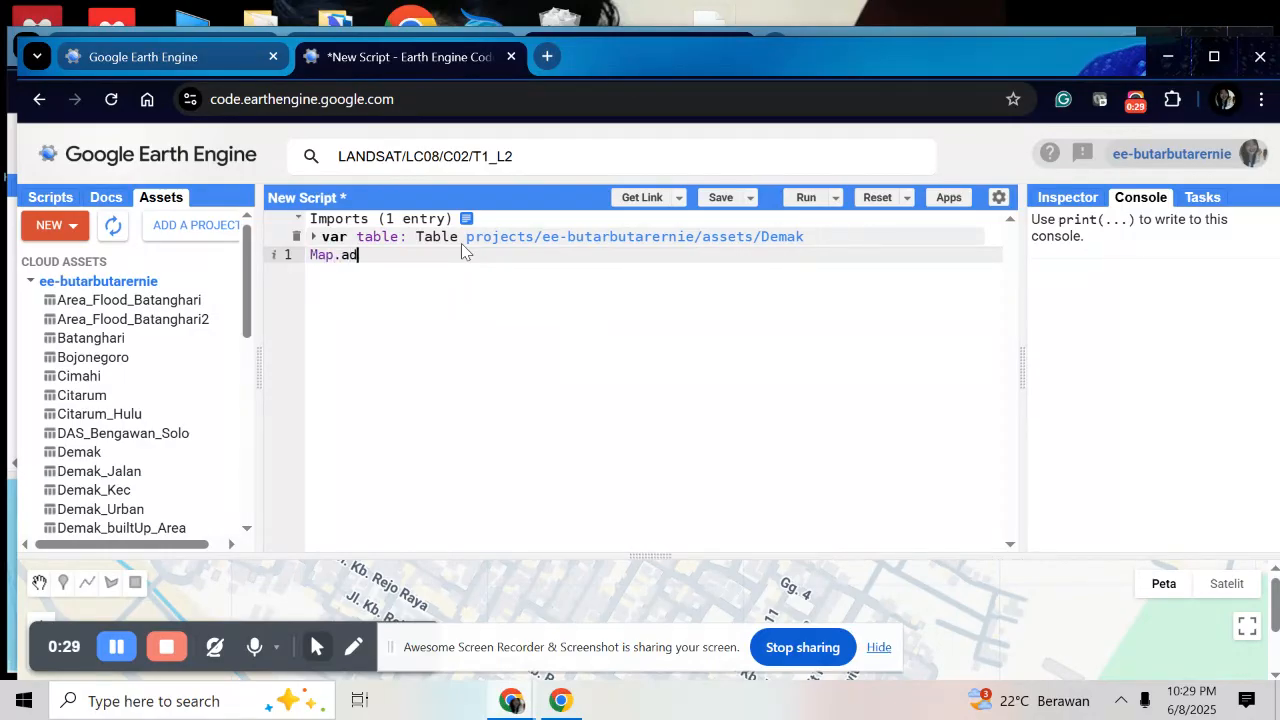
pyautogui.write('dl')
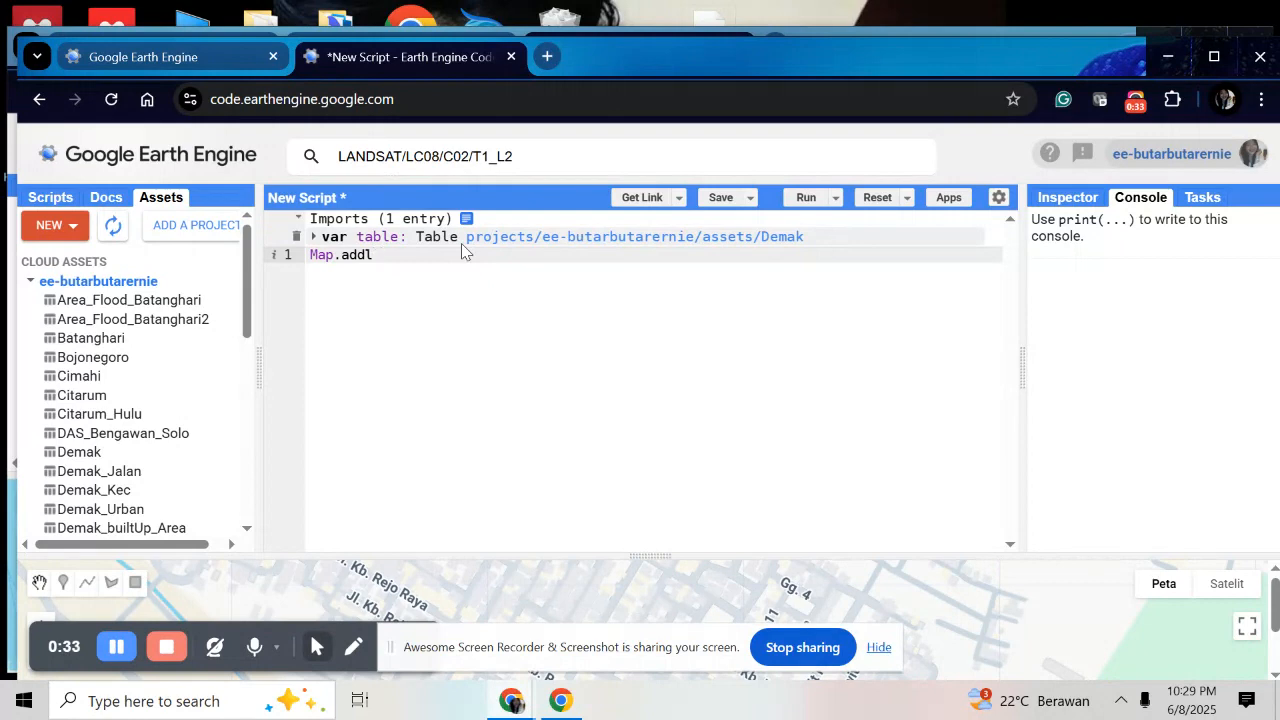
pyautogui.write('Ya')
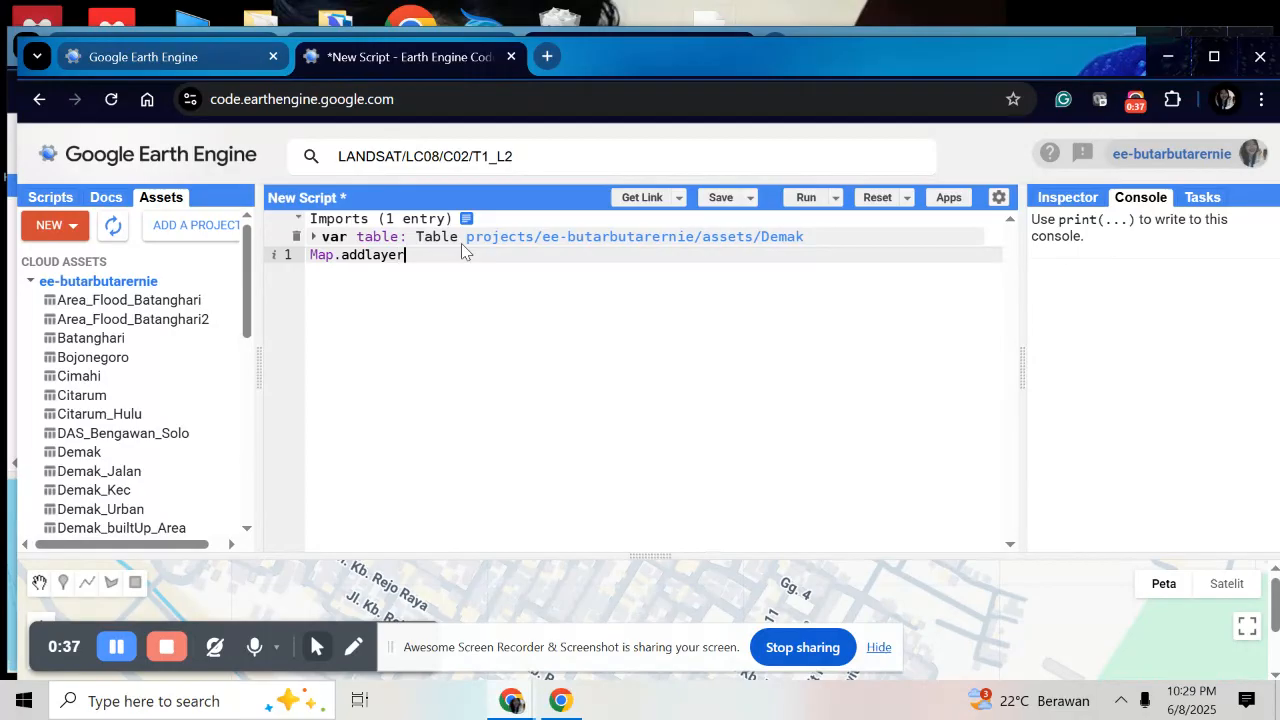
pyautogui.press('BackSpace')
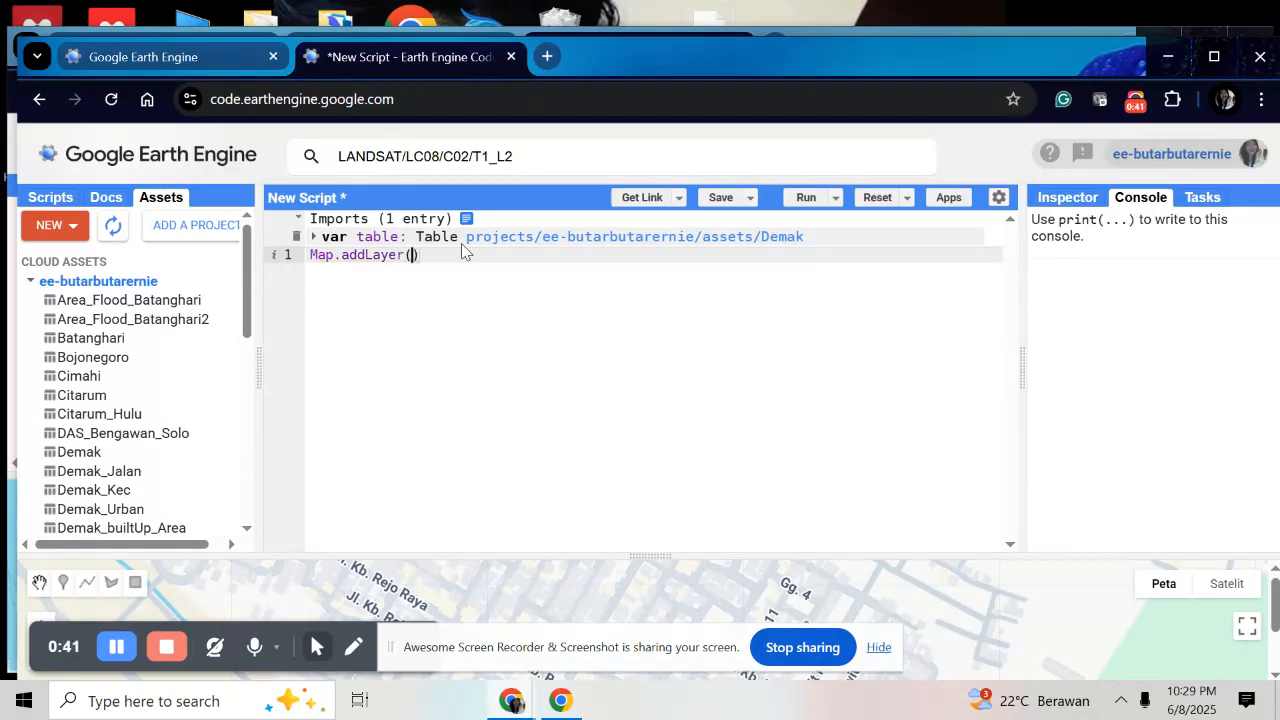
pyautogui.write('table')
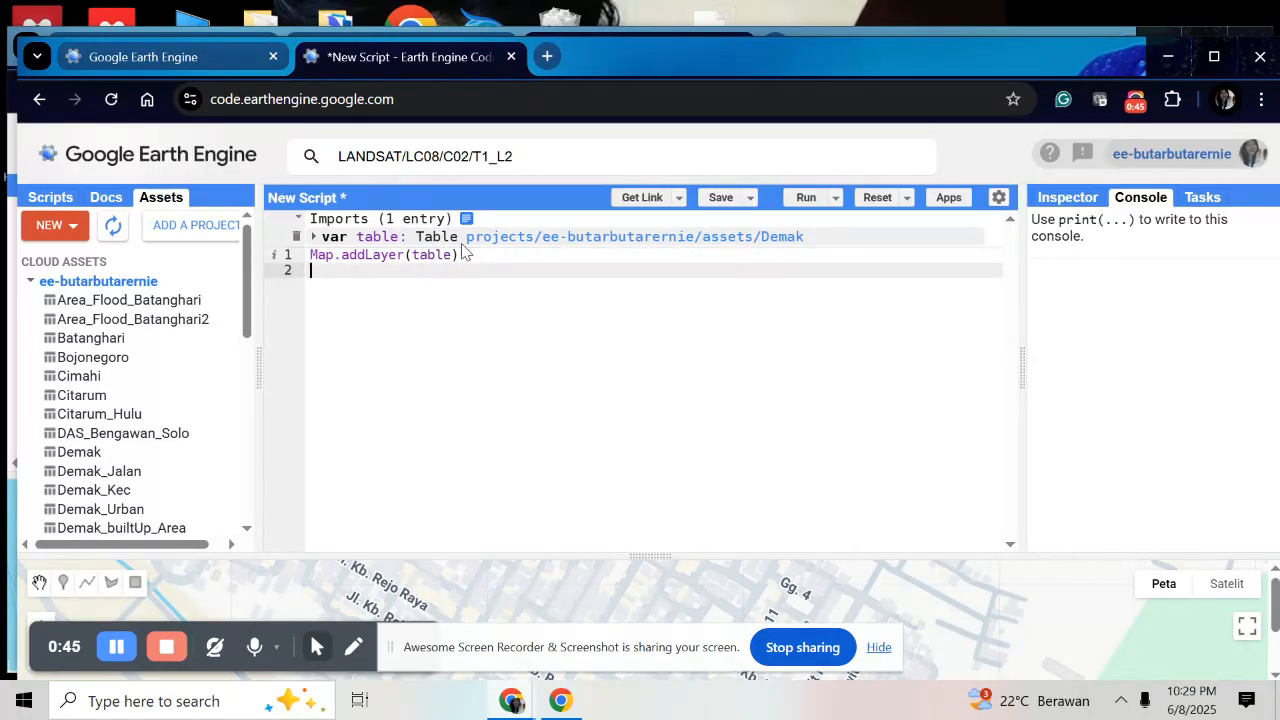
# Centre the map on the Demak table at zoom 11 with Map.centerObject(table, 11).
pyautogui.write('Map.')
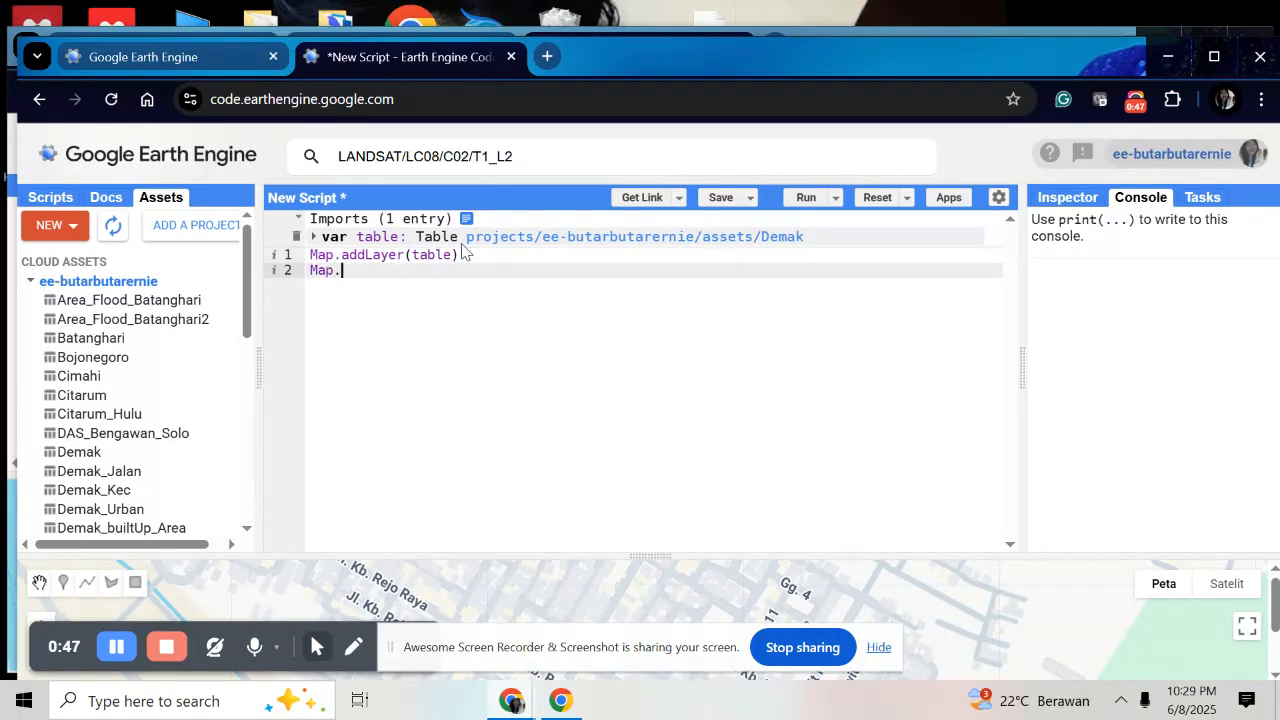
pyautogui.write('center0')
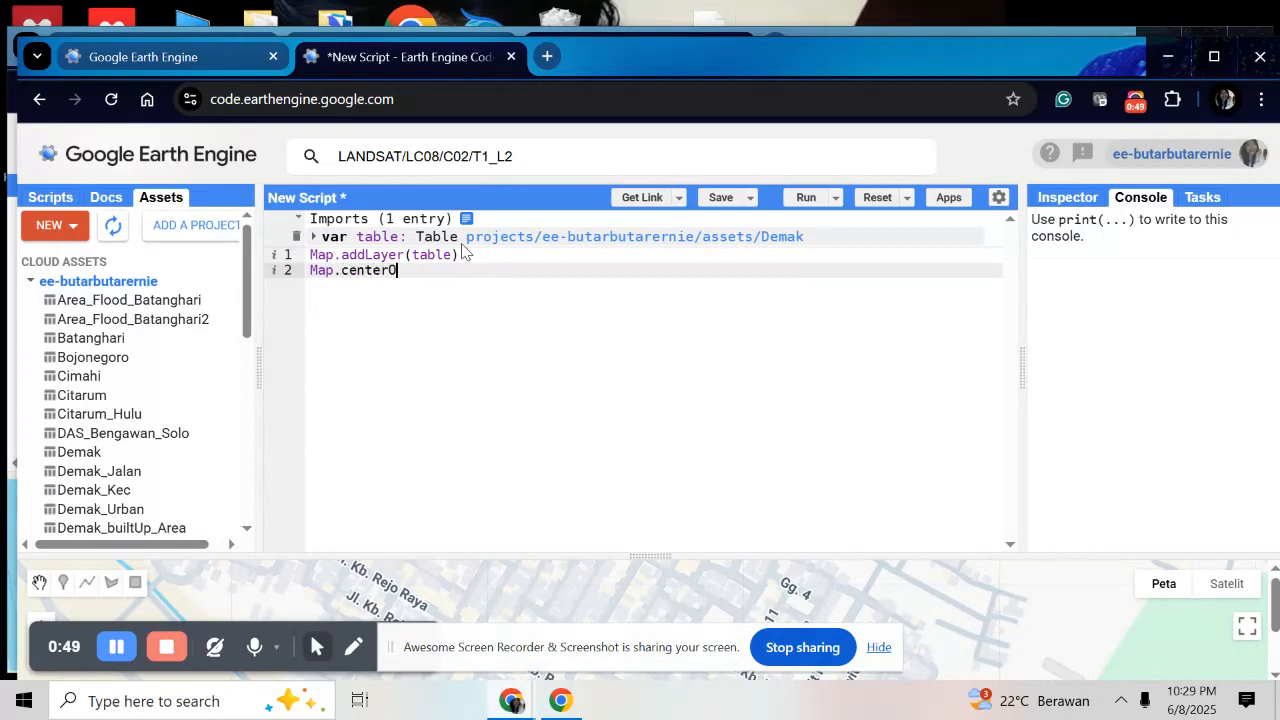
pyautogui.write('bject')
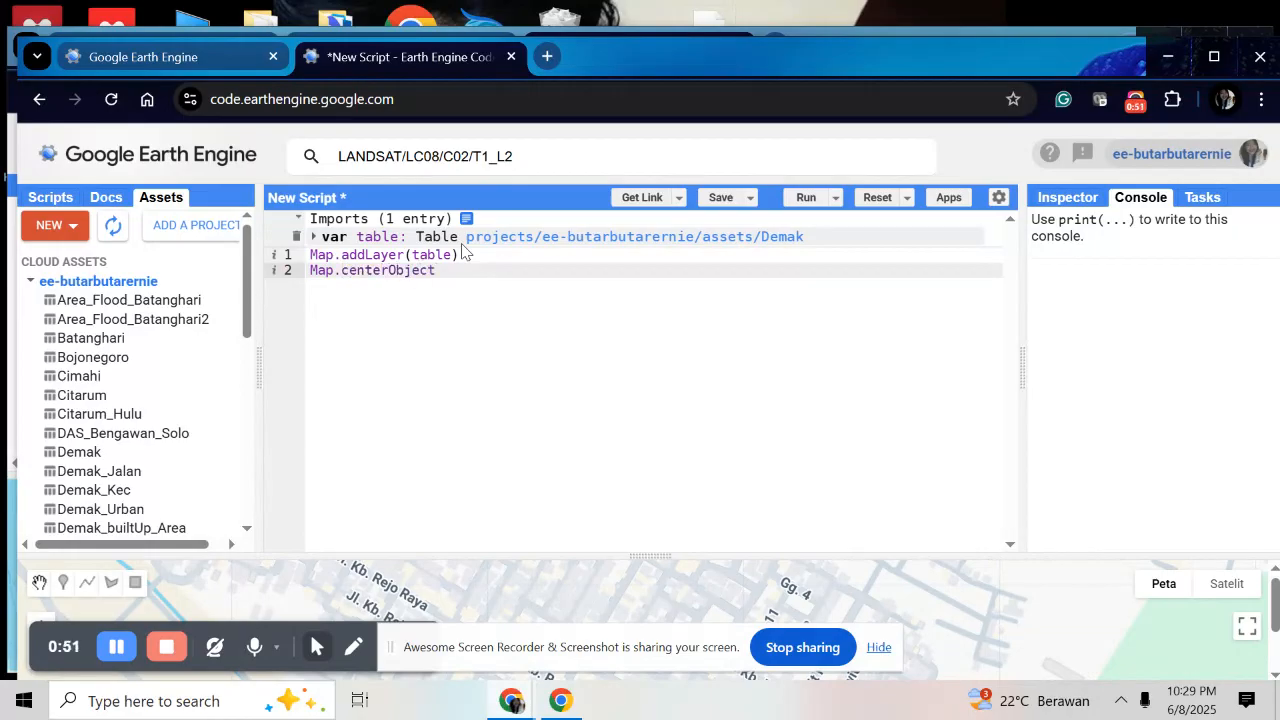
pyautogui.write('(table)')
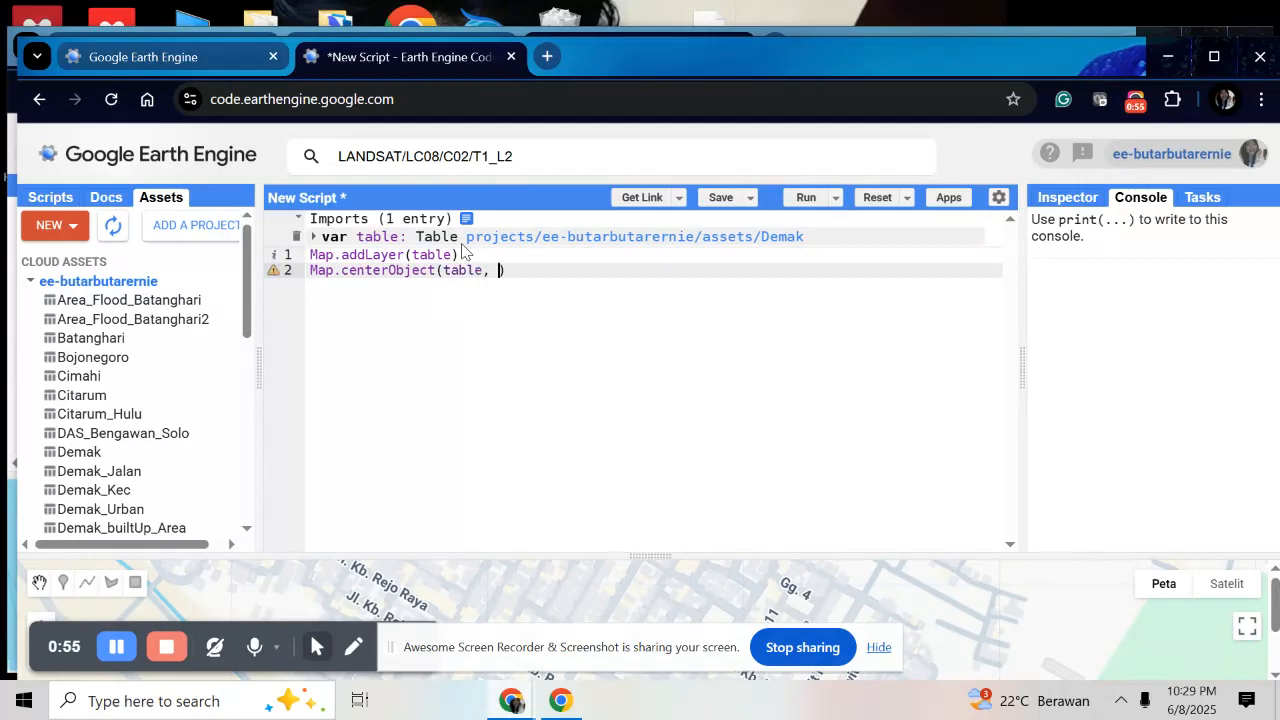
pyautogui.write('11')
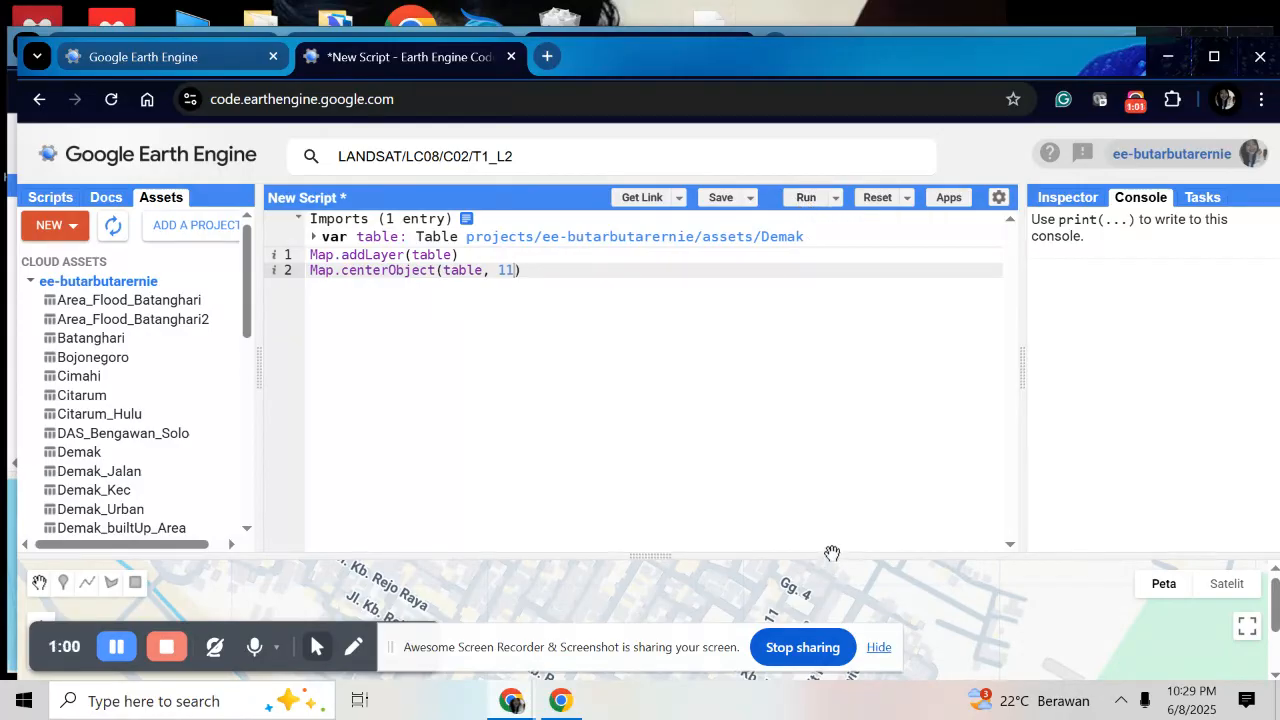
# Run the script so the Demak boundary draws on the map.
pyautogui.click(806, 198)
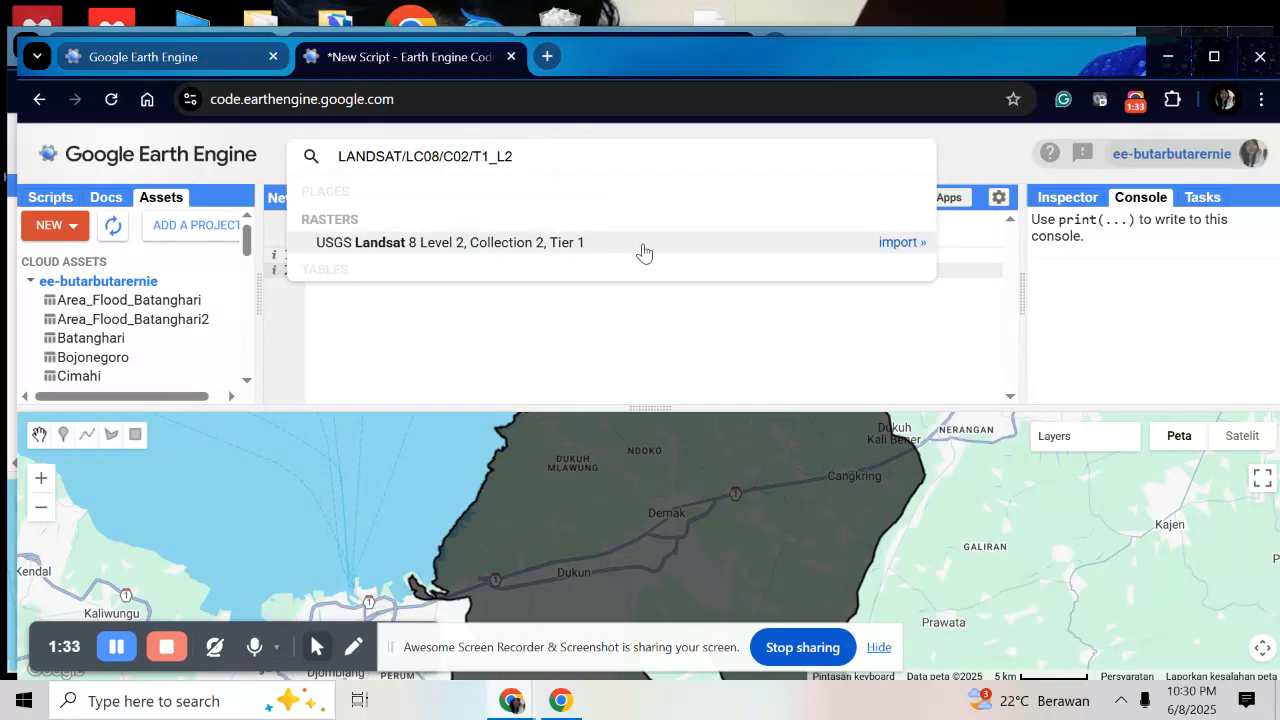
# View the Landsat 8 Level 2 collection details, return to the script and close the dataset dialog.
pyautogui.click(450, 242)
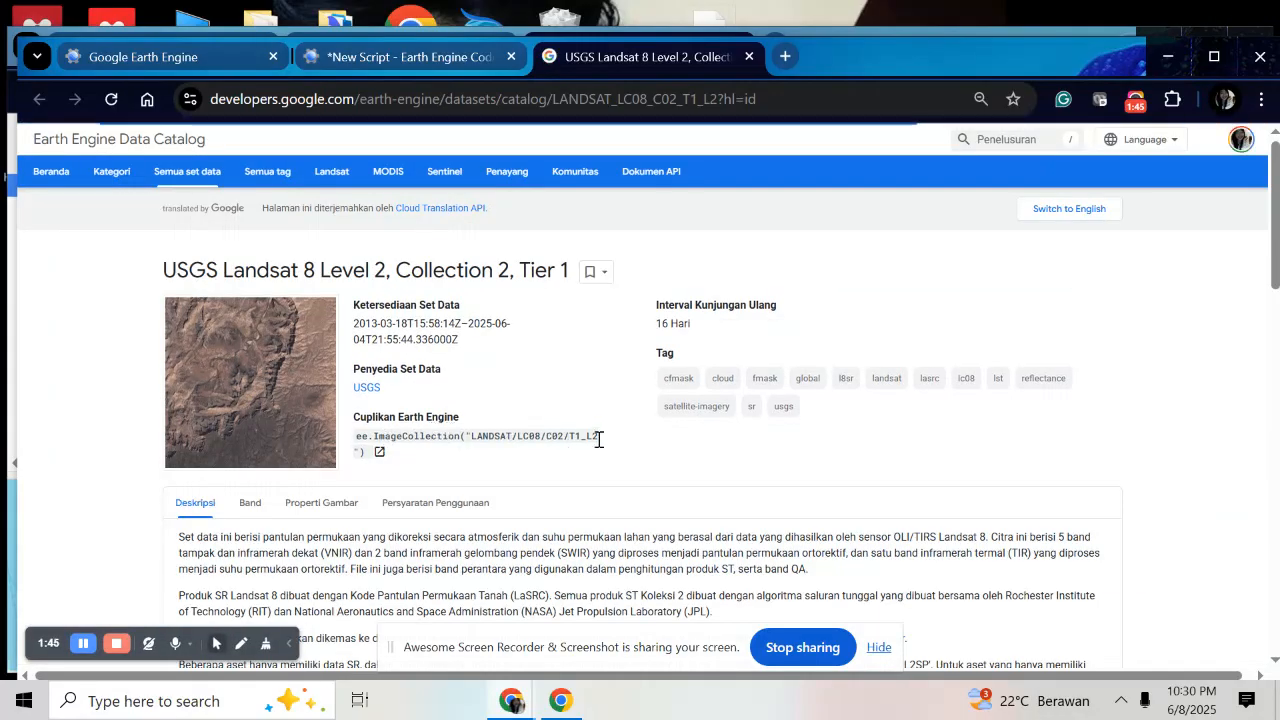
pyautogui.click(250, 502)
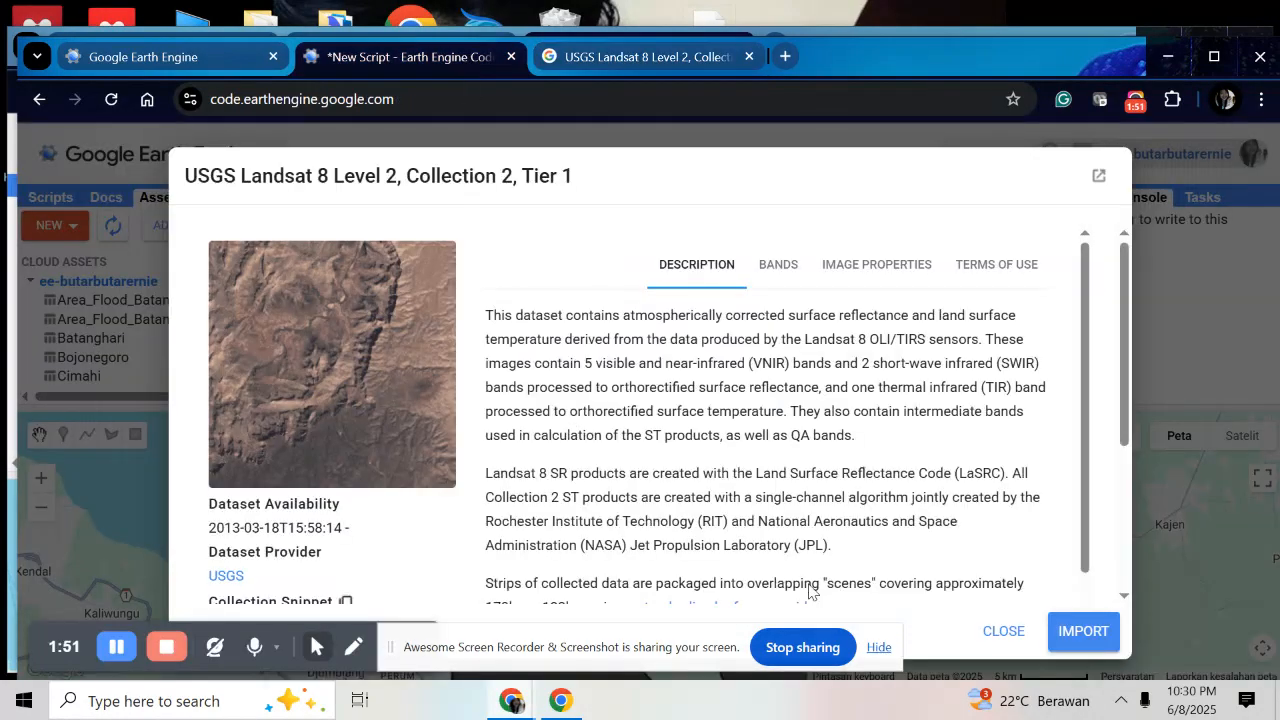
pyautogui.click(1004, 632)
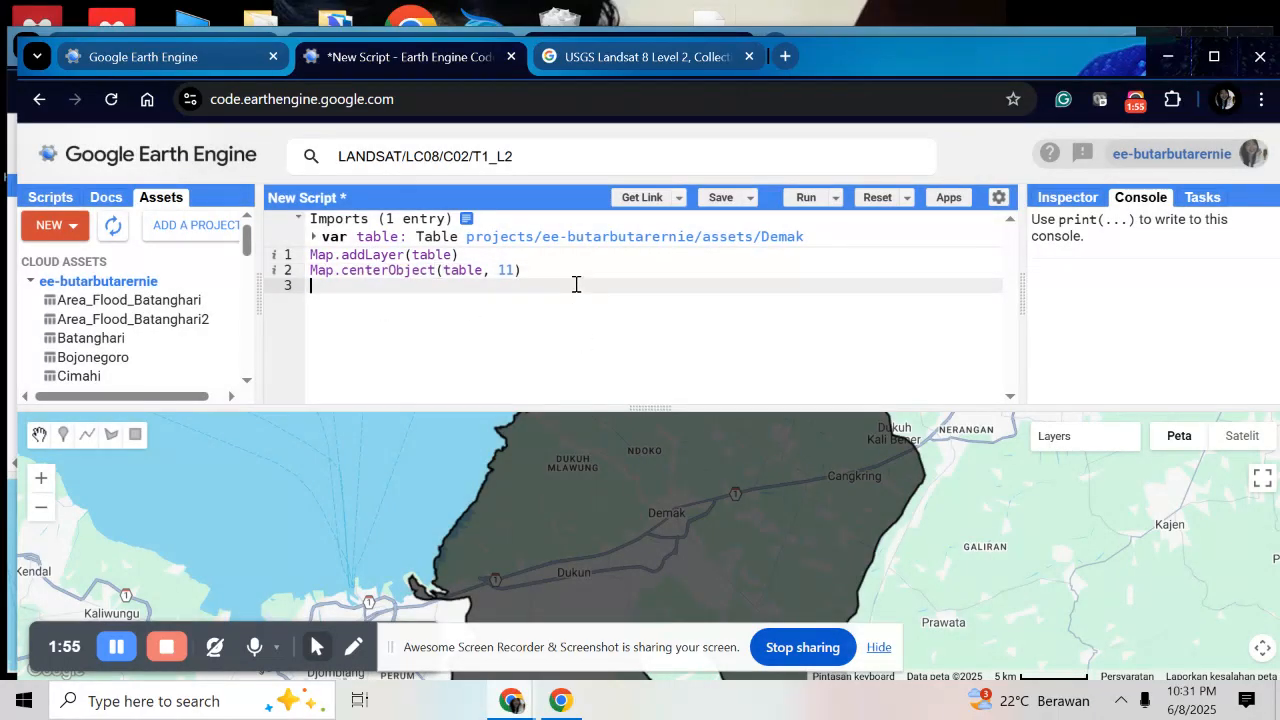
# Define var dataset as the Landsat 8 collection filtered to 2023, Demak and cloud cover under 10%, and print it.
pyautogui.write('var')
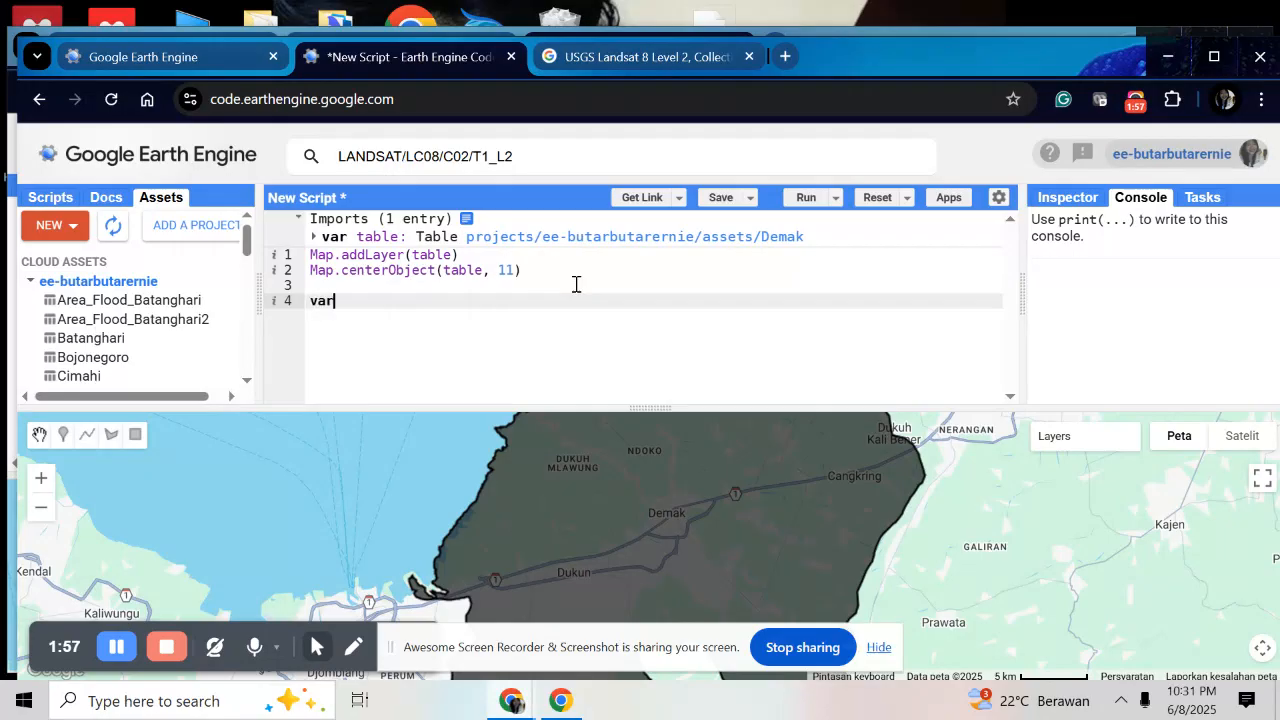
pyautogui.write("dataset = ee.ImageCollection('LANDSAT/LC08/C02/T1_L2")
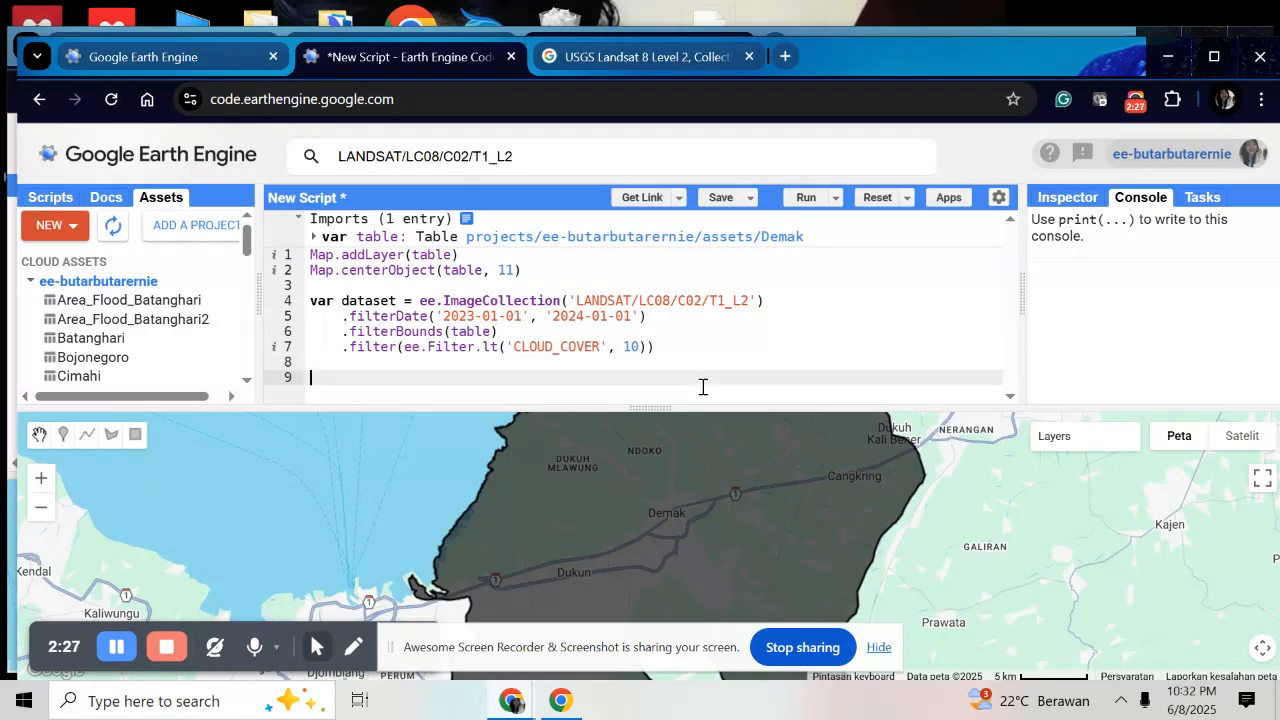
pyautogui.write('print(dat')
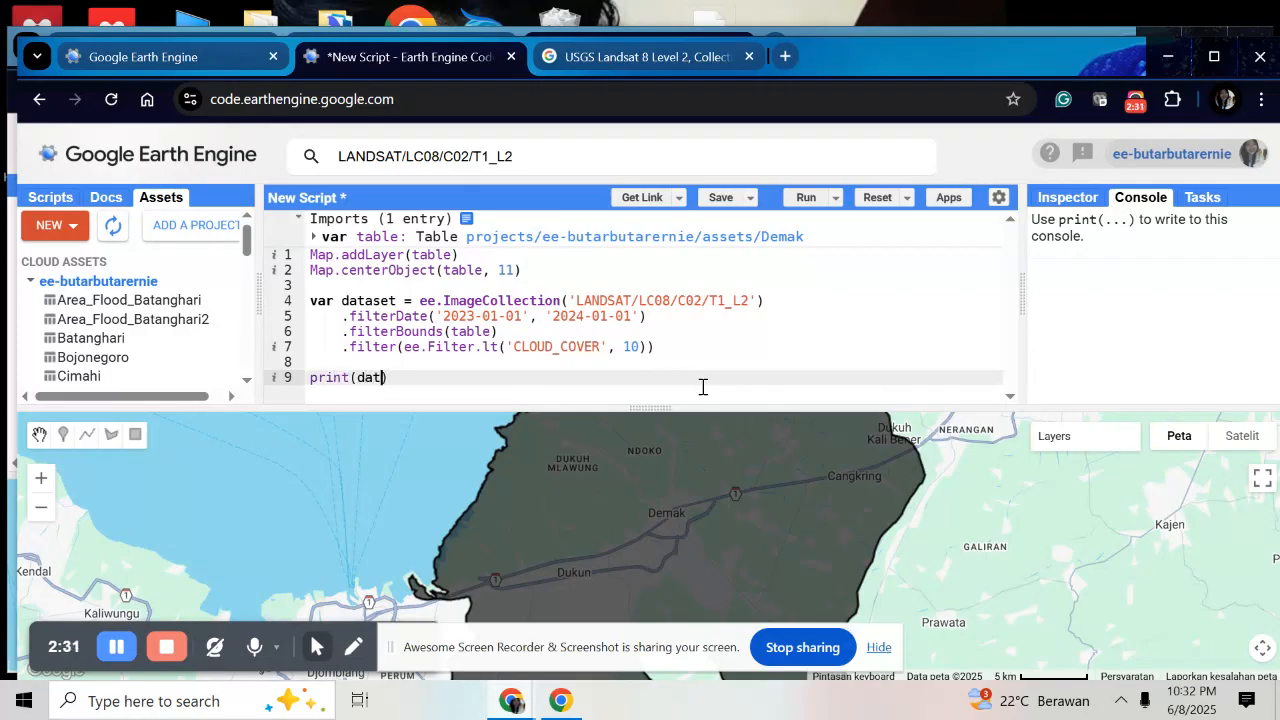
pyautogui.write('aset')
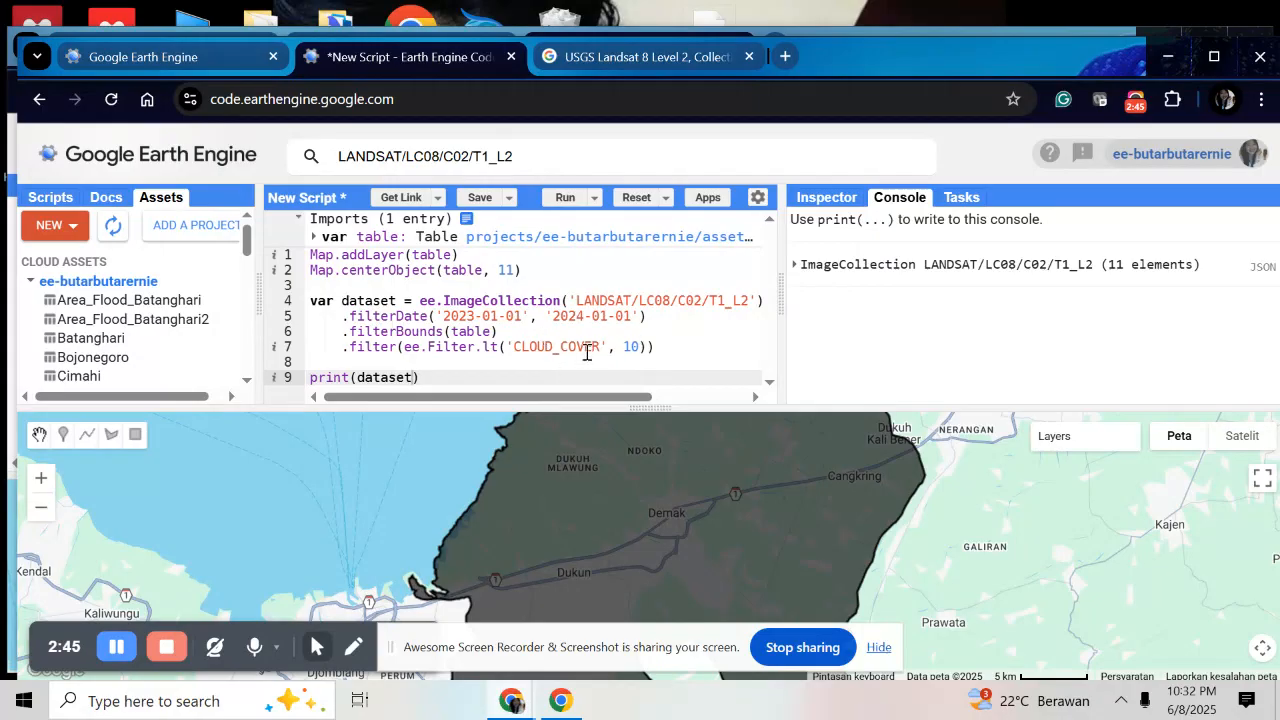
pyautogui.moveTo(740, 356)
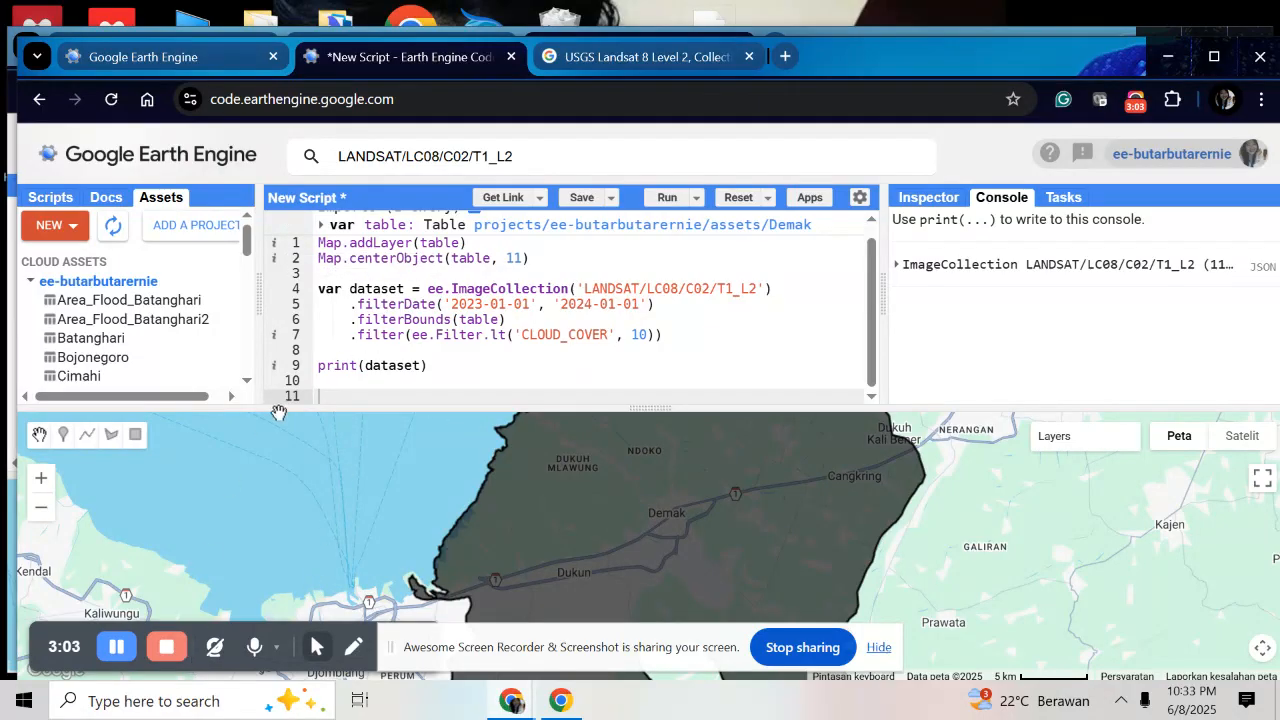
# Add var image = dataset.mean() to average the filtered collection into one composite.
pyautogui.write('var image = dataset.mean()')
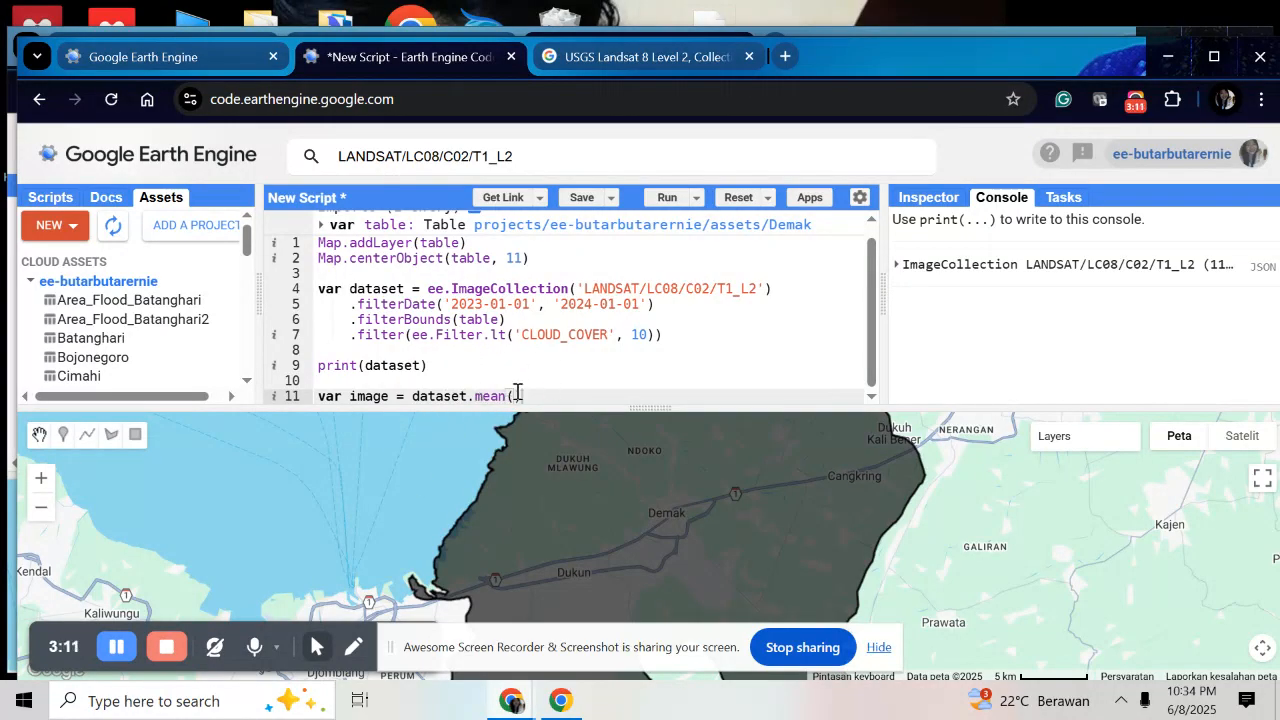
pyautogui.write(')')
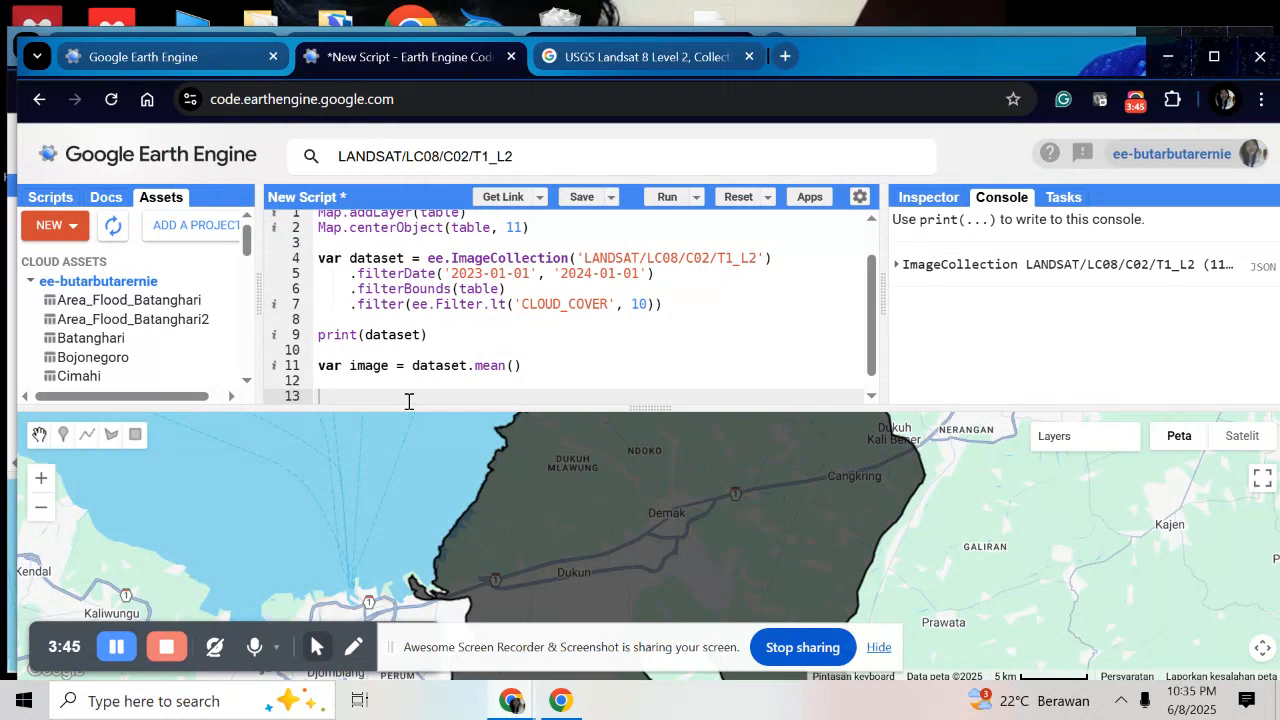
pyautogui.moveTo(620, 94)
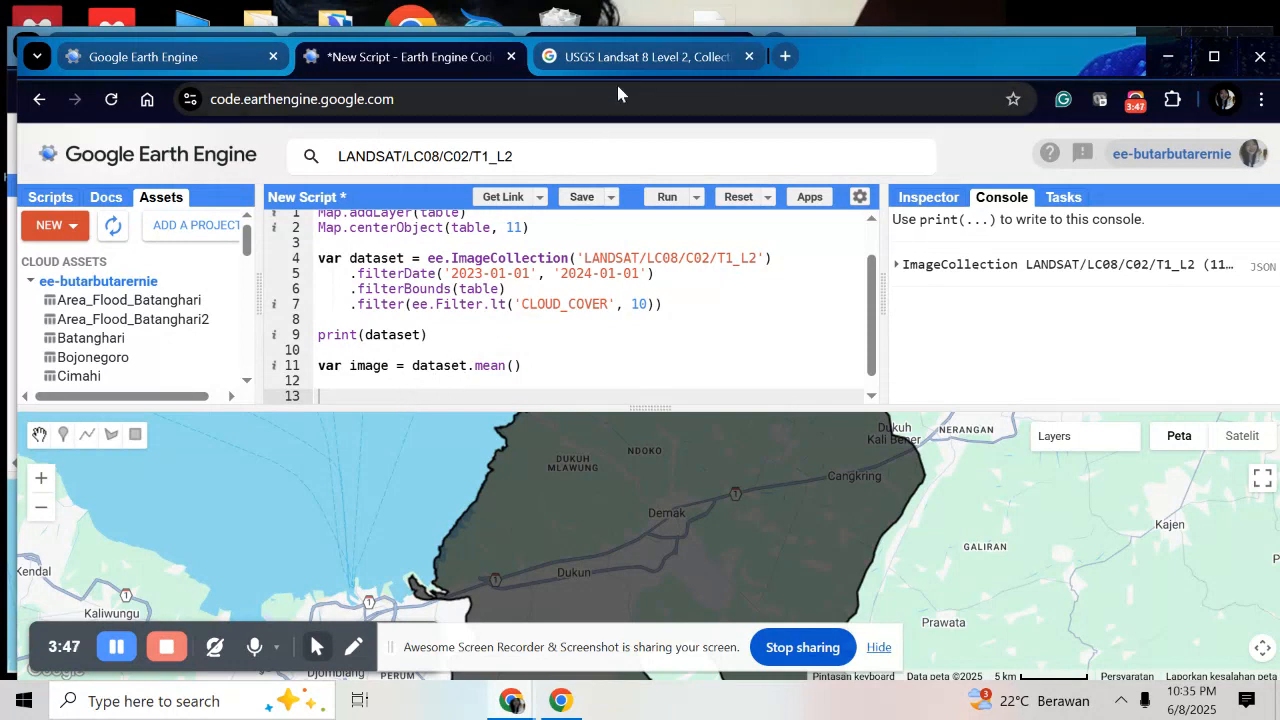
# Review the Landsat 8 band scale and offset table on the catalog page.
pyautogui.click(648, 56)
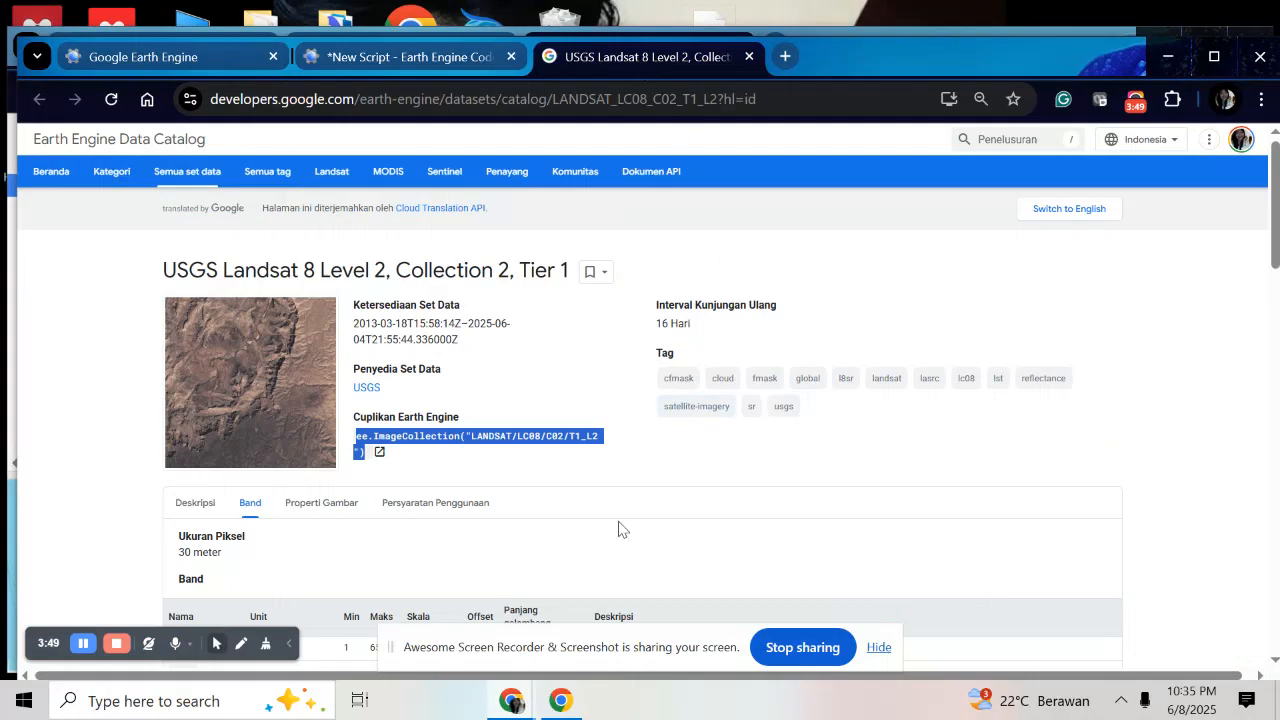
pyautogui.scroll(-3)
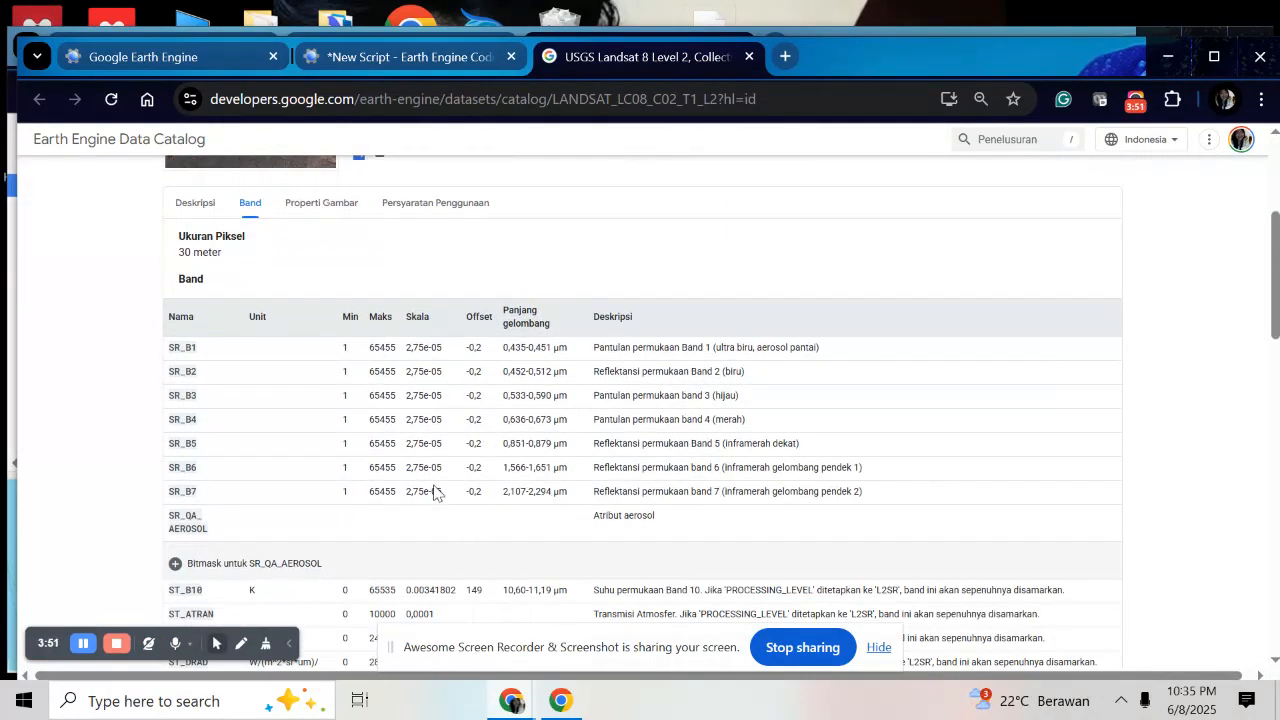
pyautogui.moveTo(456, 356)
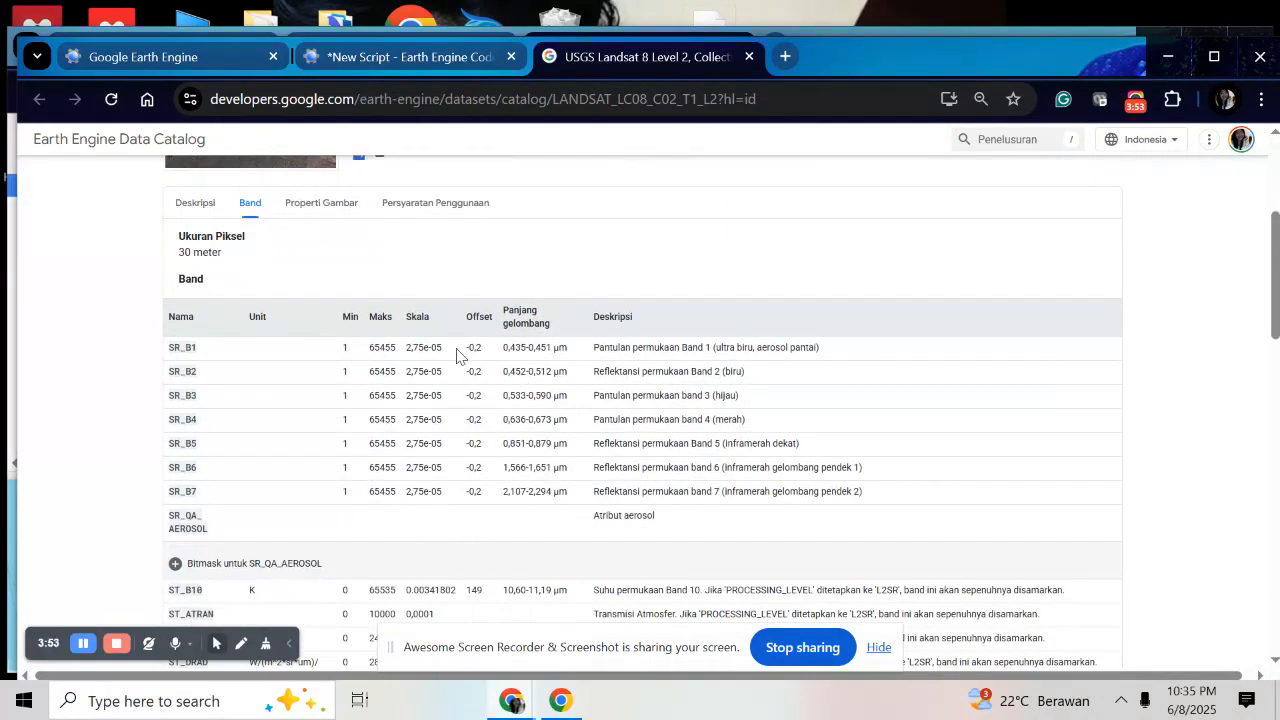
pyautogui.moveTo(448, 418)
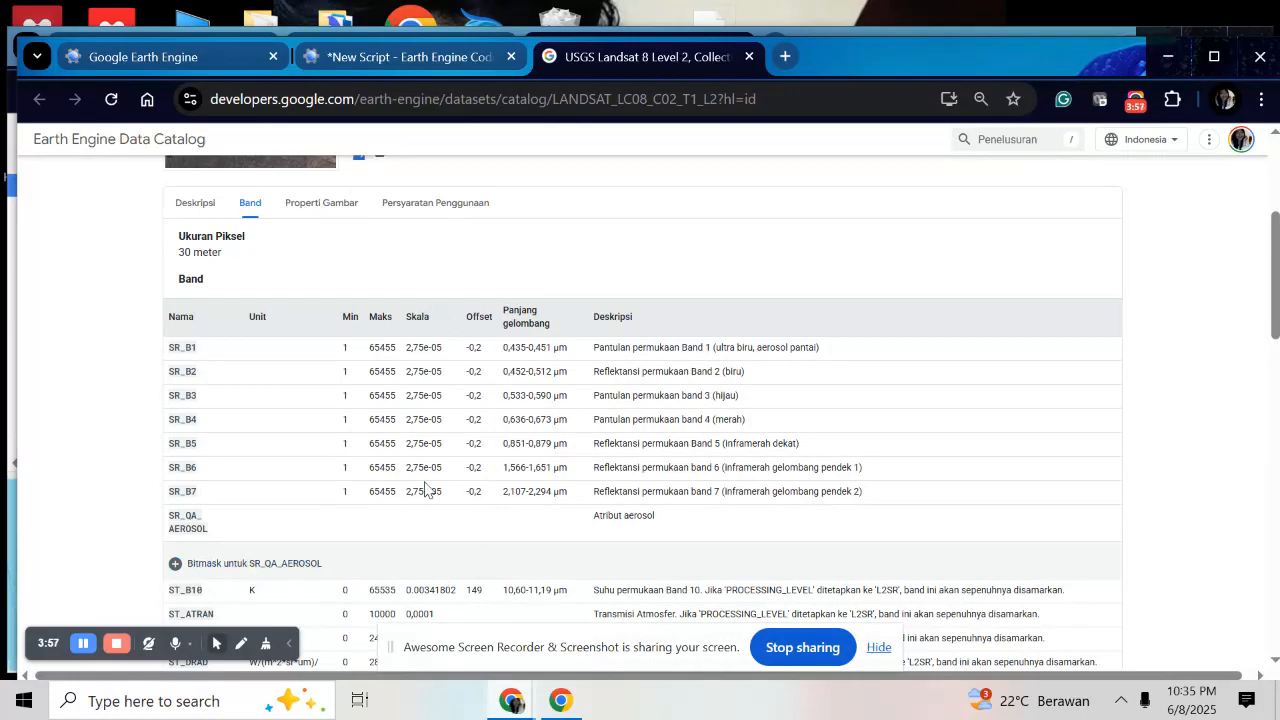
pyautogui.moveTo(460, 480)
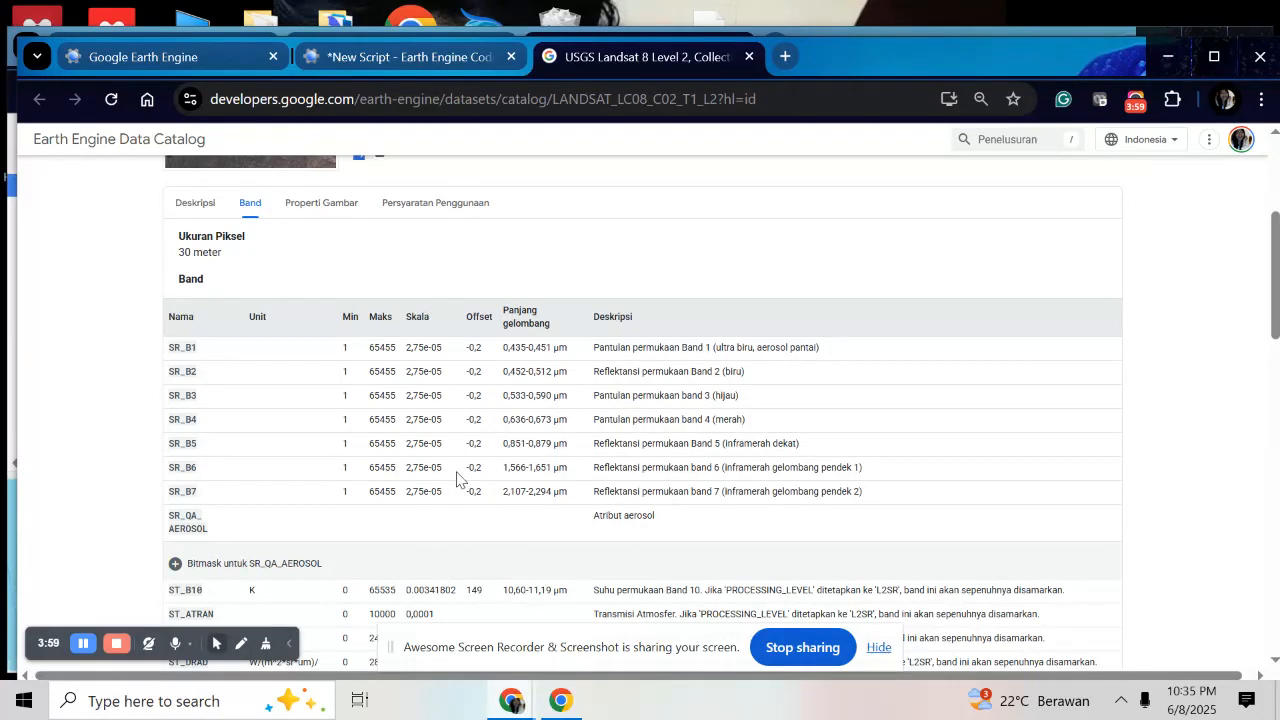
pyautogui.moveTo(484, 440)
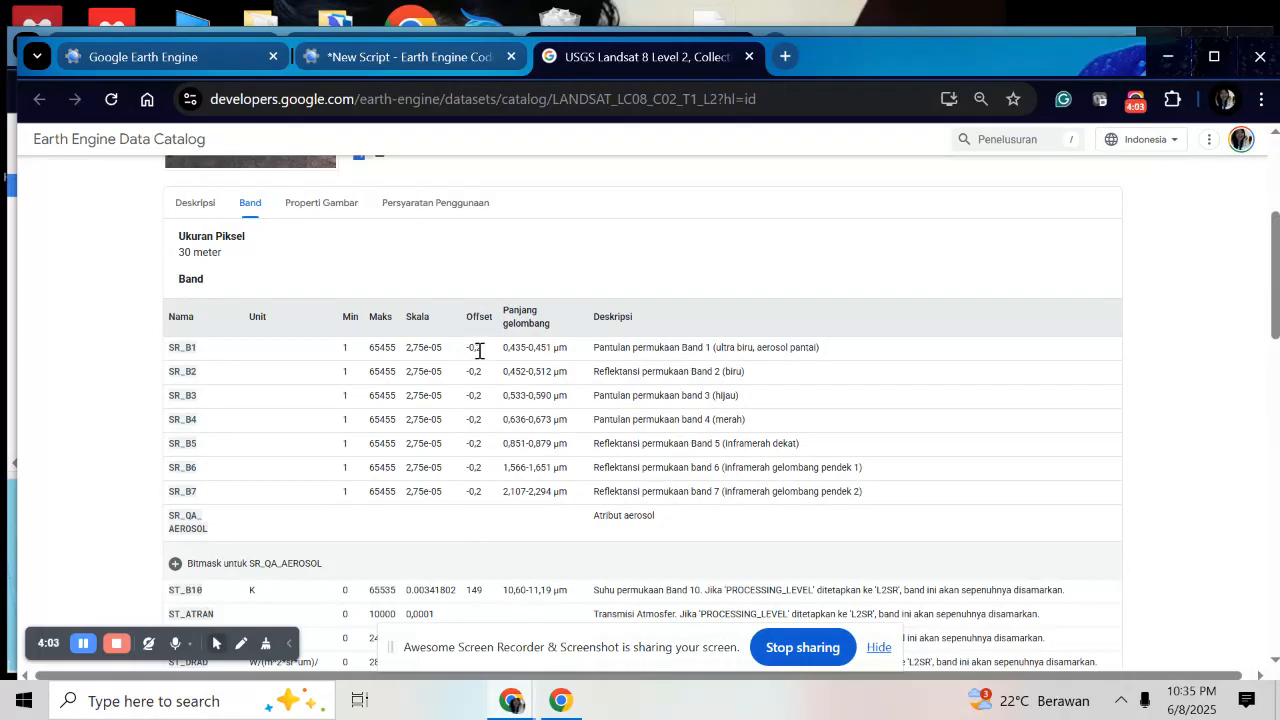
pyautogui.moveTo(344, 332)
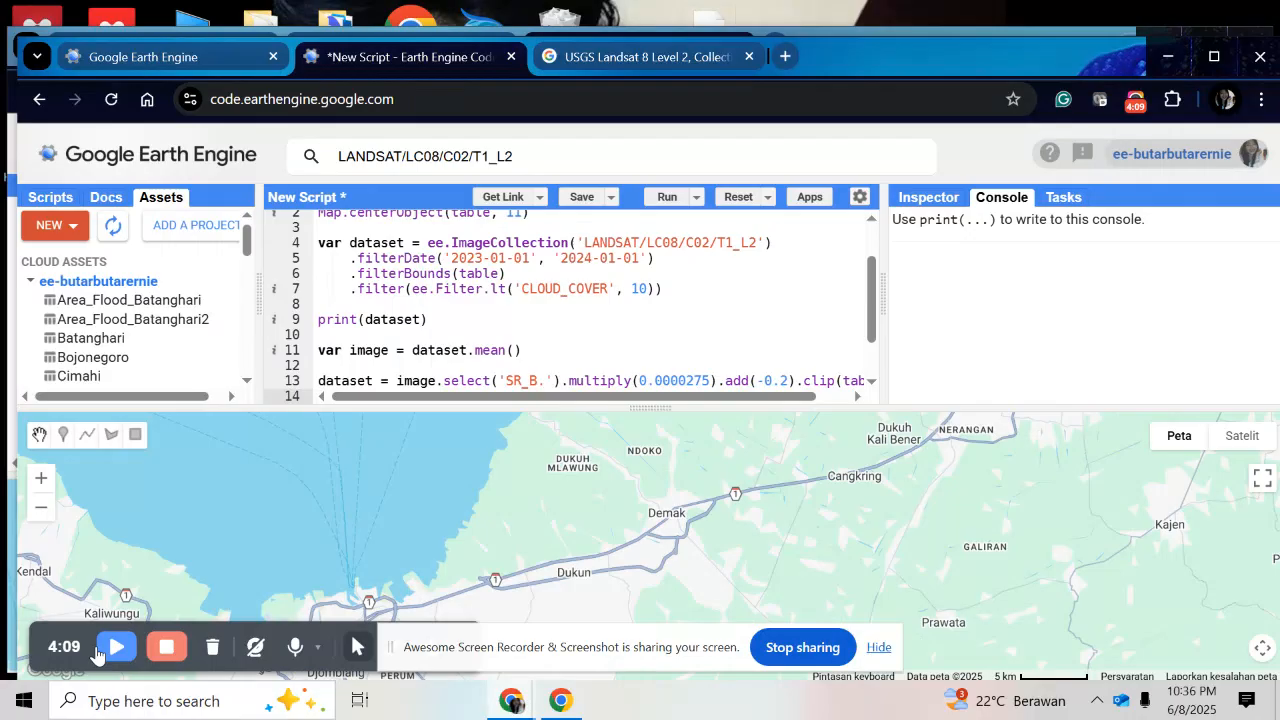
# Run the scaled Demak imagery and continue the script below the clip line for the True Color (654) layer.
pyautogui.click(666, 196)
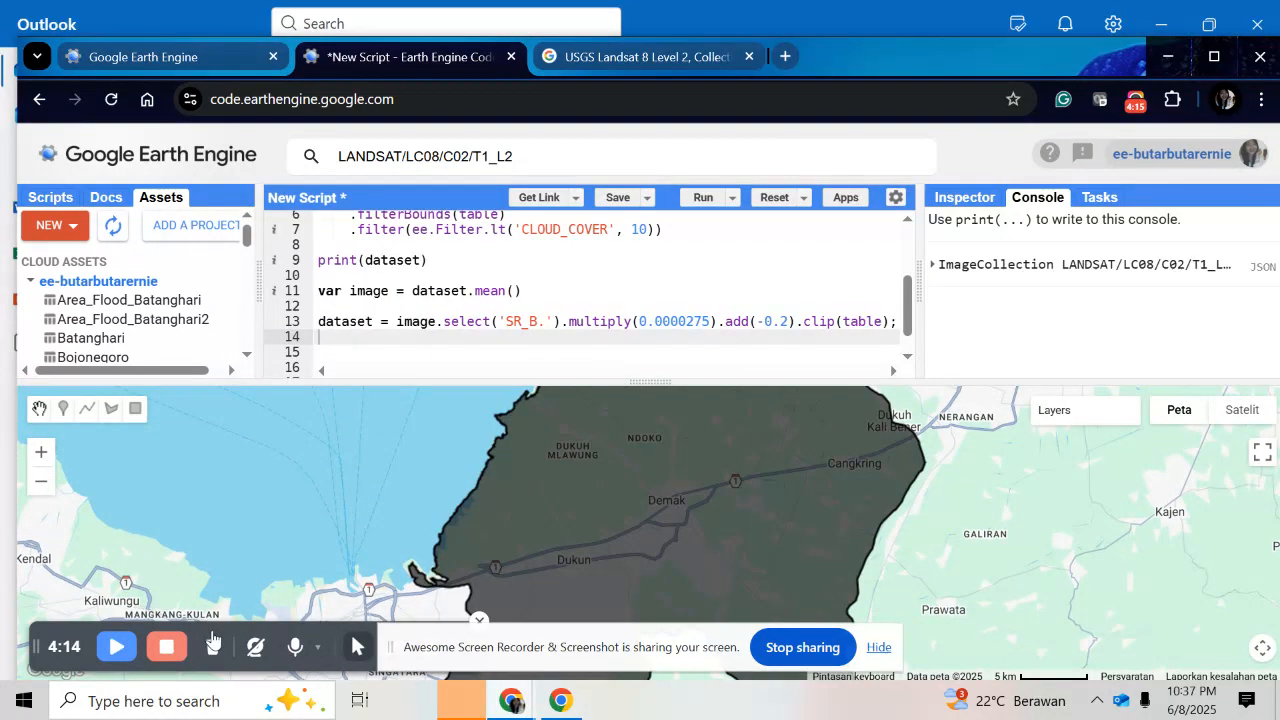
pyautogui.click(116, 646)
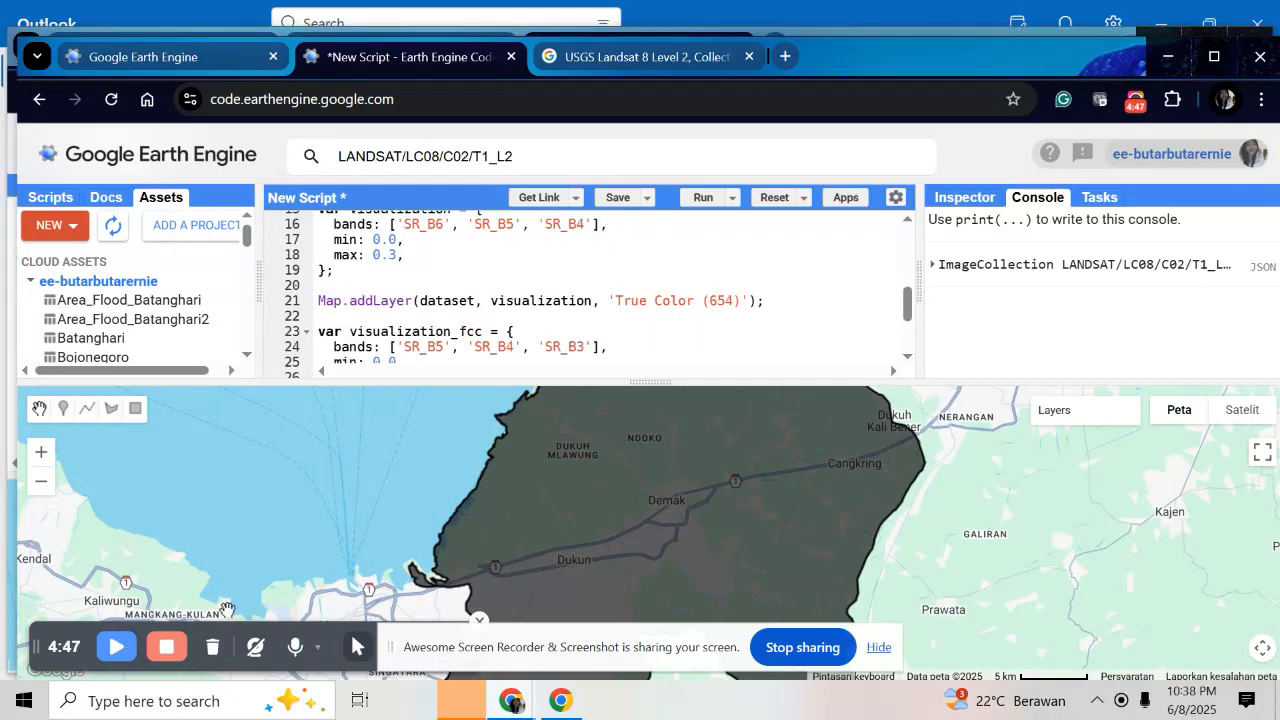
# Complete the False Color (543) layer with SR_B5, SR_B4, SR_B3 (max 0.5) and run the script.
pyautogui.click(116, 646)
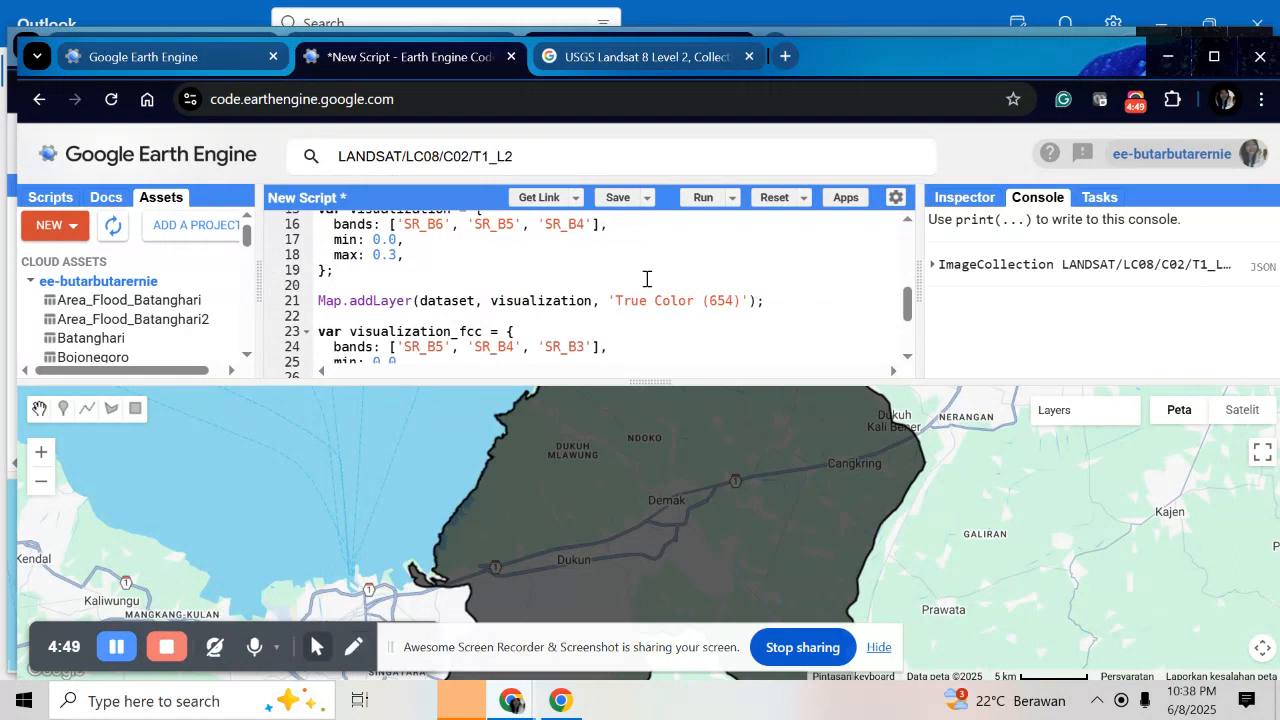
pyautogui.moveTo(560, 256)
pyautogui.write("Map.addLayer(dataset, visualization_fcc, 'False Color (543)');")
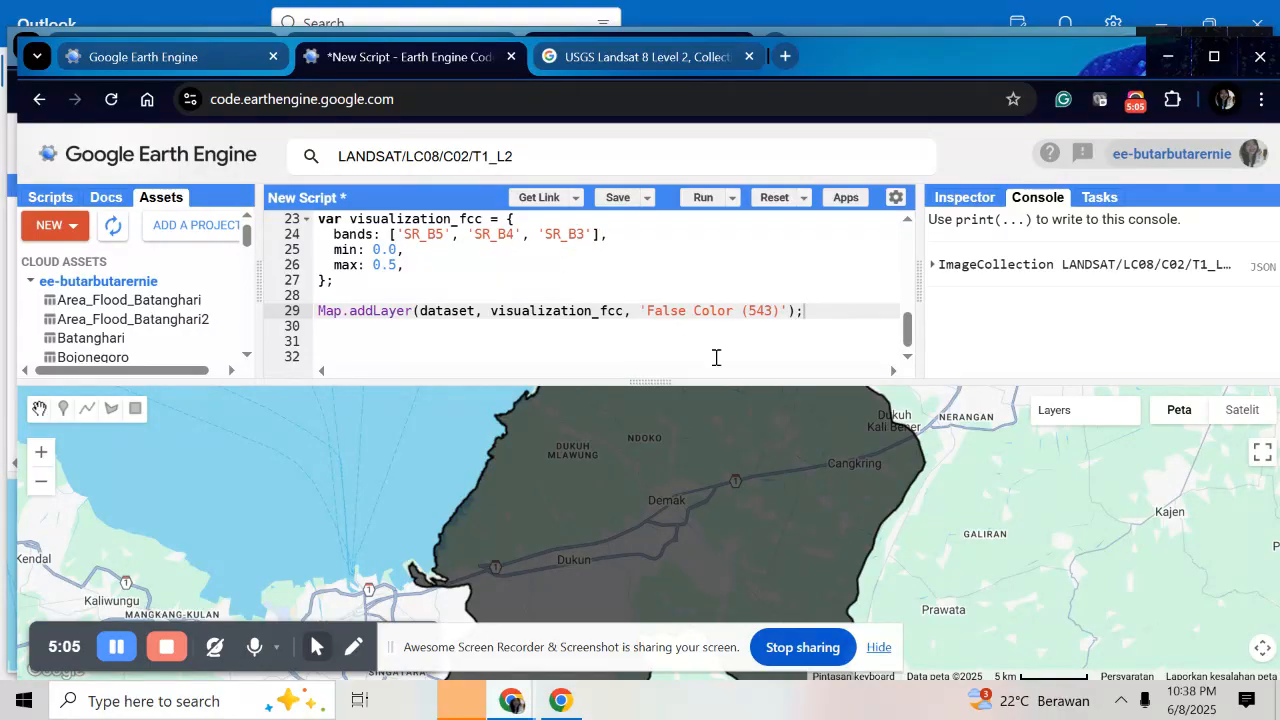
pyautogui.moveTo(820, 380)
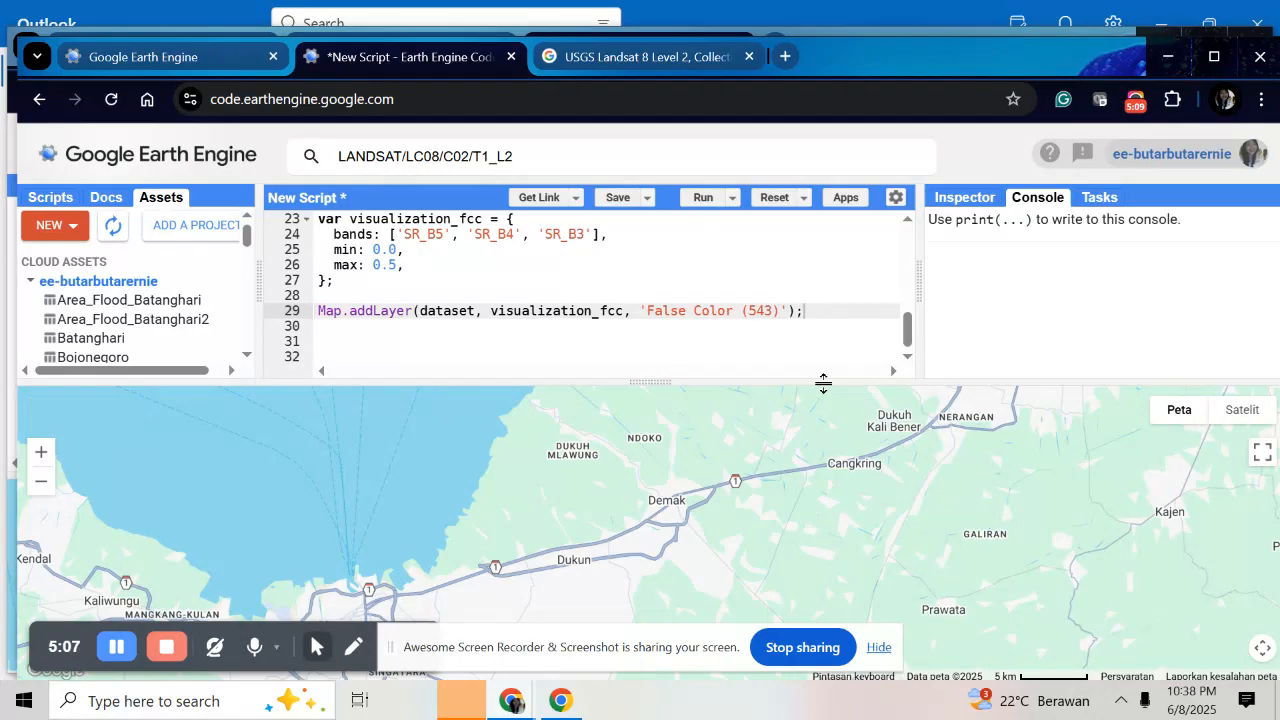
pyautogui.click(704, 198)
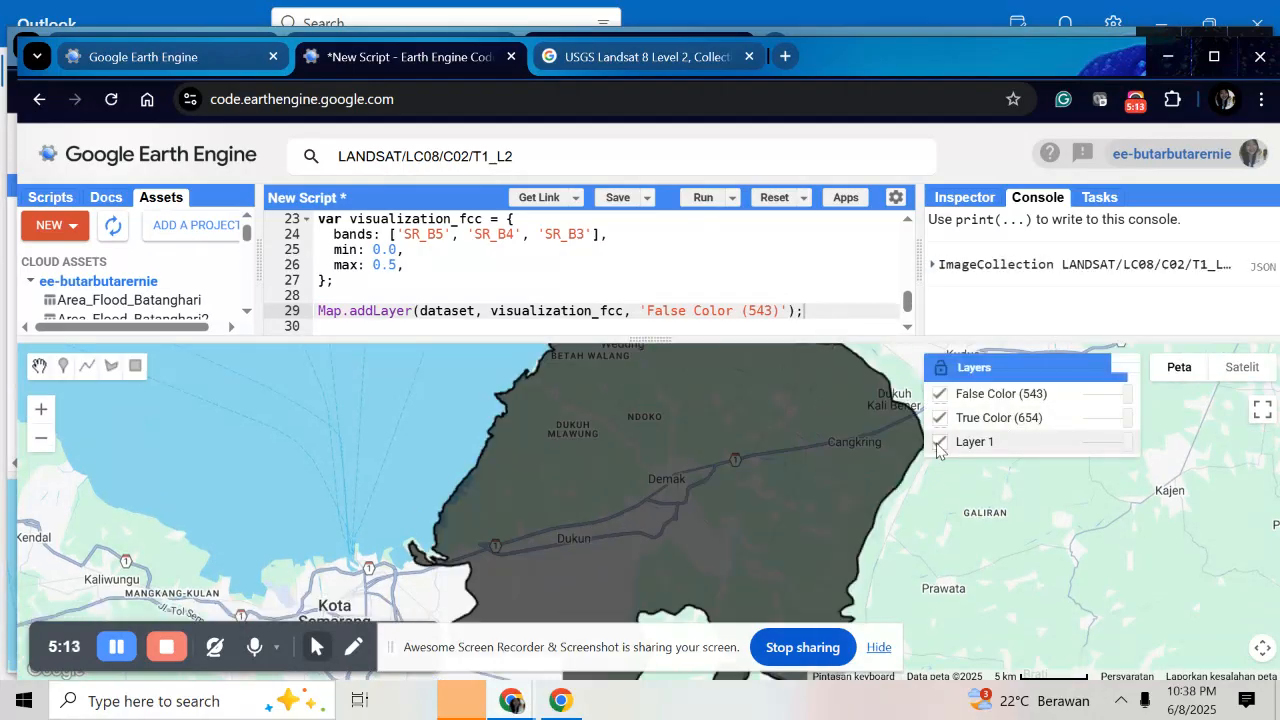
# Hide the Demak boundary layer and display the False Color (543) composite on the map.
pyautogui.click(940, 442)
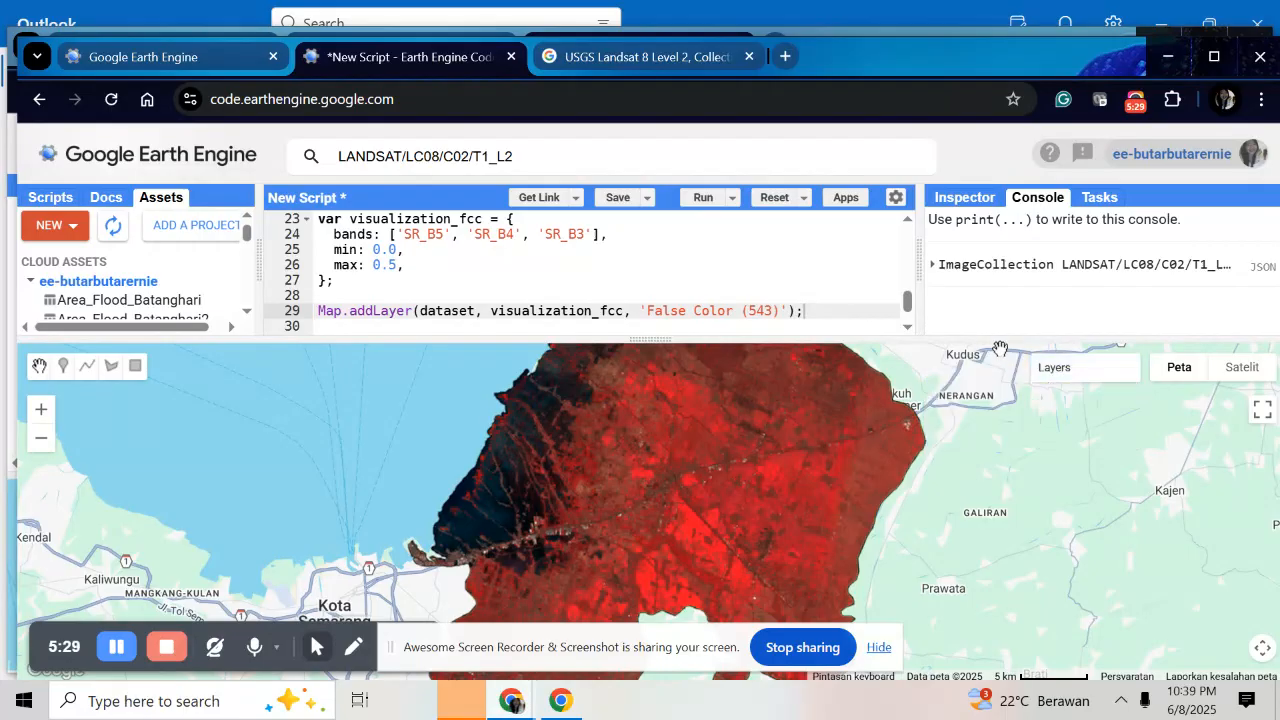
pyautogui.click(1054, 368)
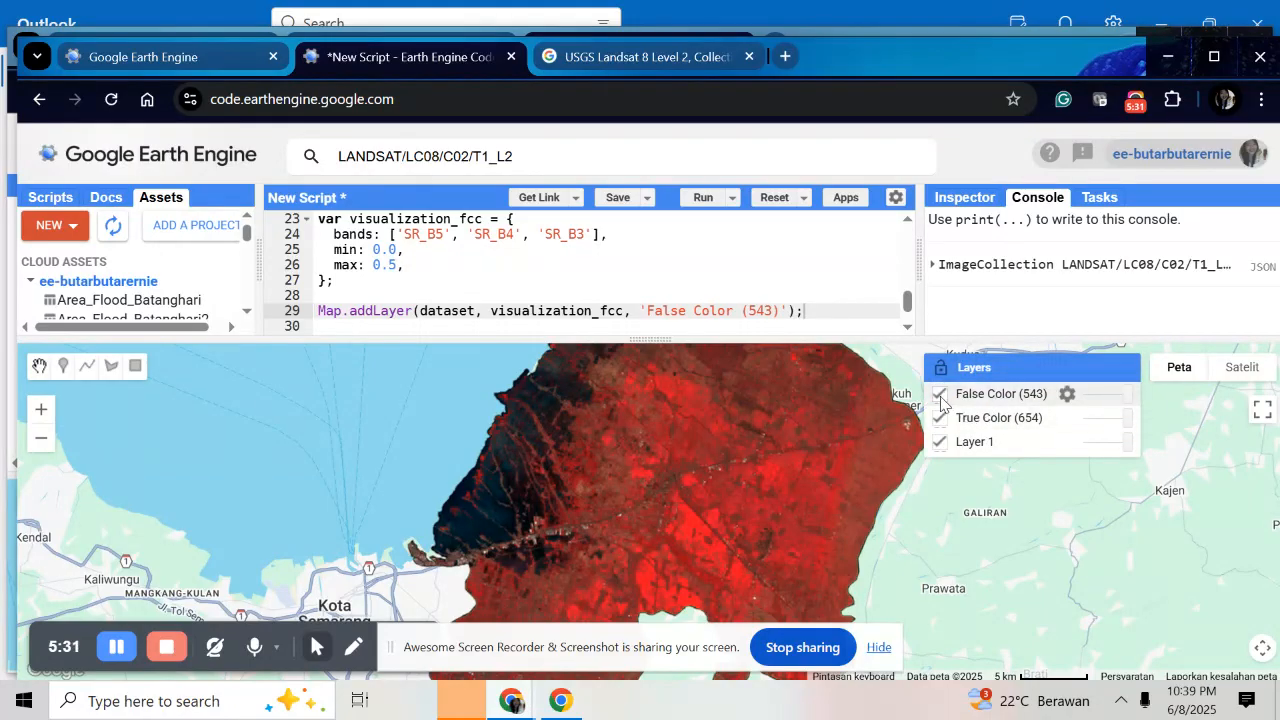
pyautogui.click(940, 418)
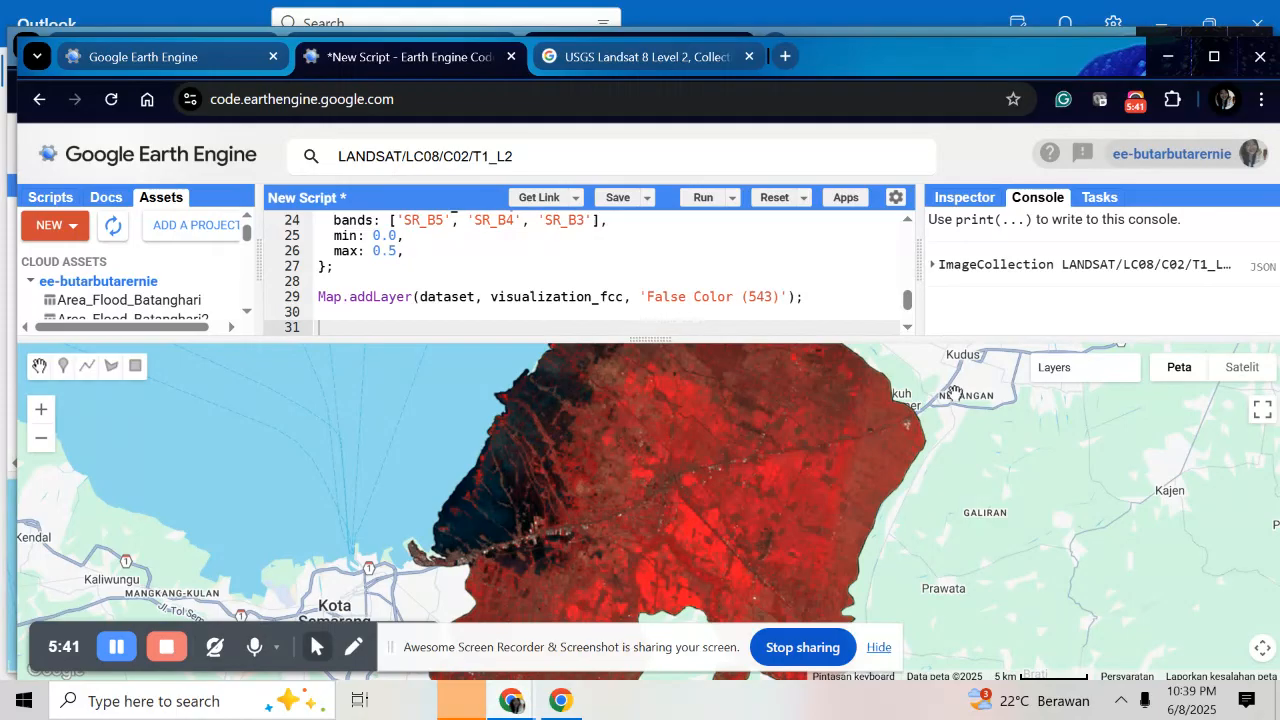
pyautogui.moveTo(924, 396)
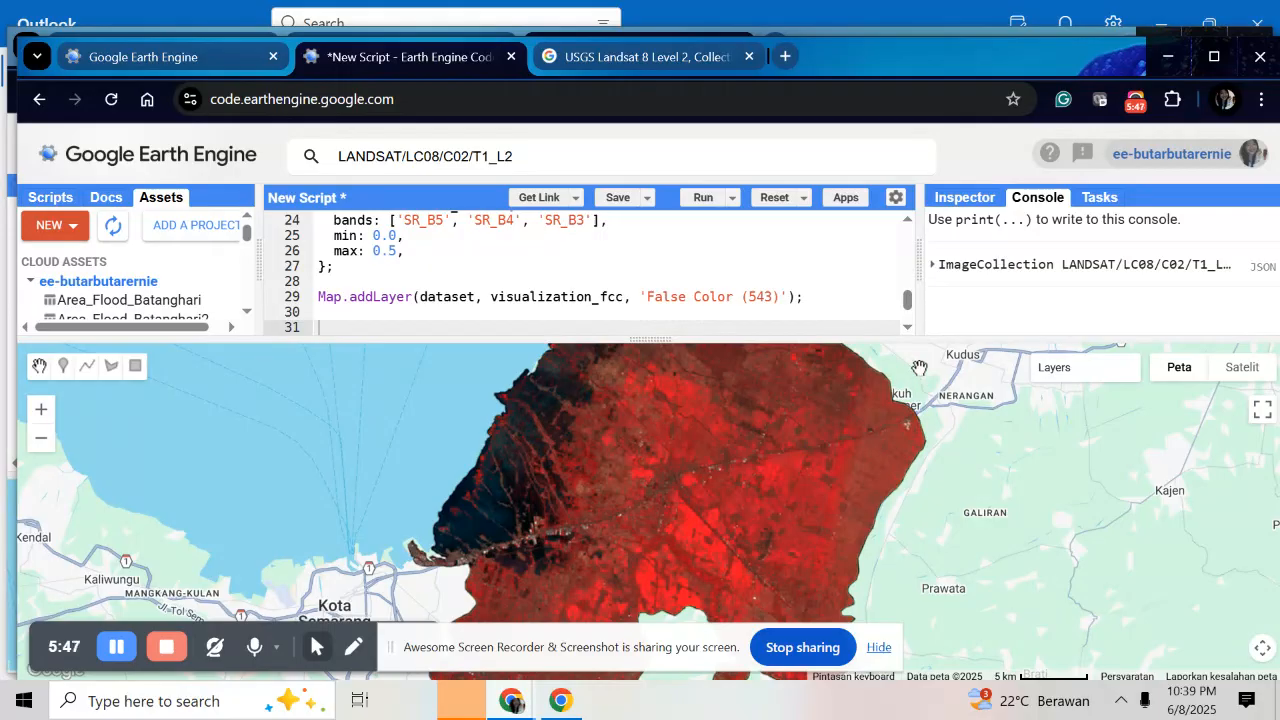
pyautogui.moveTo(912, 366)
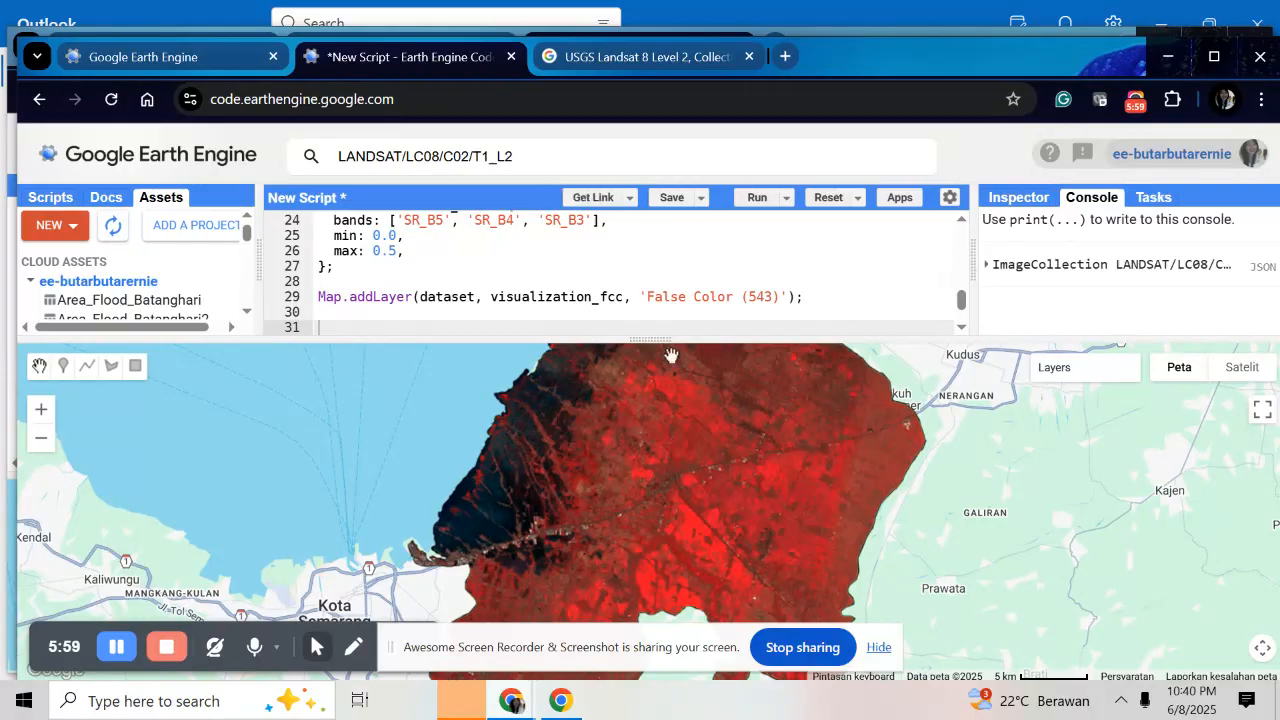
pyautogui.moveTo(344, 364)
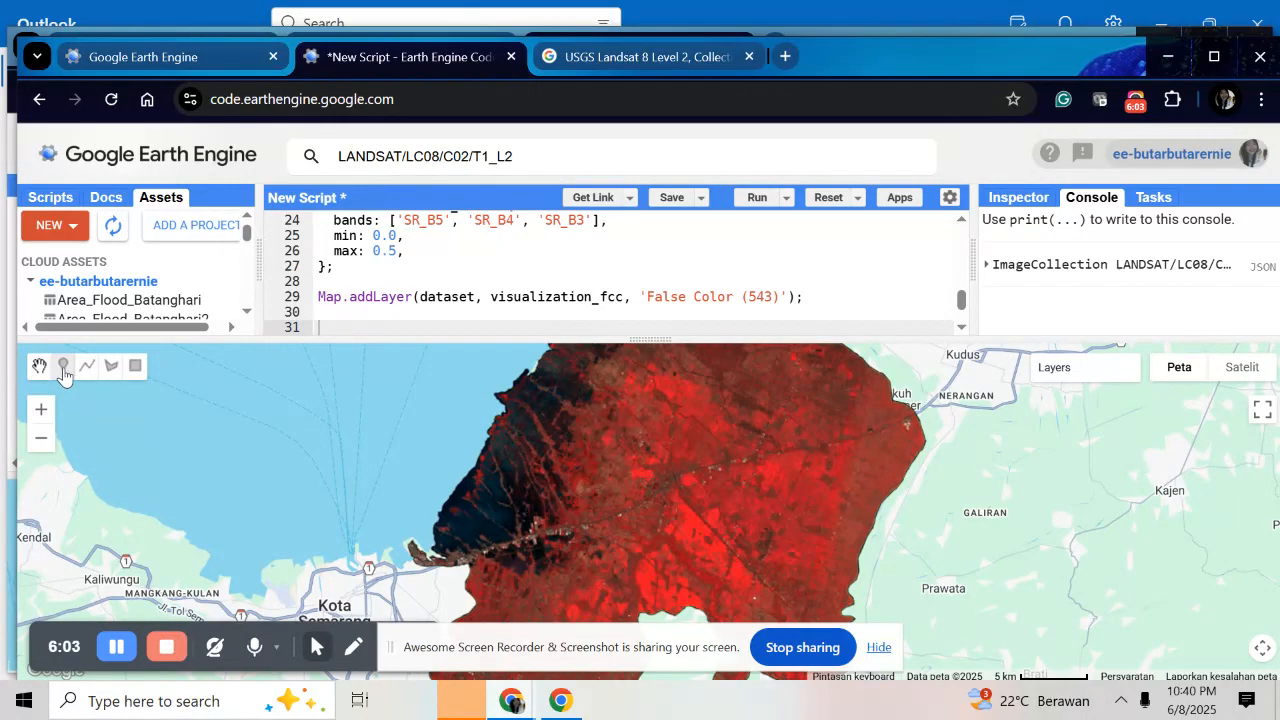
# Start a point geometry, rename it Forest and import it as a FeatureCollection.
pyautogui.click(64, 366)
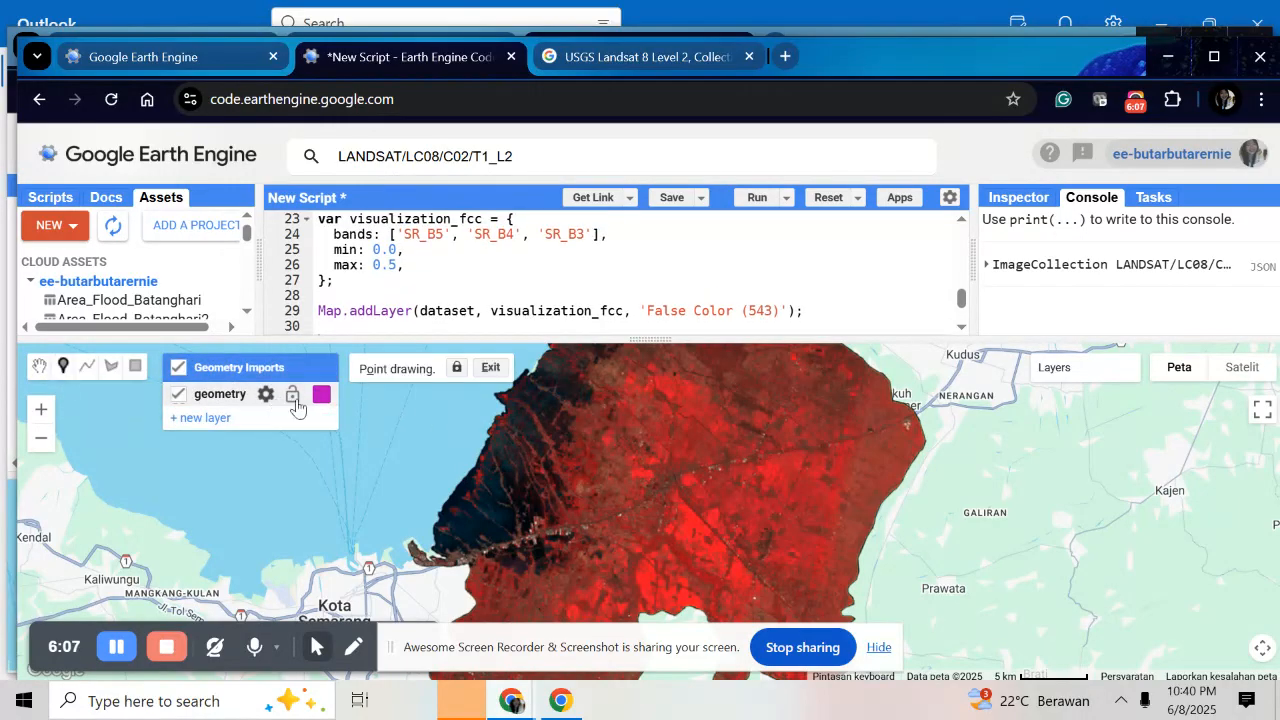
pyautogui.click(264, 394)
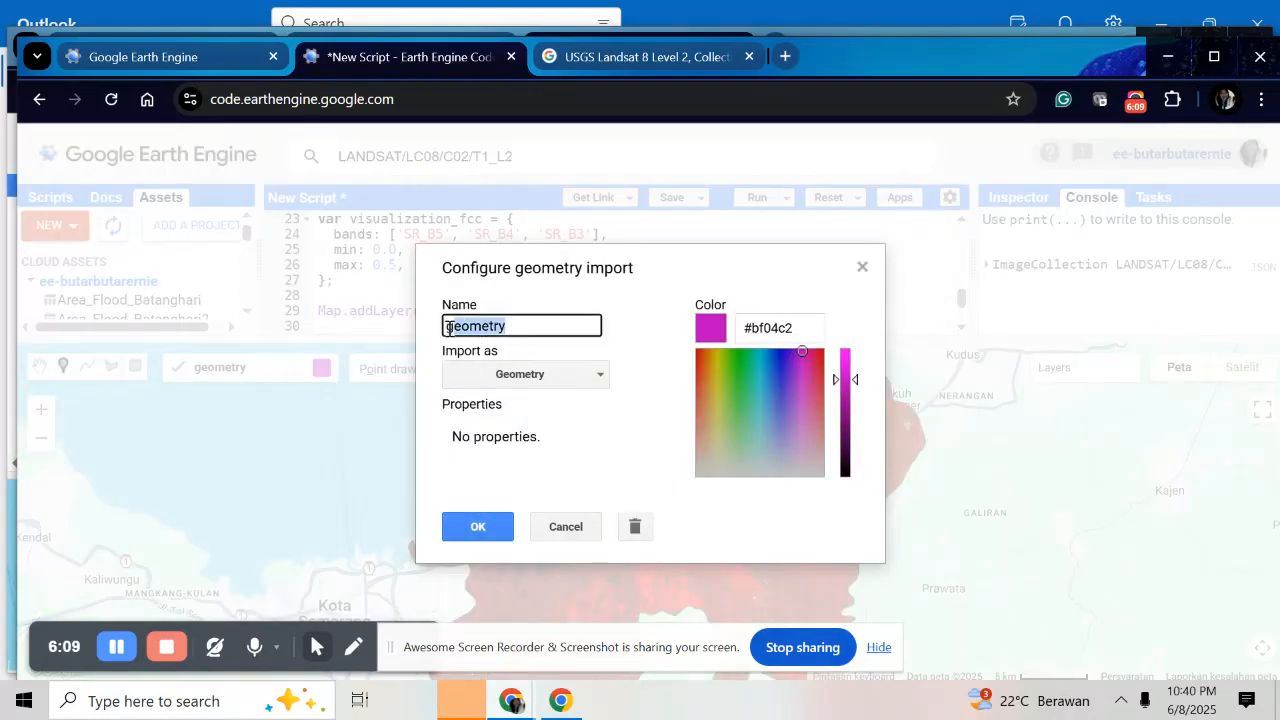
pyautogui.write('Forest')
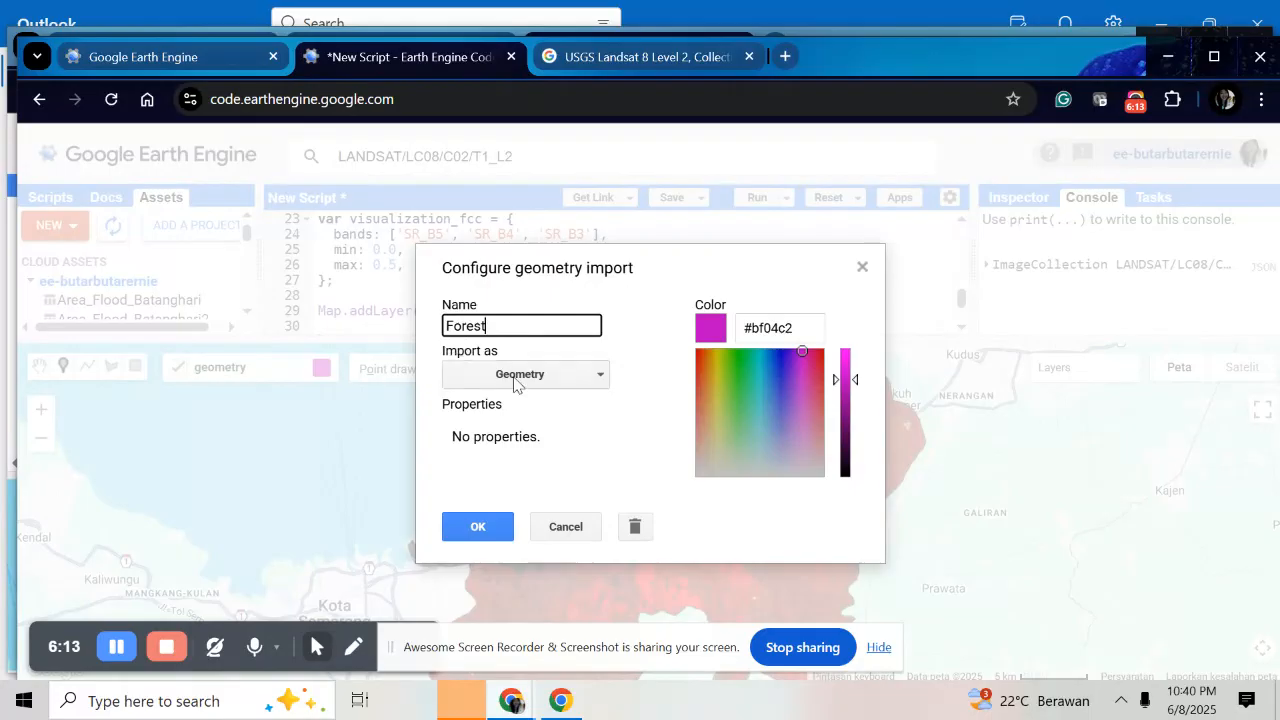
pyautogui.click(524, 374)
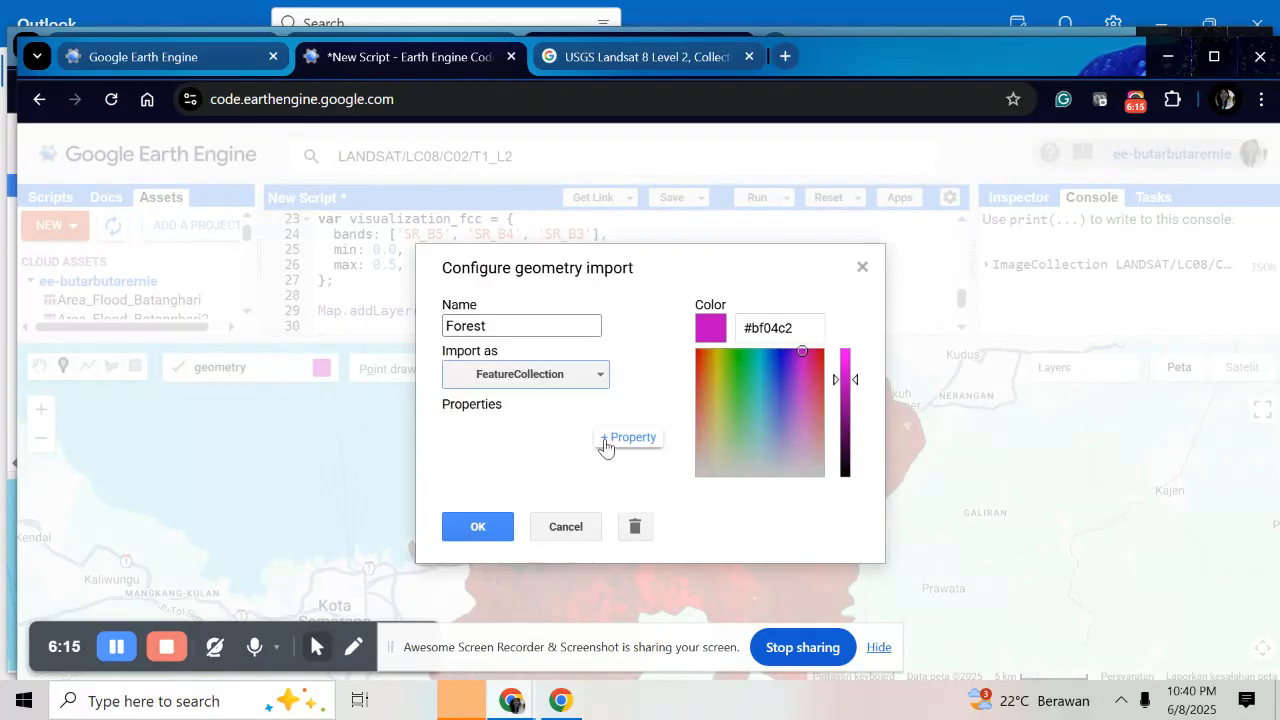
# Give the Forest collection a Class property of 0 and save the import settings.
pyautogui.click(628, 436)
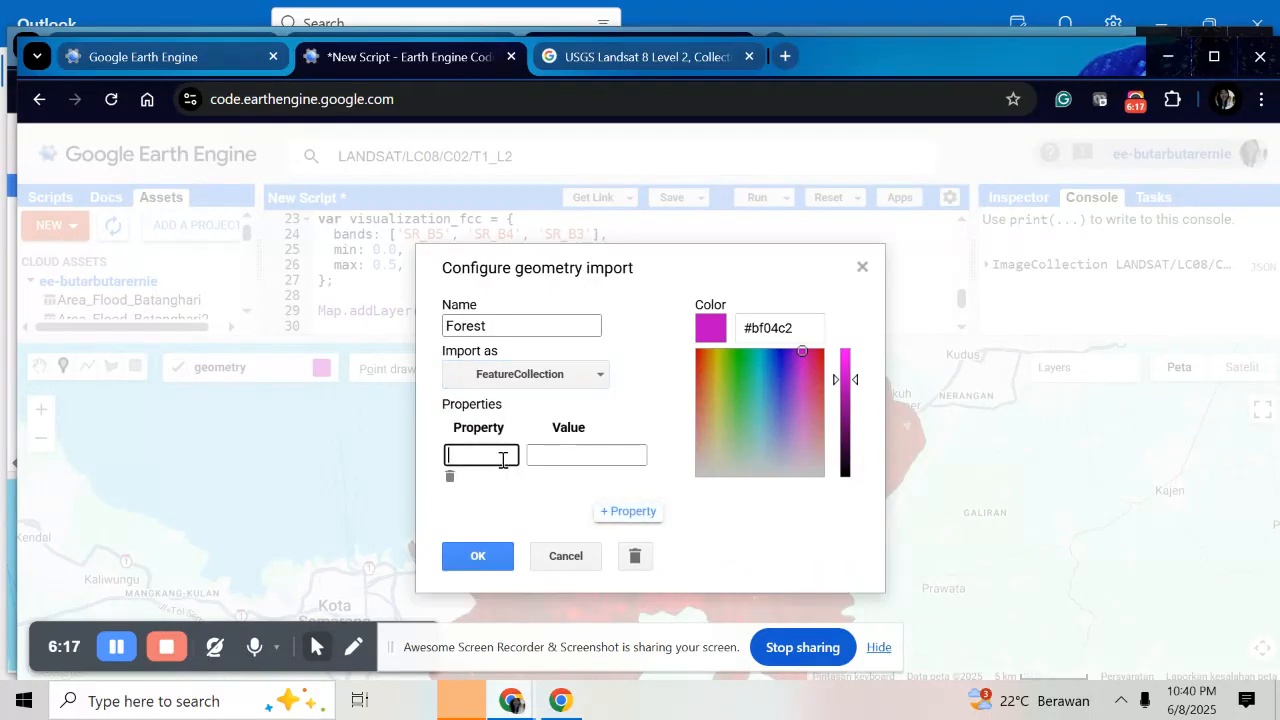
pyautogui.write('Cla')
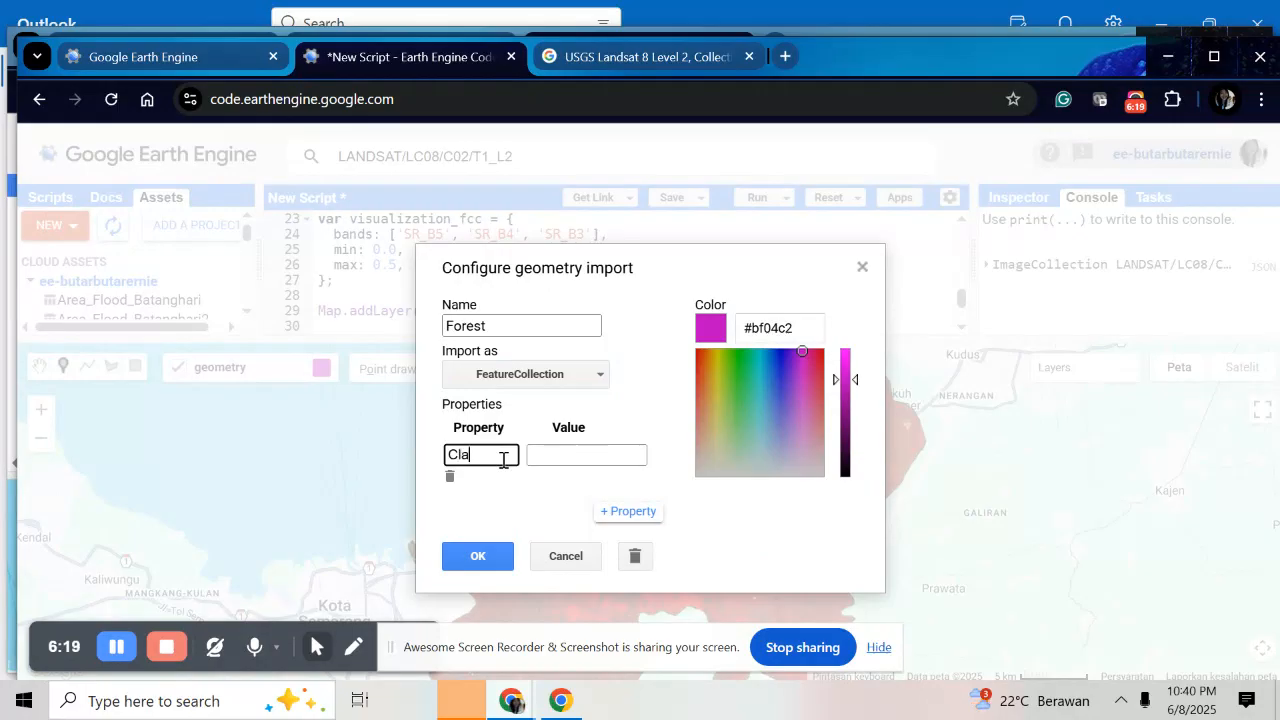
pyautogui.write('ss')
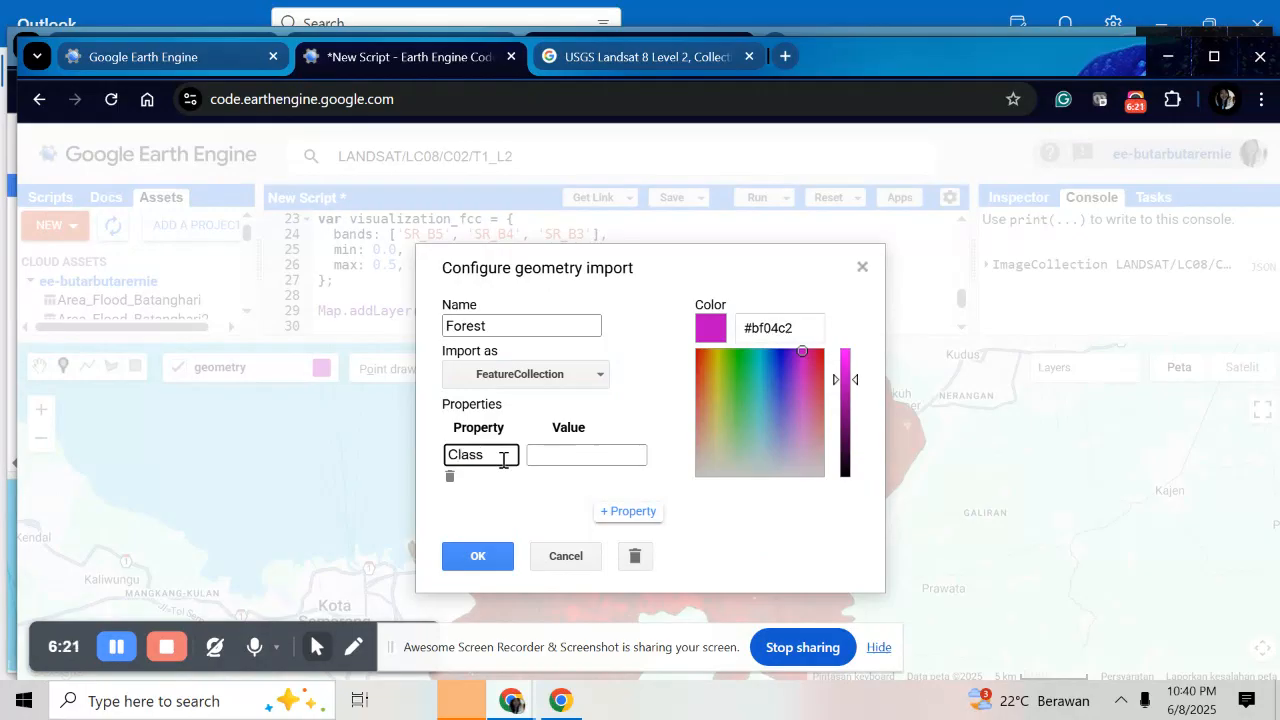
pyautogui.write('0')
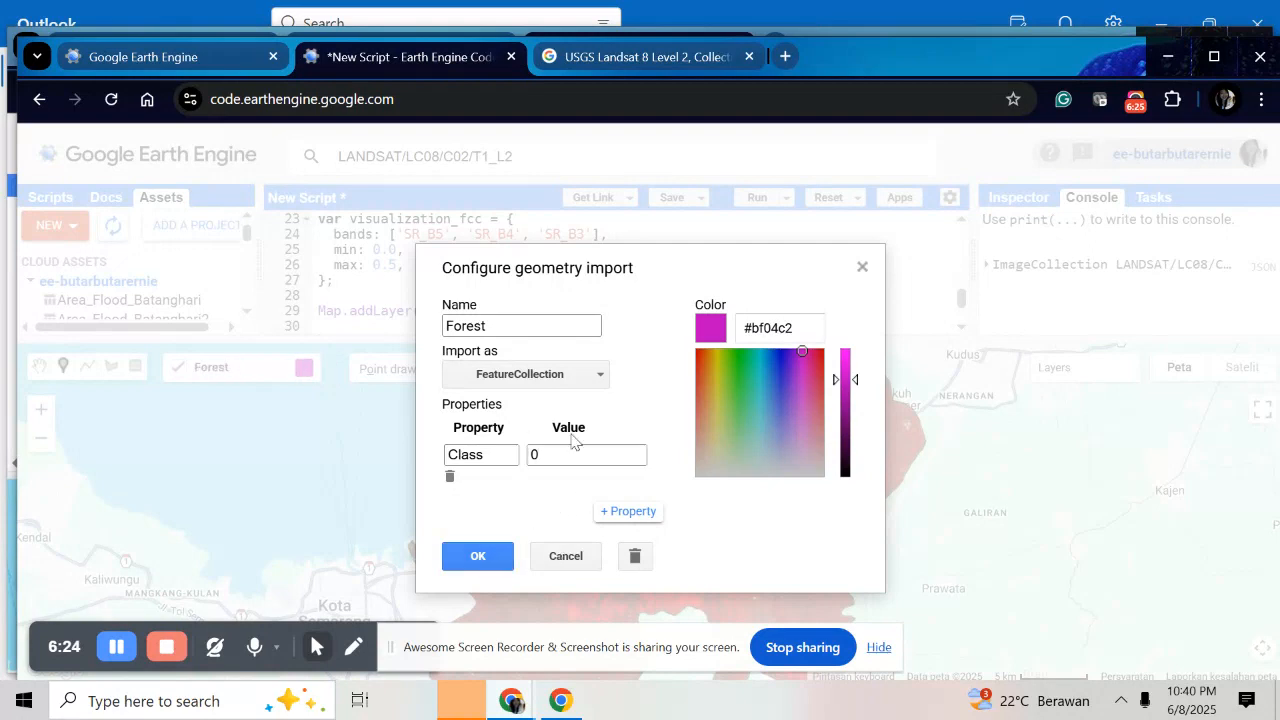
pyautogui.click(476, 556)
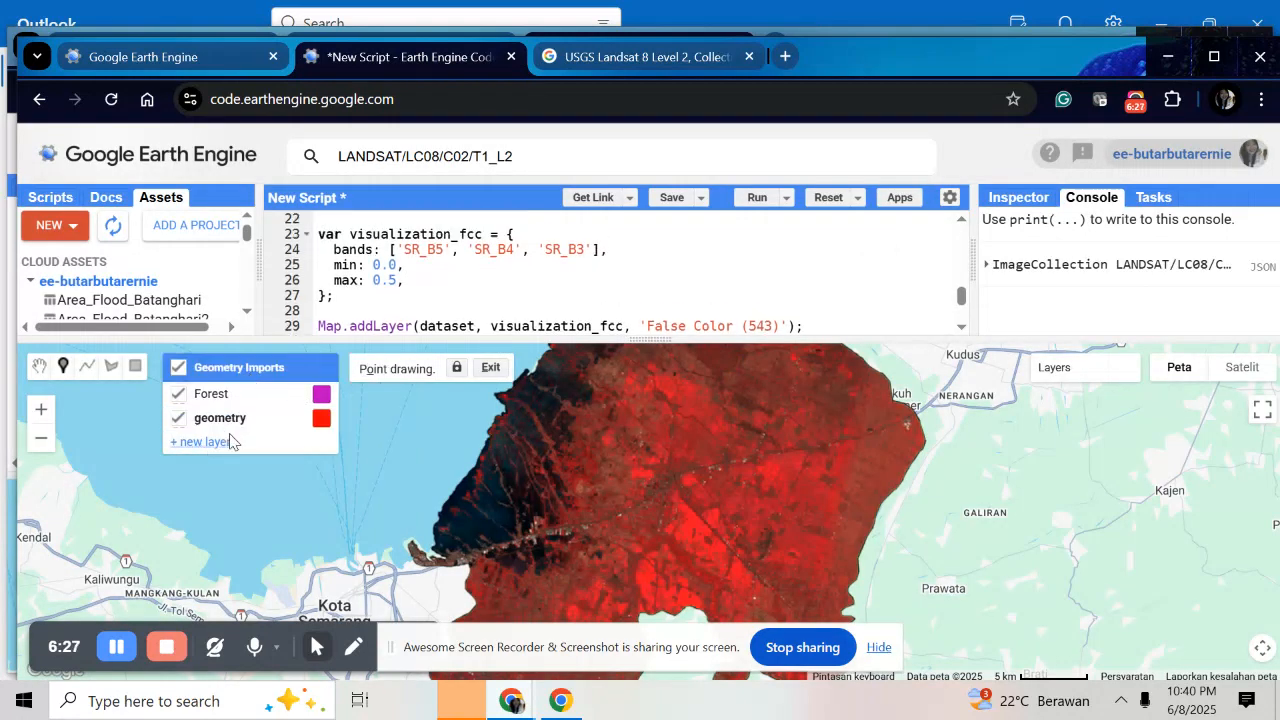
# Rename the second geometry layer Builtup, import as FeatureCollection, and add property Class = 1.
pyautogui.click(320, 418)
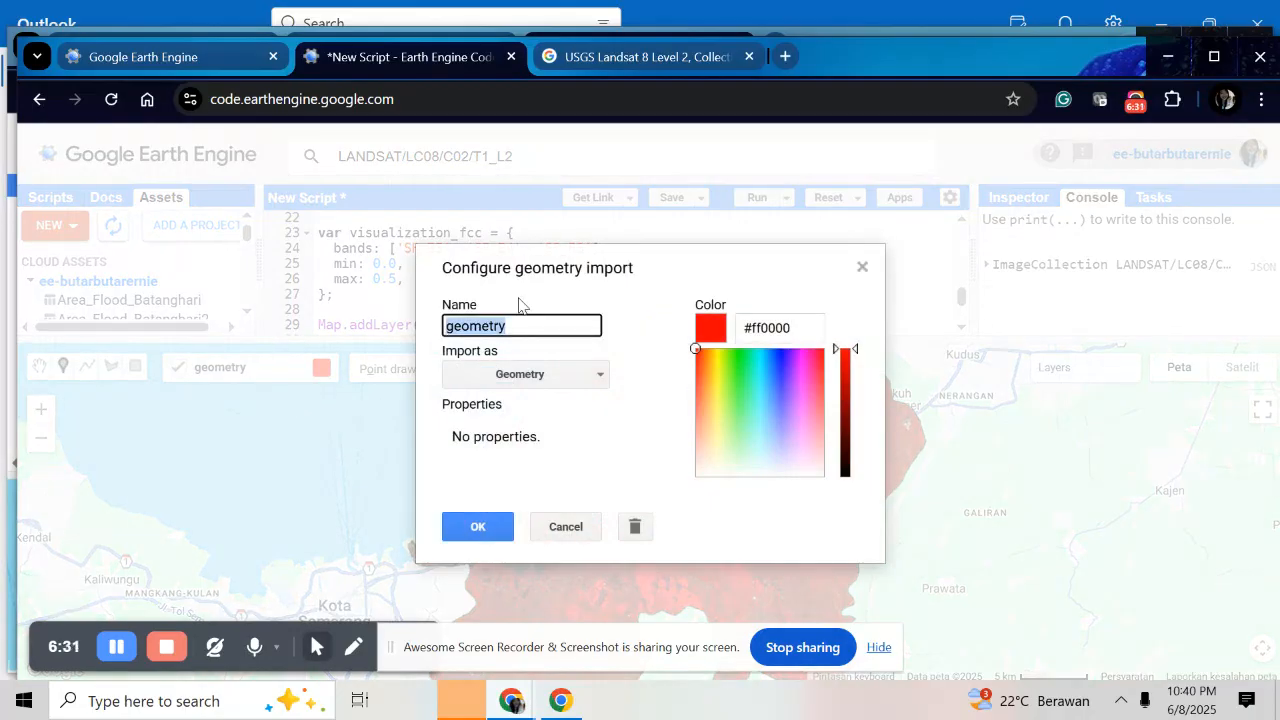
pyautogui.write('Builtup')
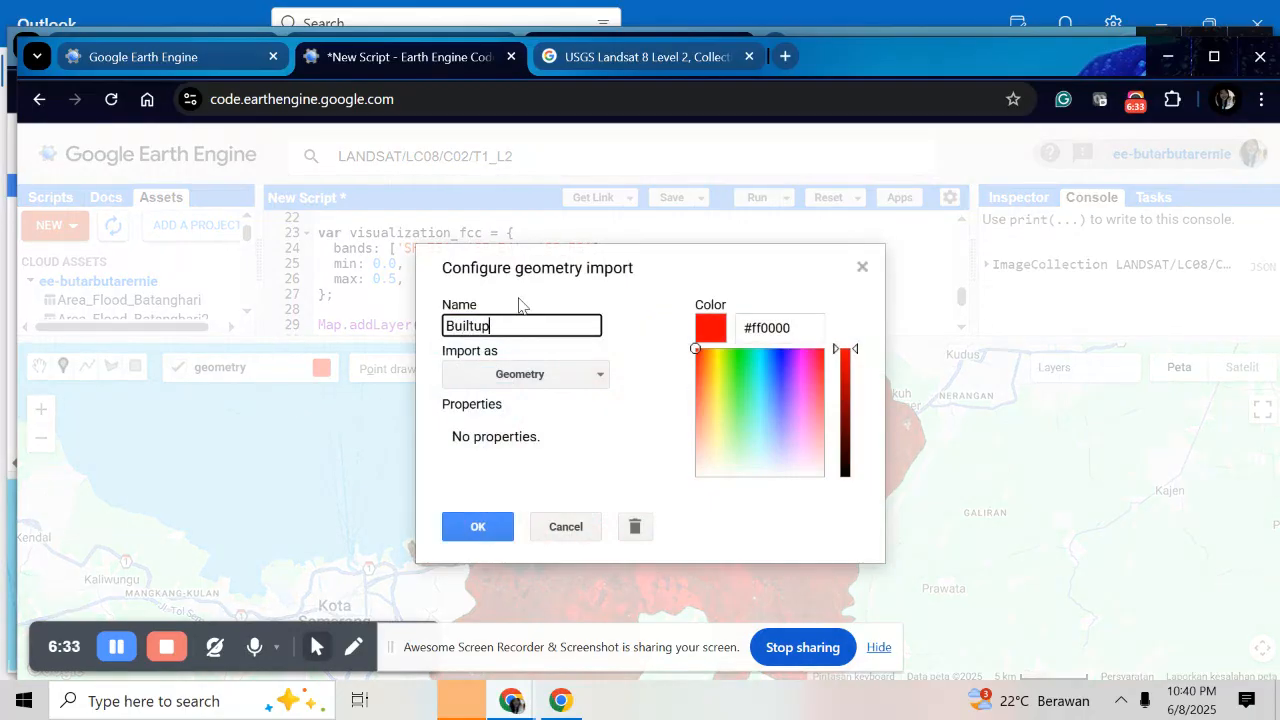
pyautogui.click(524, 374)
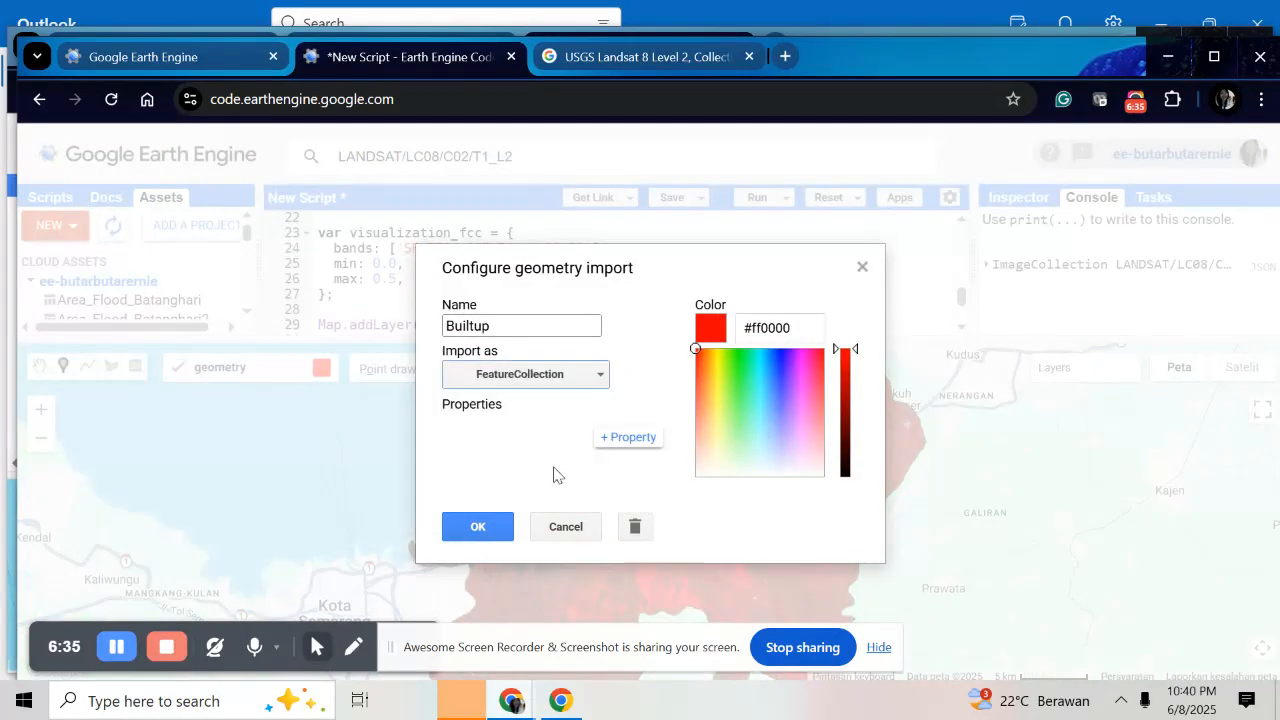
pyautogui.click(628, 436)
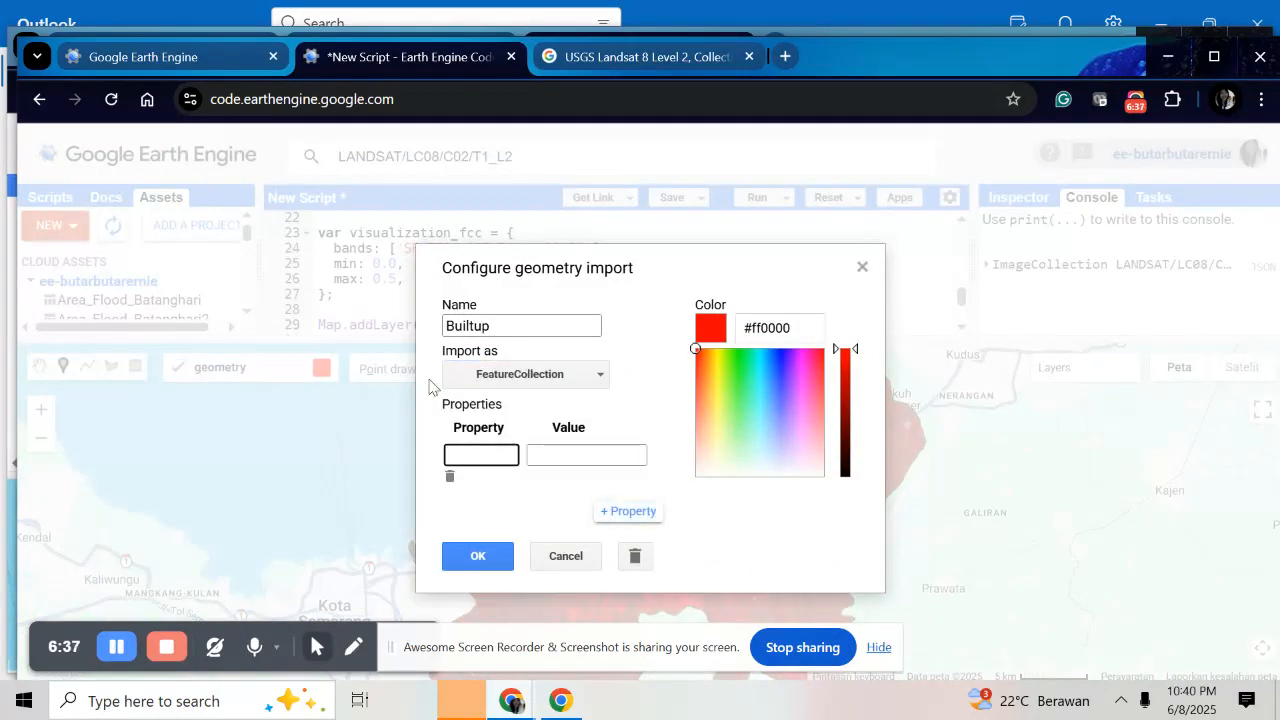
pyautogui.write('Class')
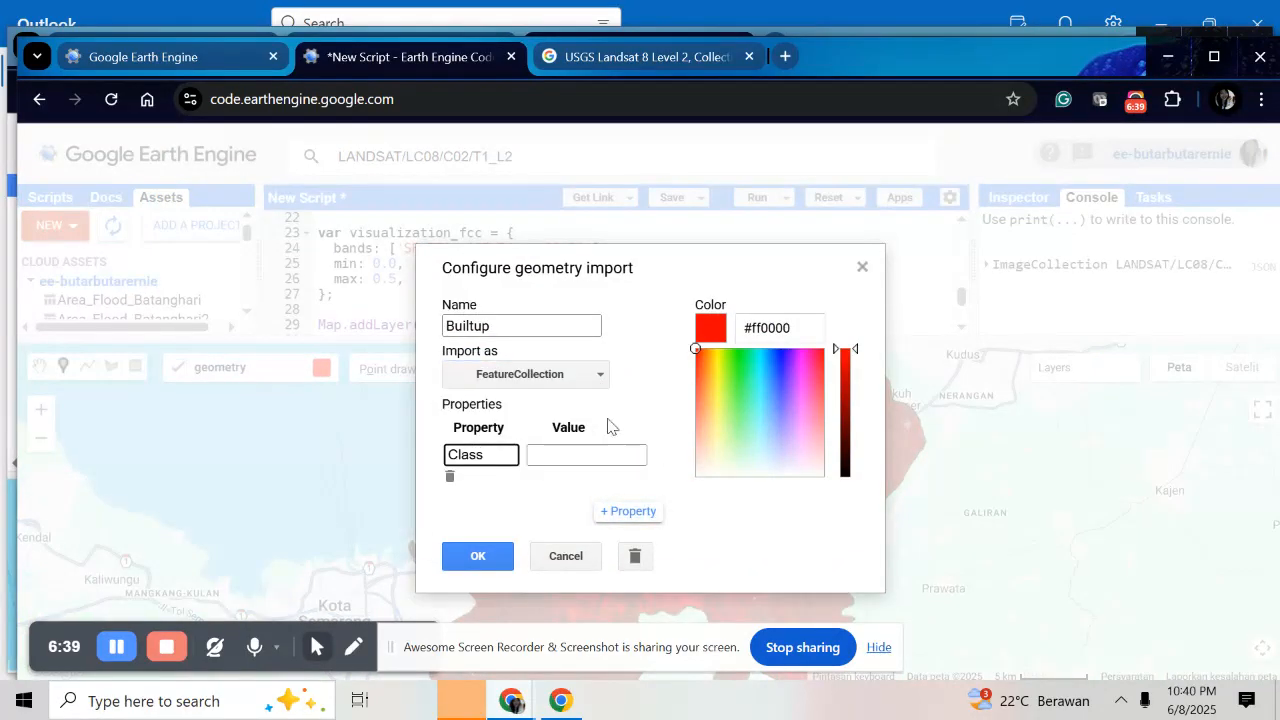
pyautogui.write('1')
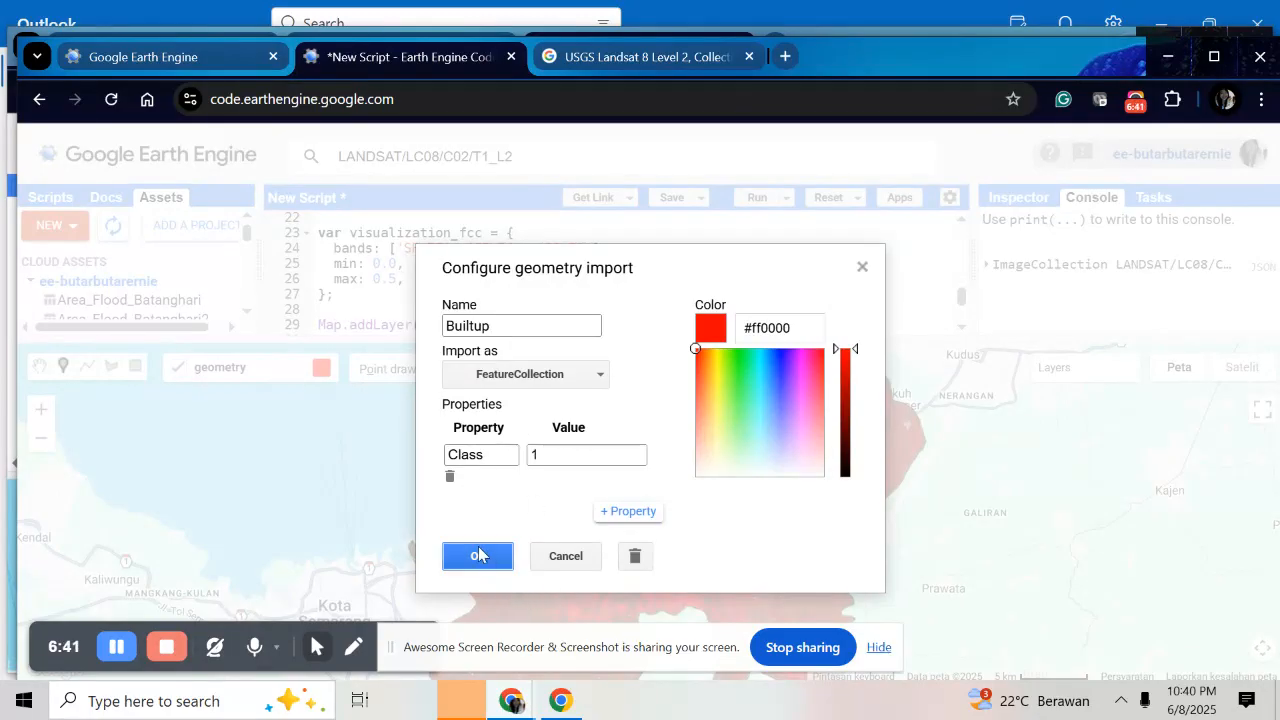
pyautogui.click(476, 556)
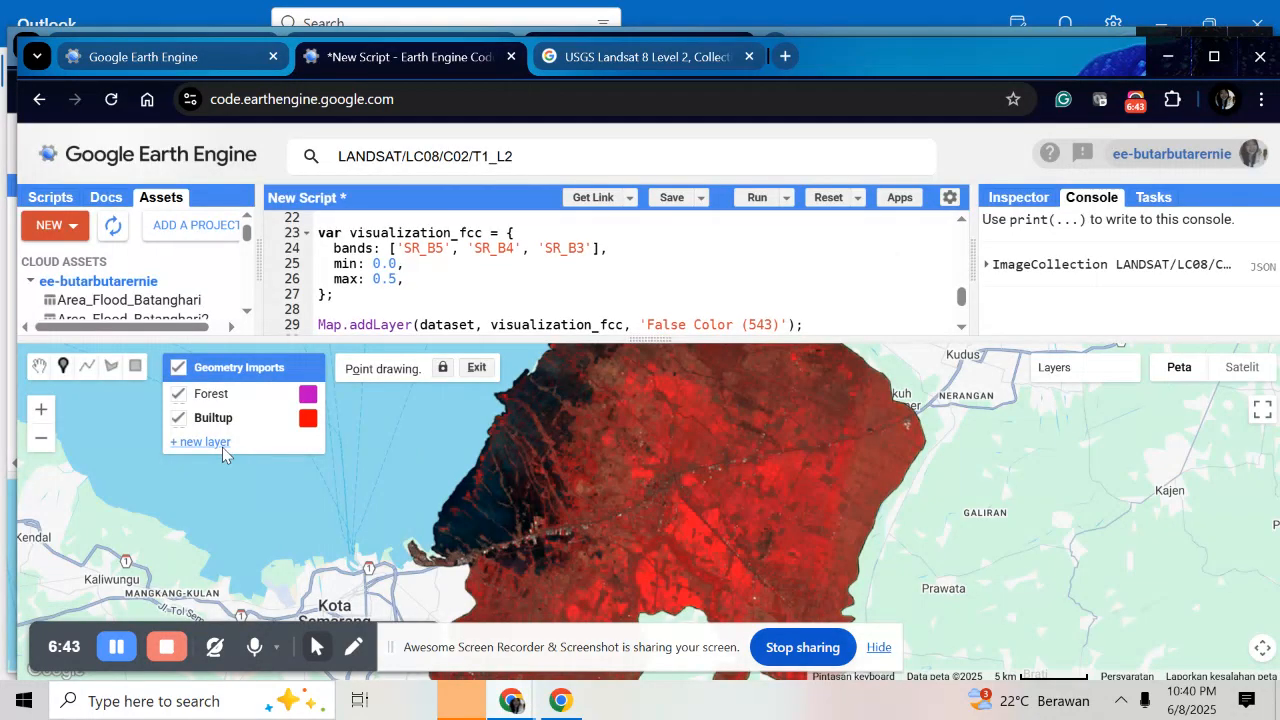
# Create a Bareland geometry layer imported as FeatureCollection with property Class = 2.
pyautogui.click(200, 442)
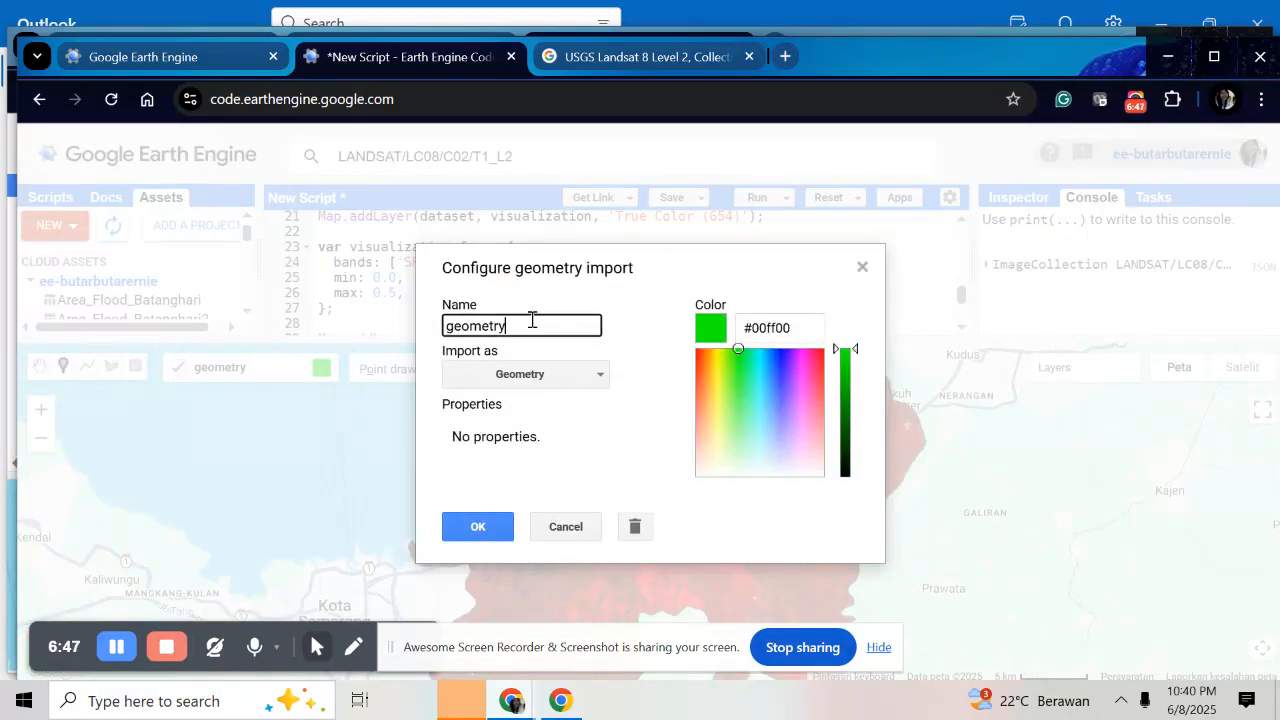
pyautogui.write('Bareland')
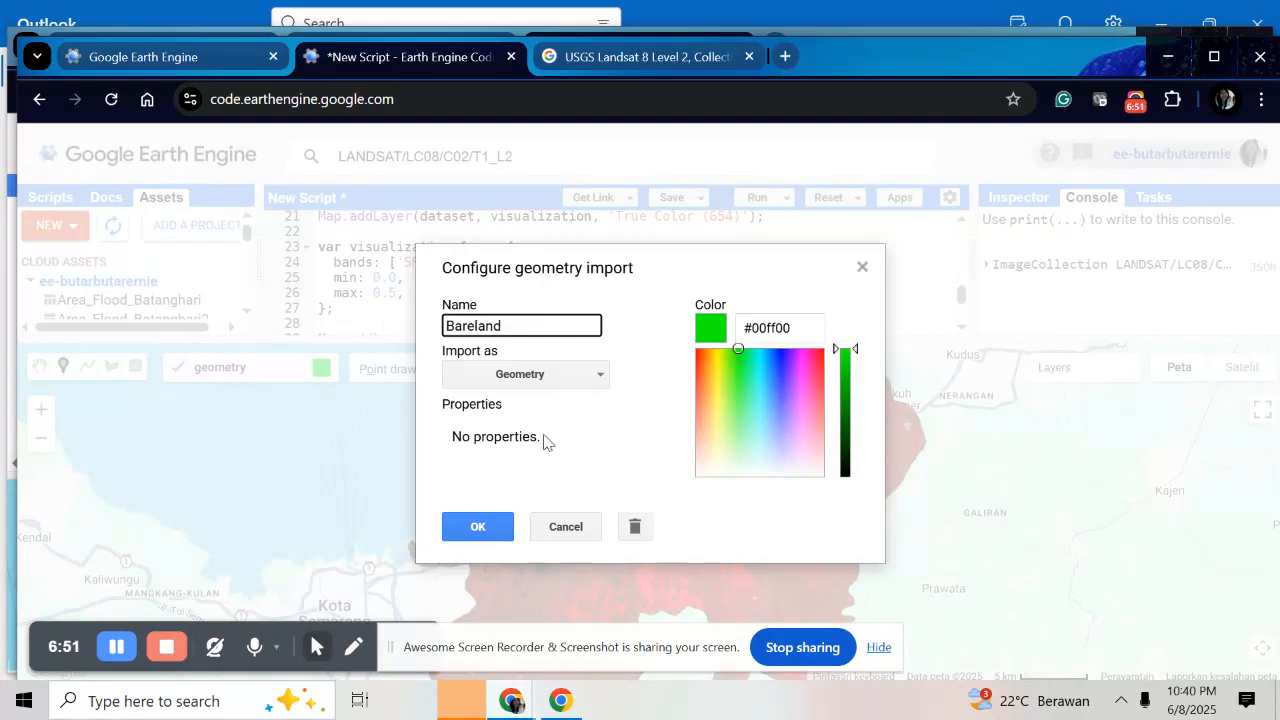
pyautogui.click(524, 374)
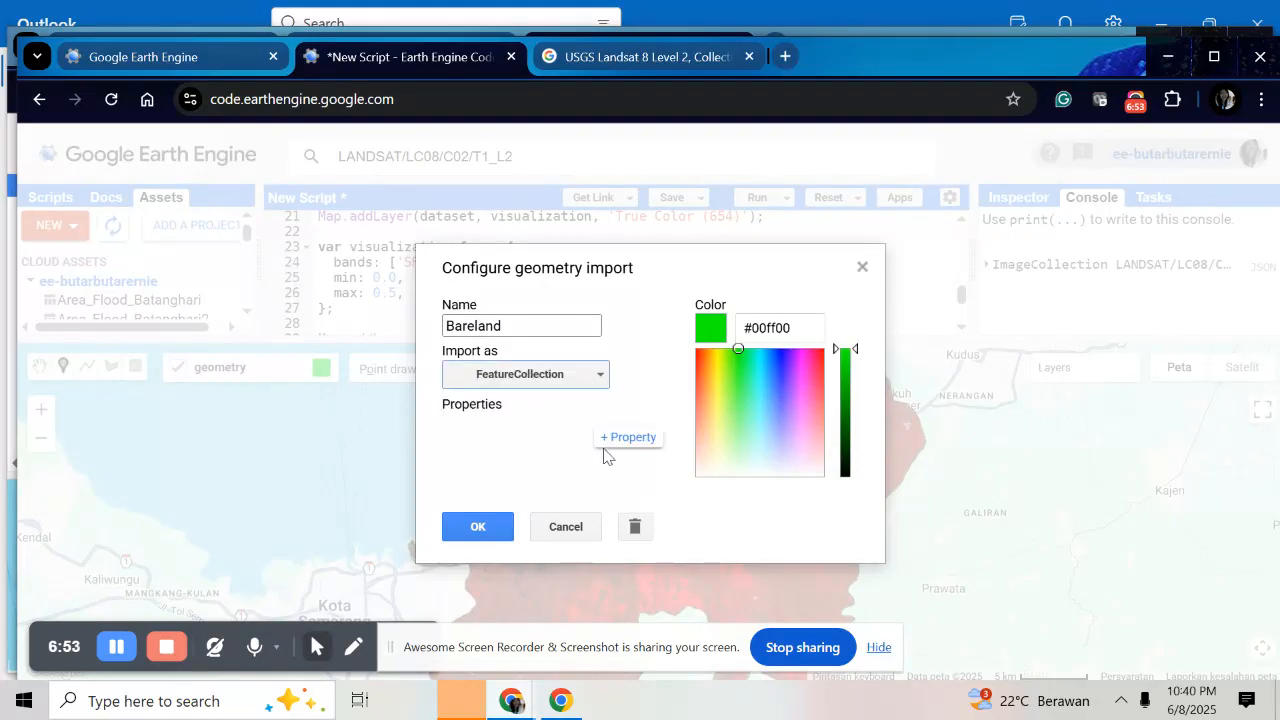
pyautogui.click(628, 436)
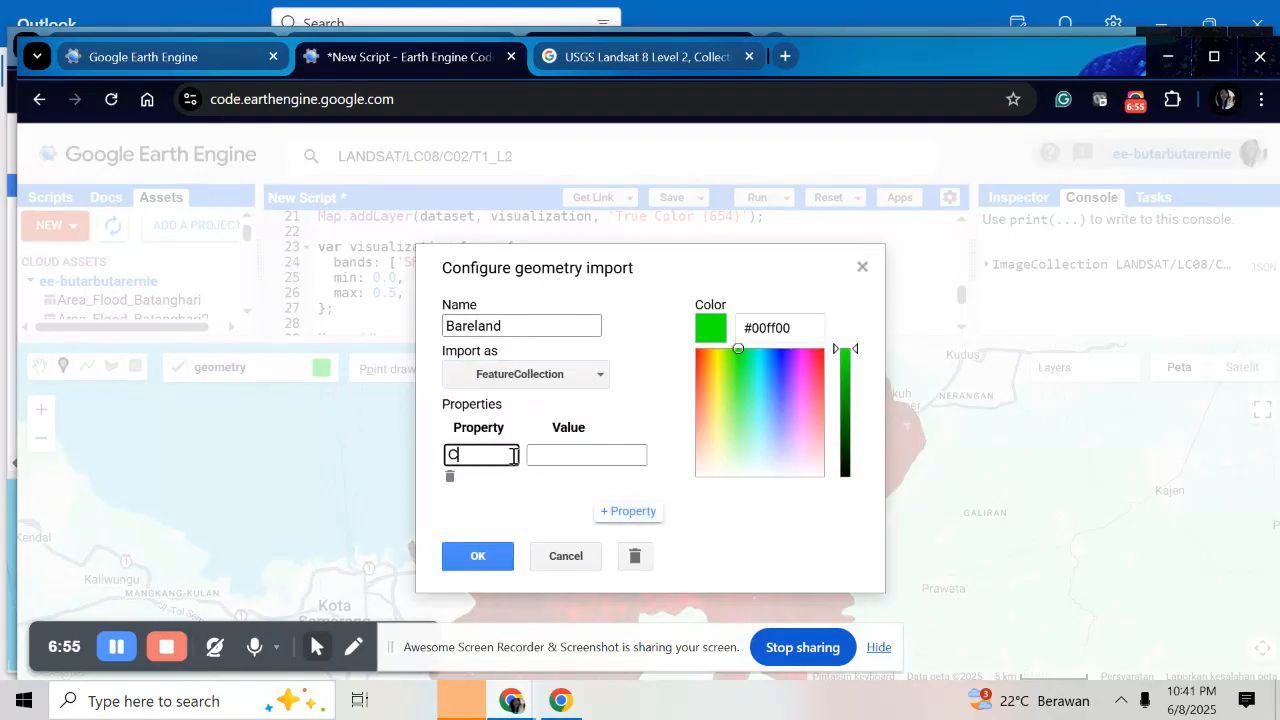
pyautogui.write('Class')
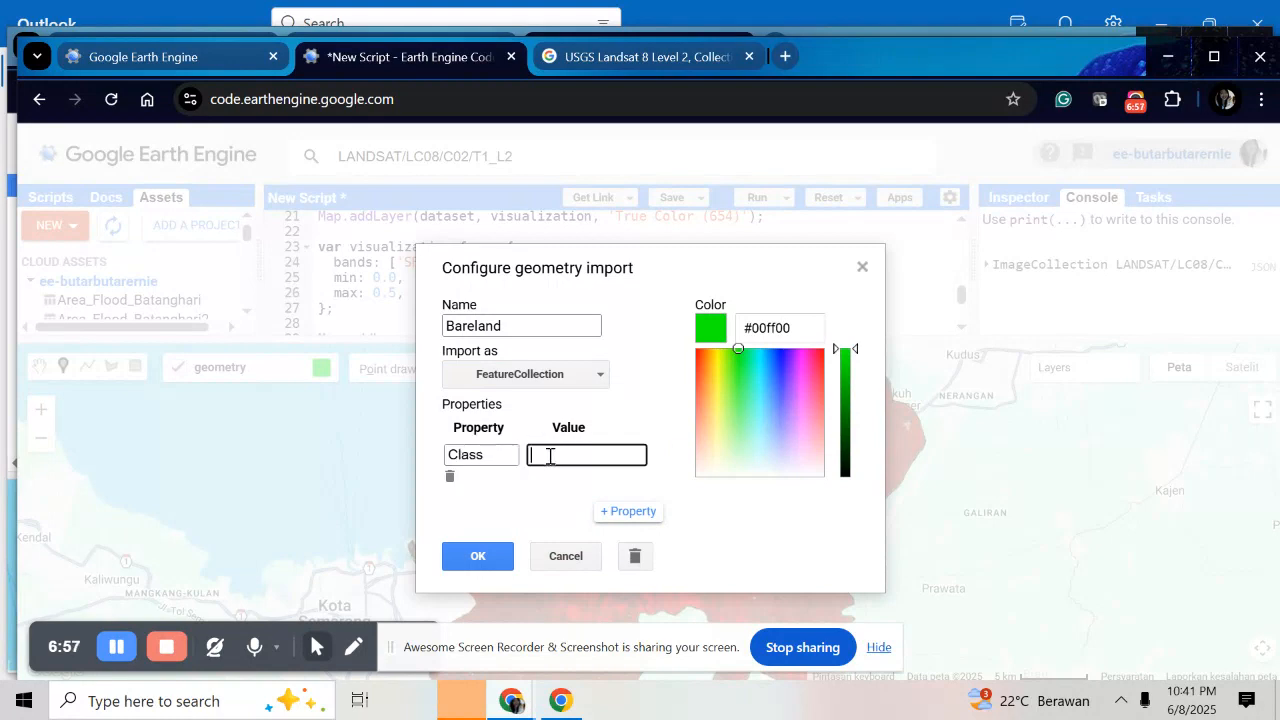
pyautogui.write('2')
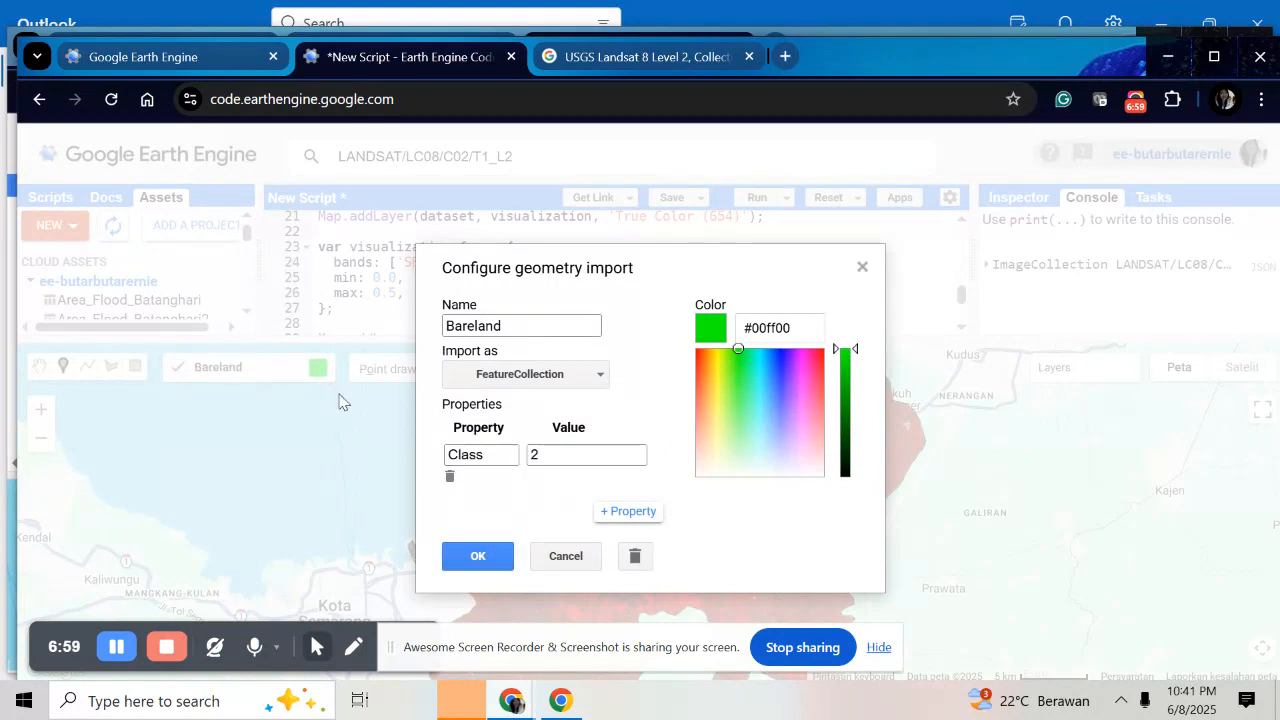
pyautogui.click(478, 556)
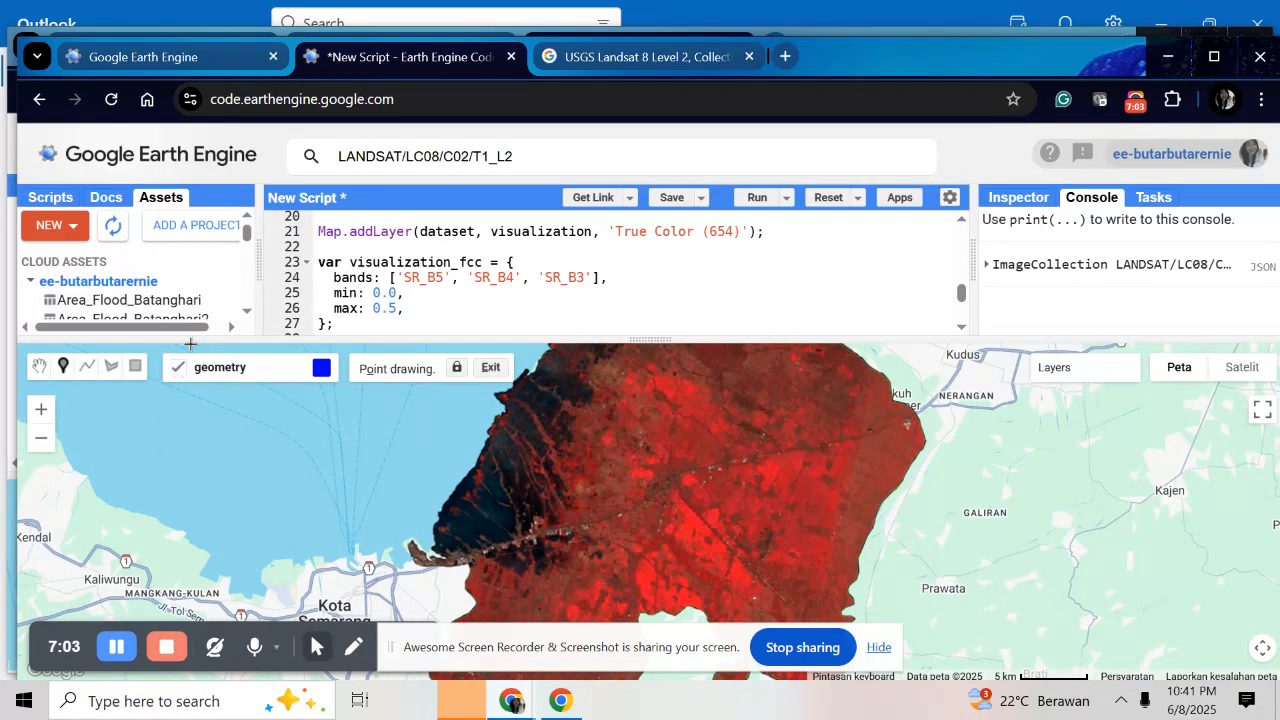
# Rename the blue geometry layer Water_Body, import as FeatureCollection, and add property Class = 3.
pyautogui.click(490, 368)
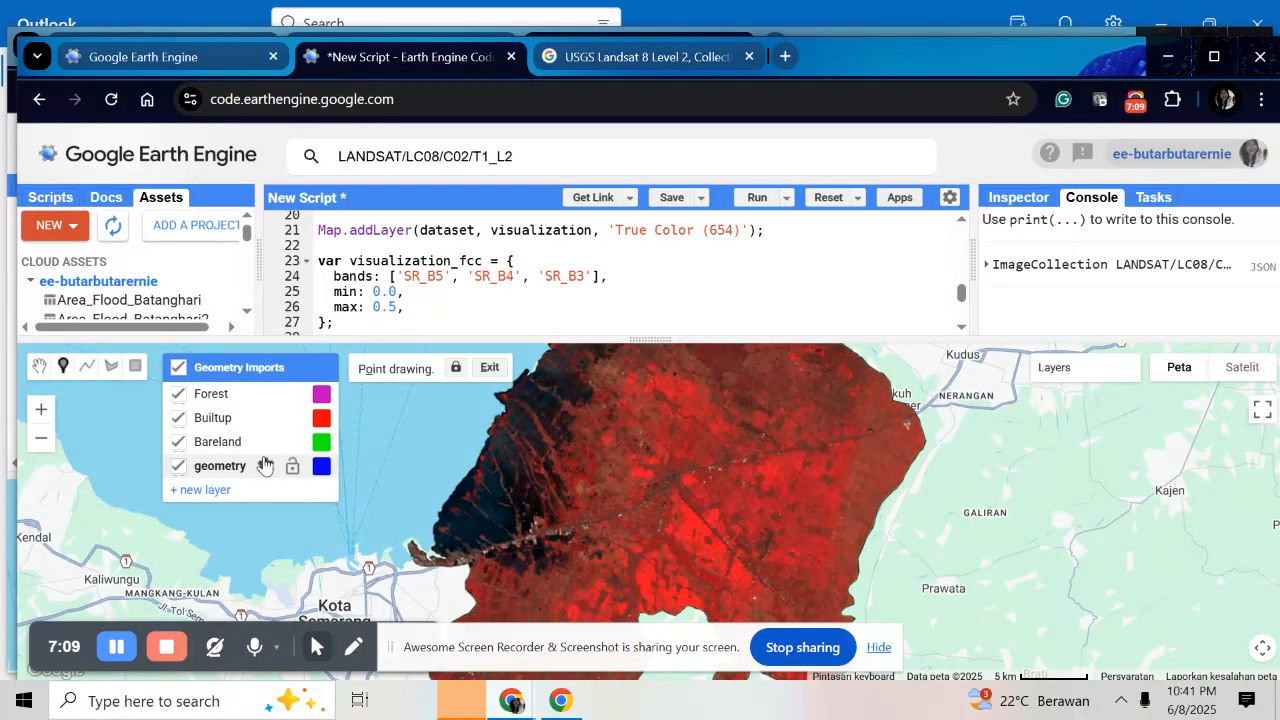
pyautogui.click(292, 464)
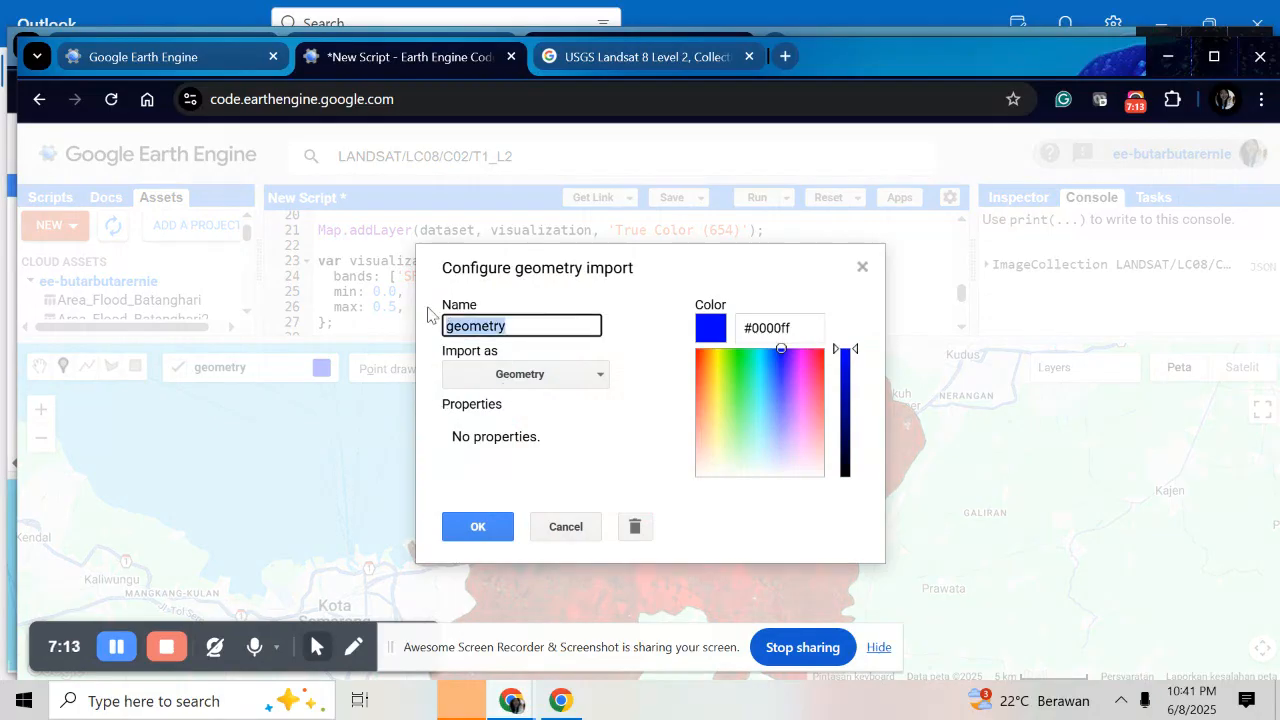
pyautogui.write('Water_Body')
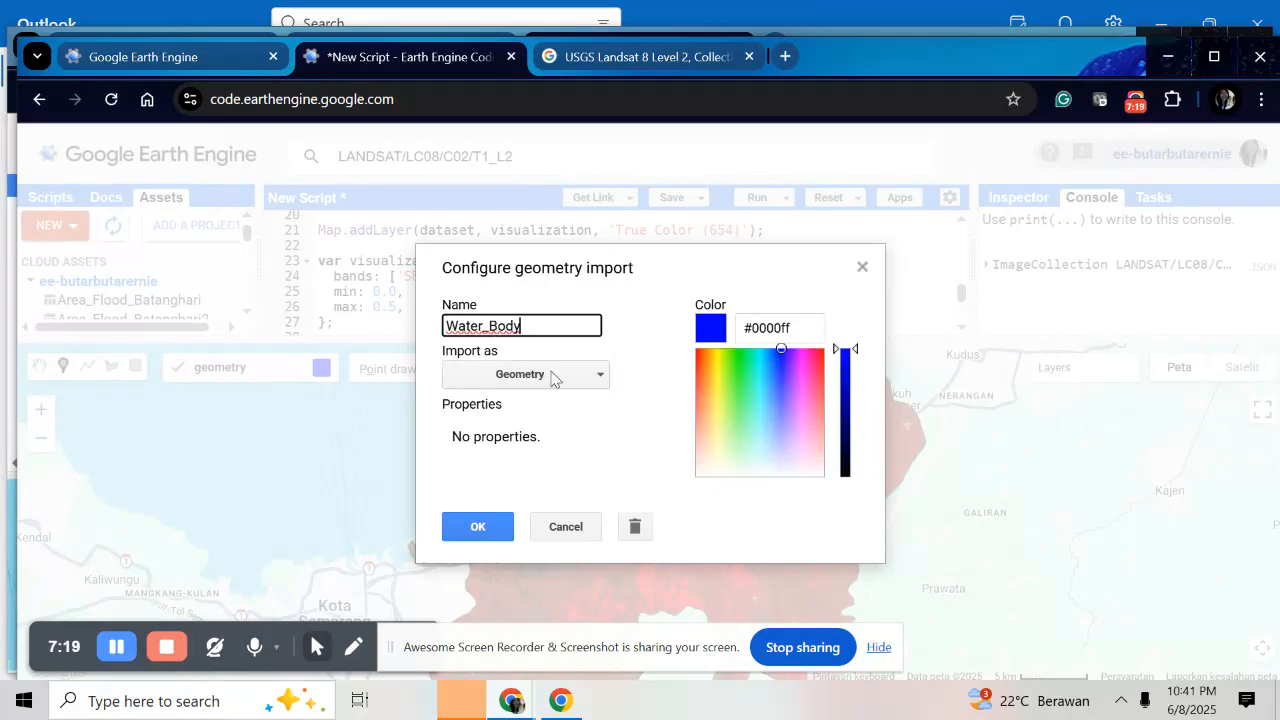
pyautogui.click(524, 374)
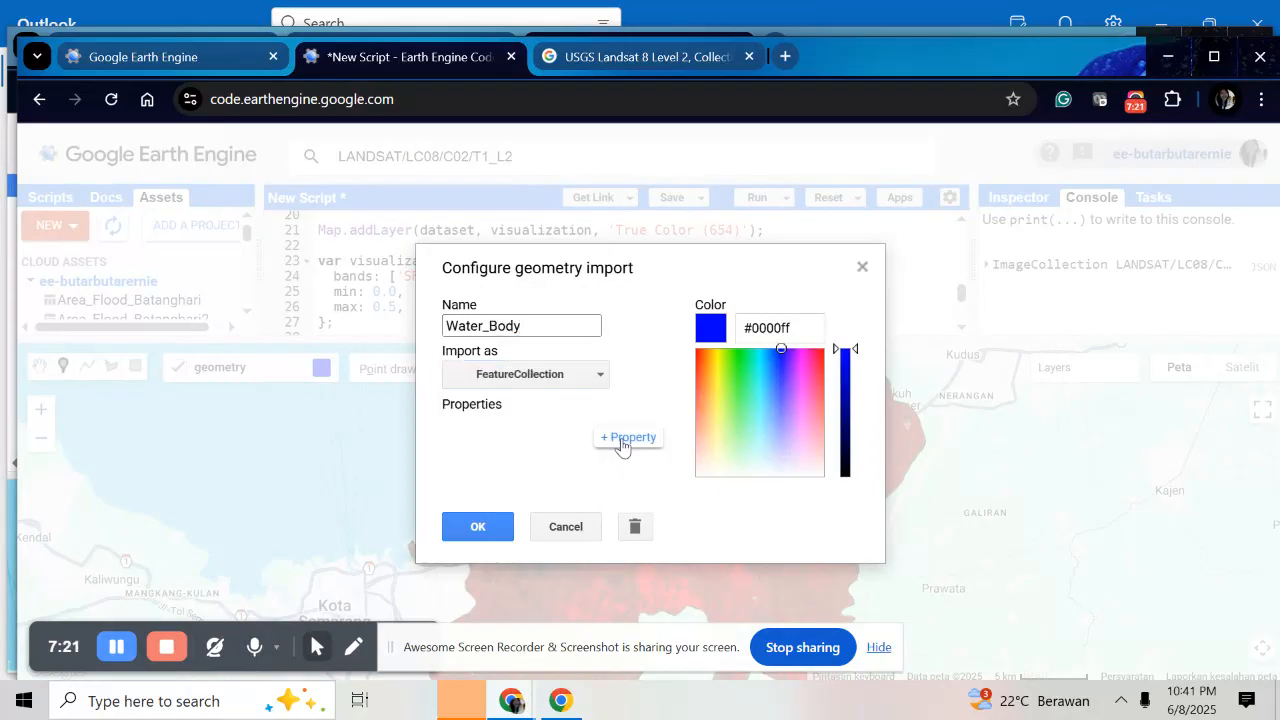
pyautogui.click(628, 436)
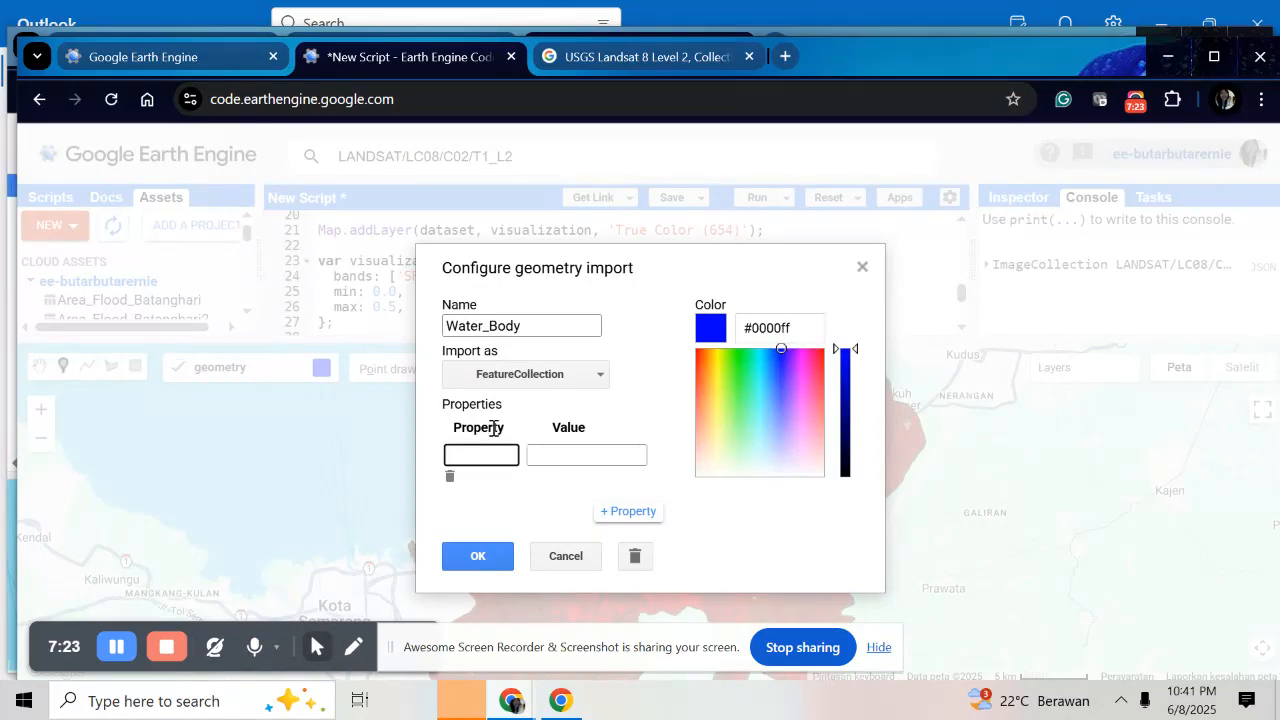
pyautogui.write('Class')
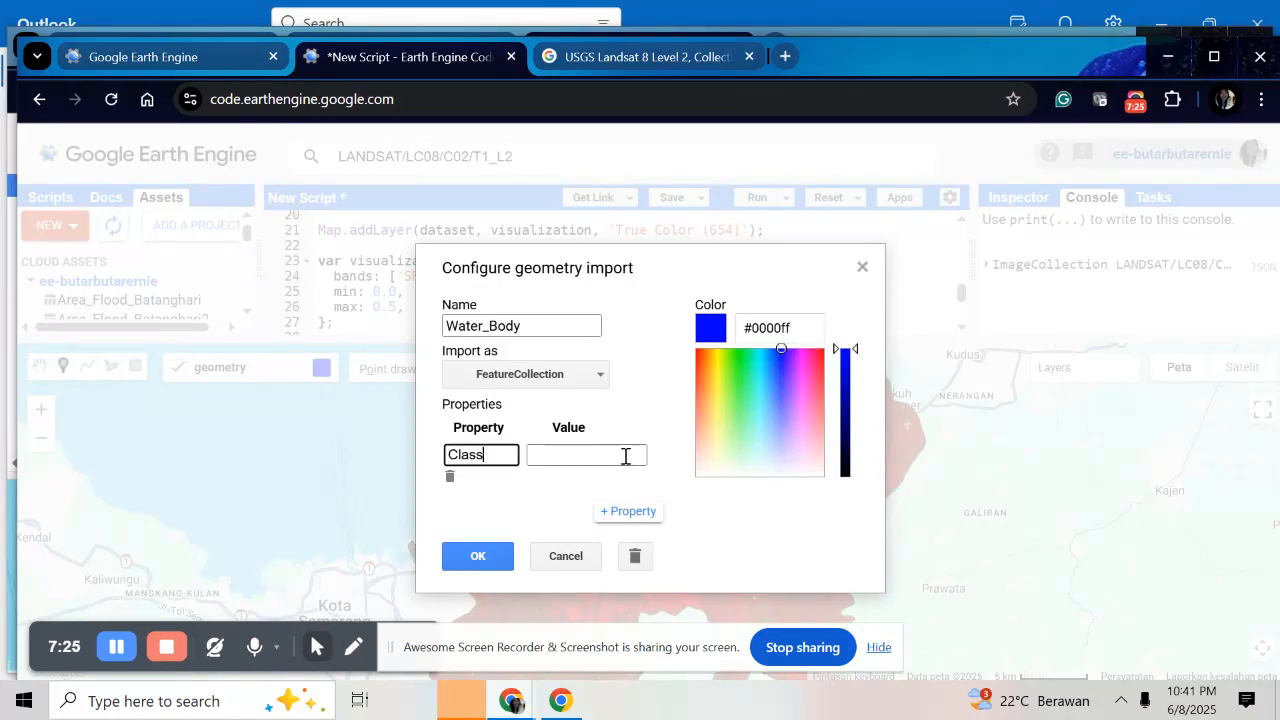
pyautogui.write('3')
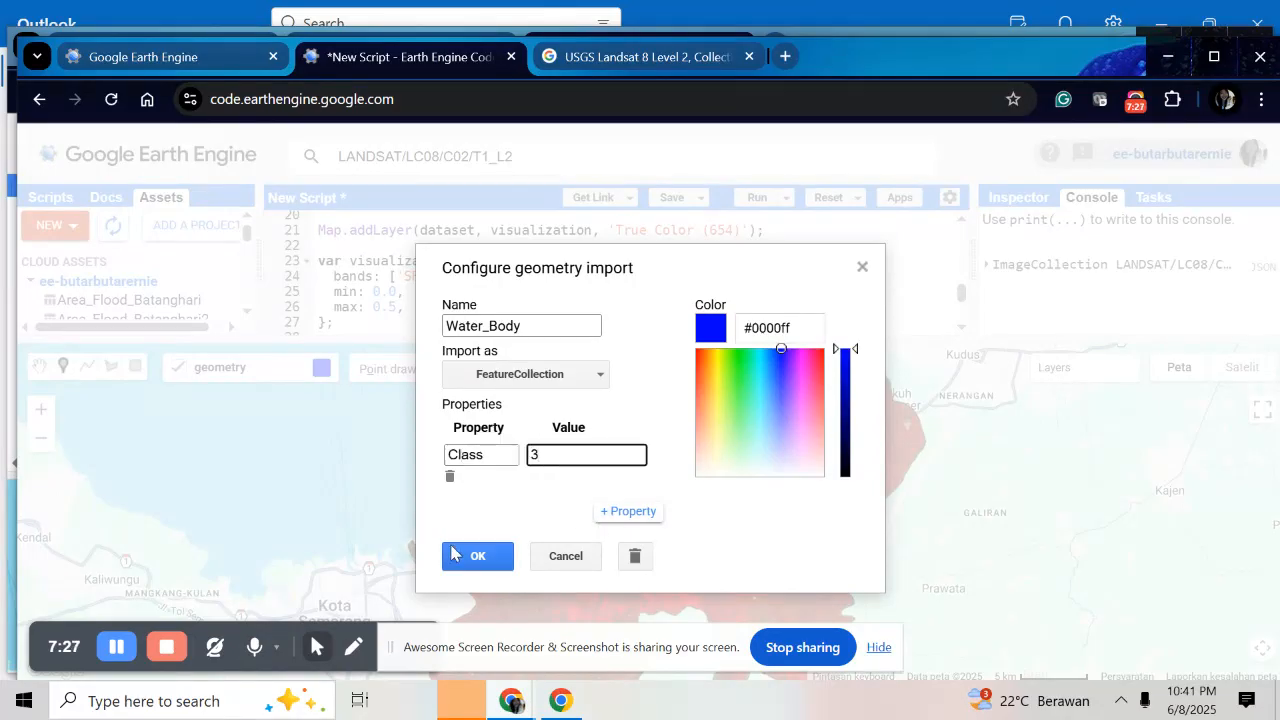
pyautogui.click(476, 556)
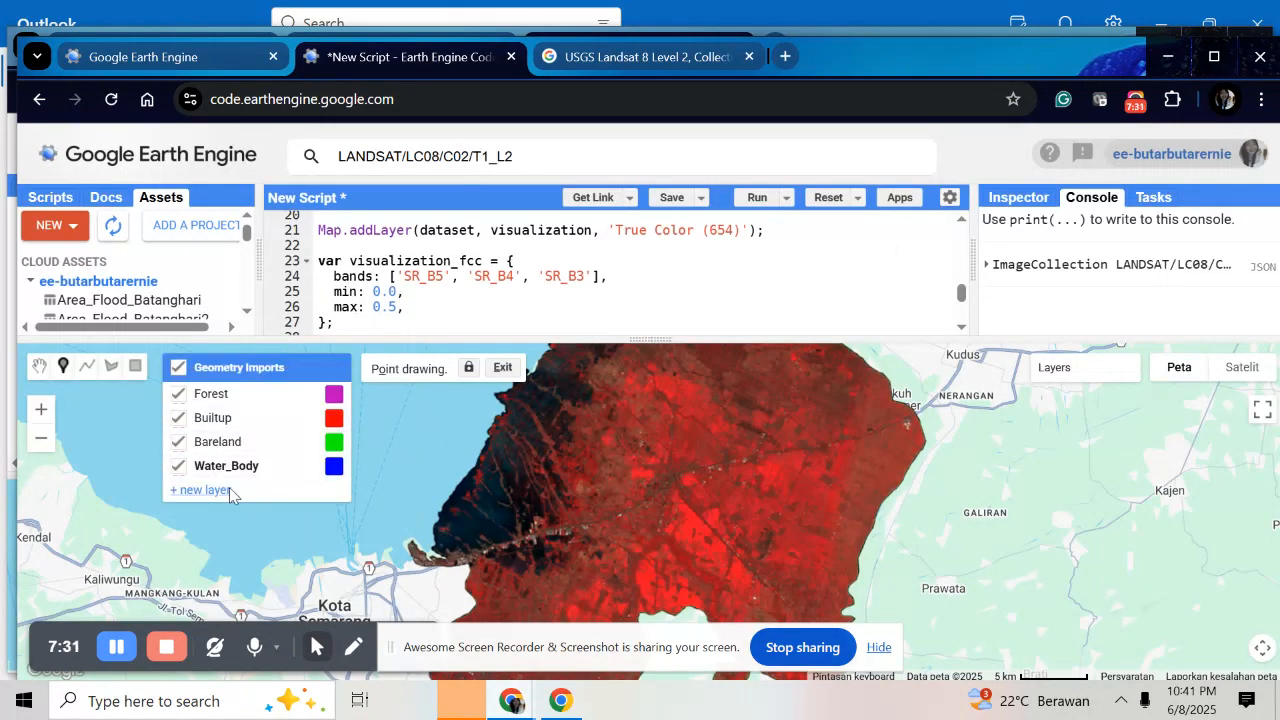
pyautogui.moveTo(220, 500)
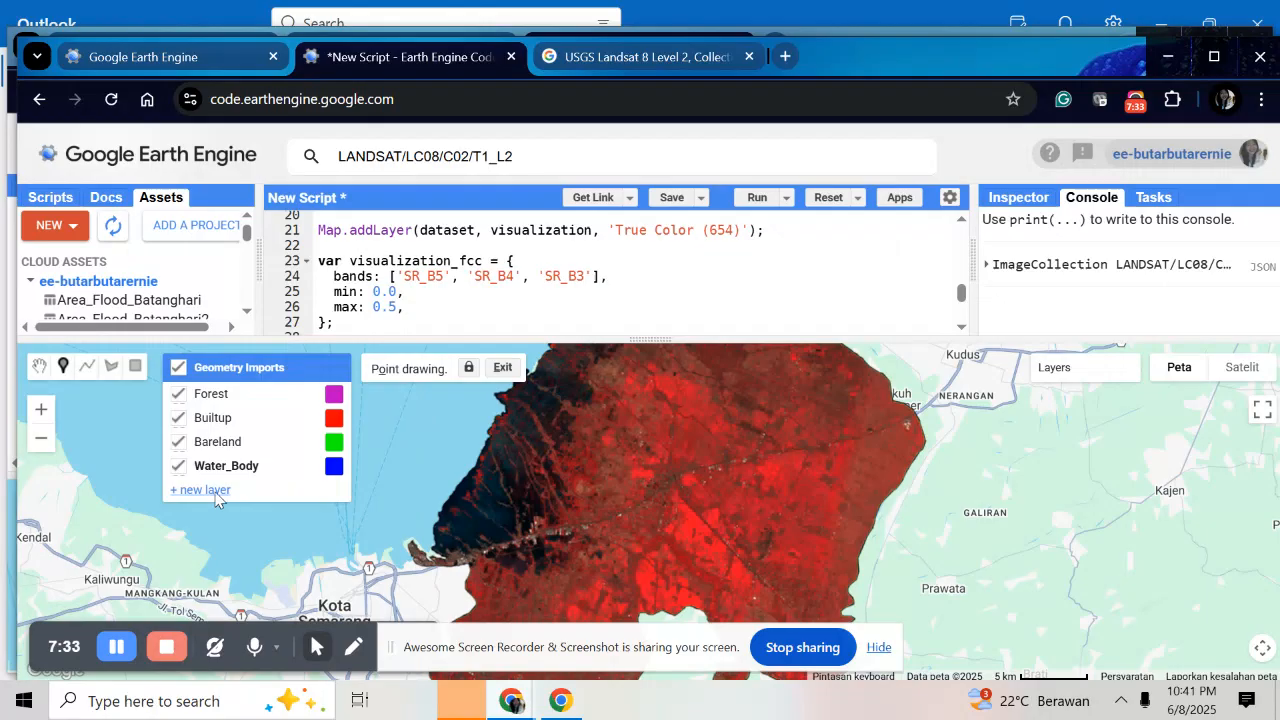
# Create an Agriculture geometry layer imported as FeatureCollection with property Class = 4.
pyautogui.click(200, 488)
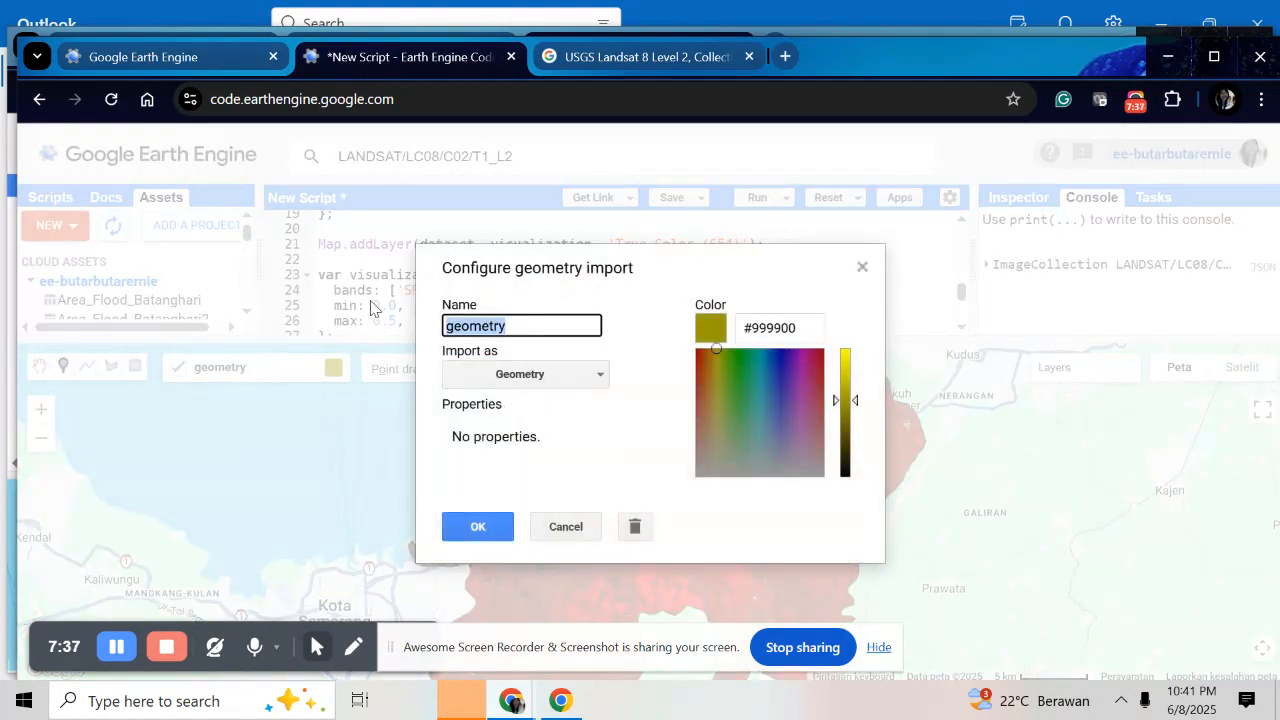
pyautogui.write('Agriculture')
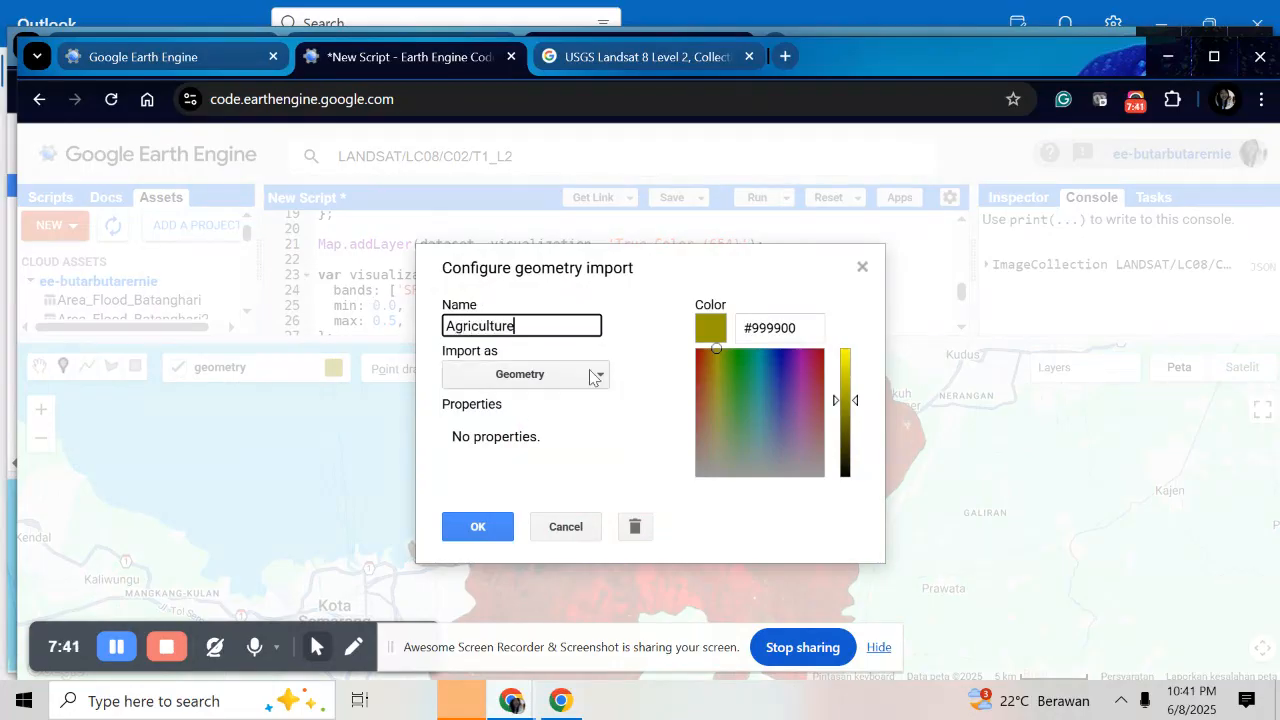
pyautogui.click(524, 374)
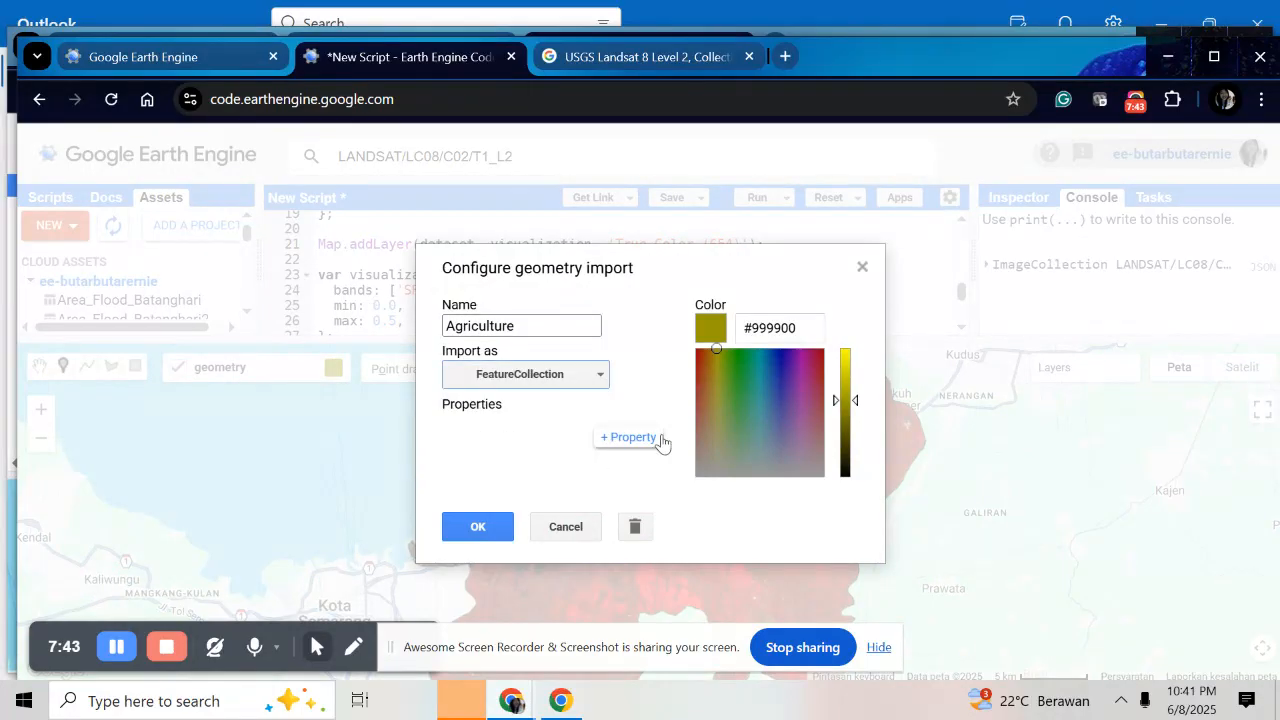
pyautogui.click(628, 436)
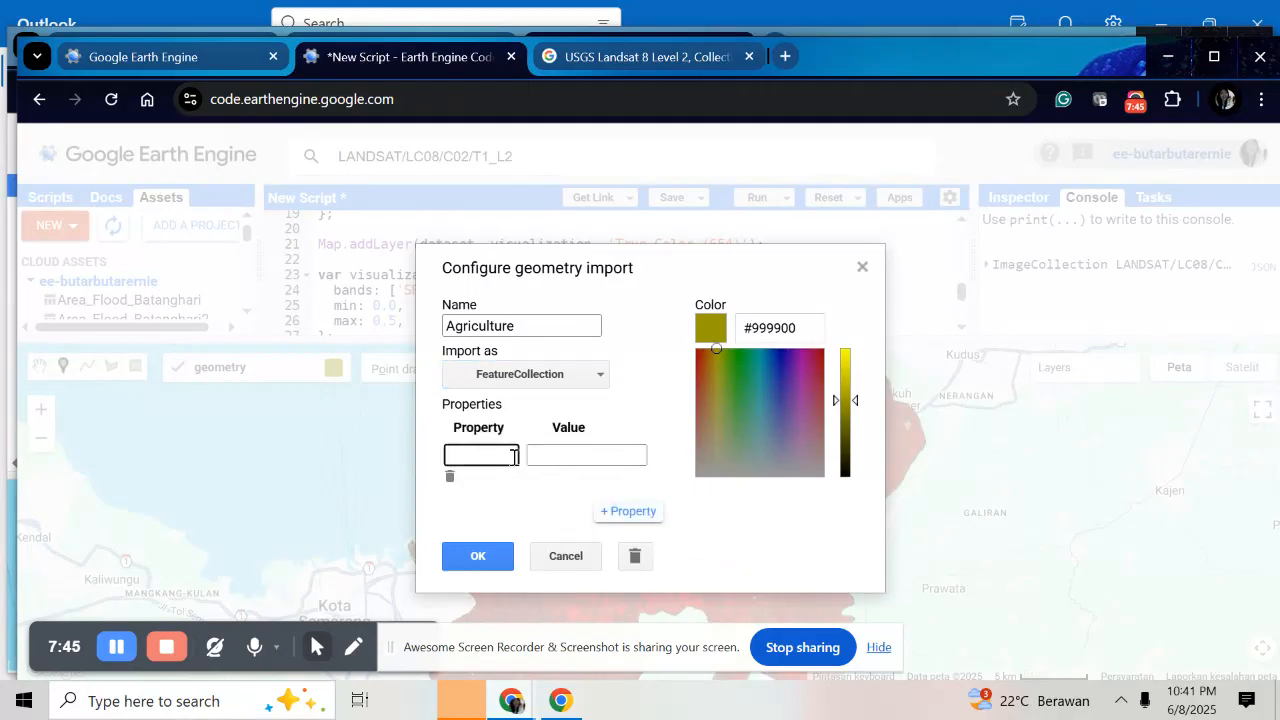
pyautogui.write('Class')
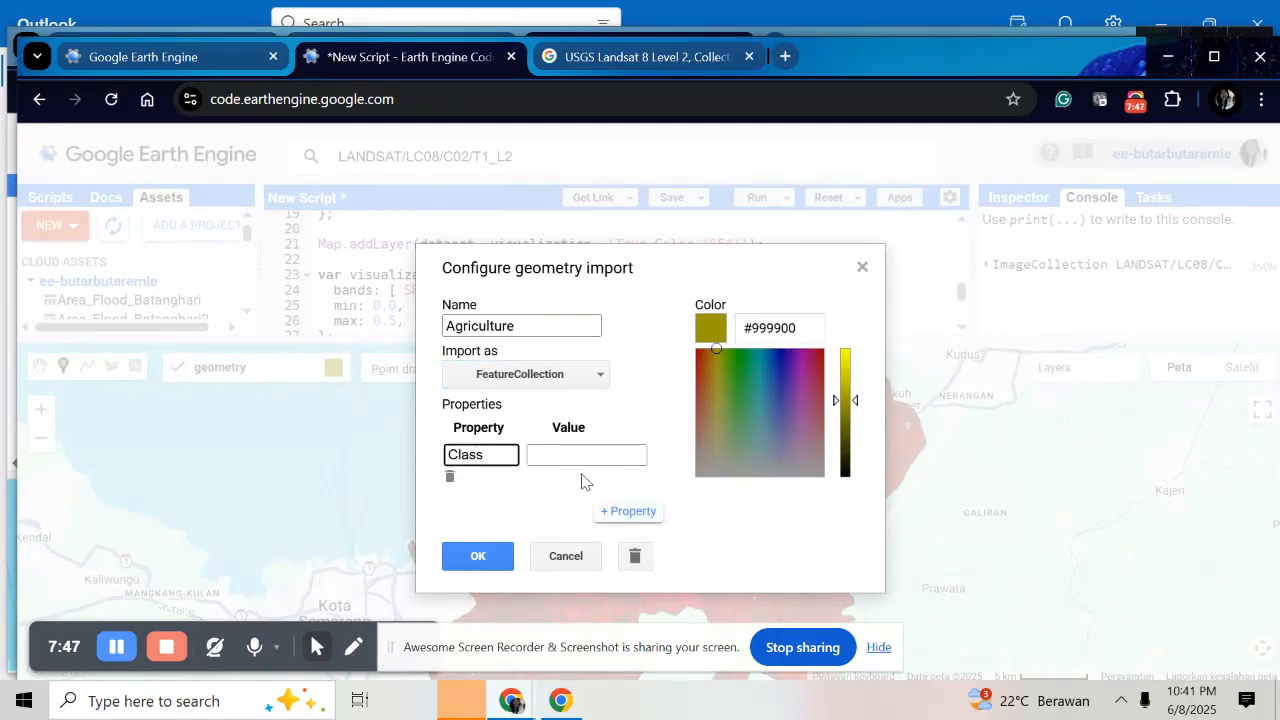
pyautogui.write('4')
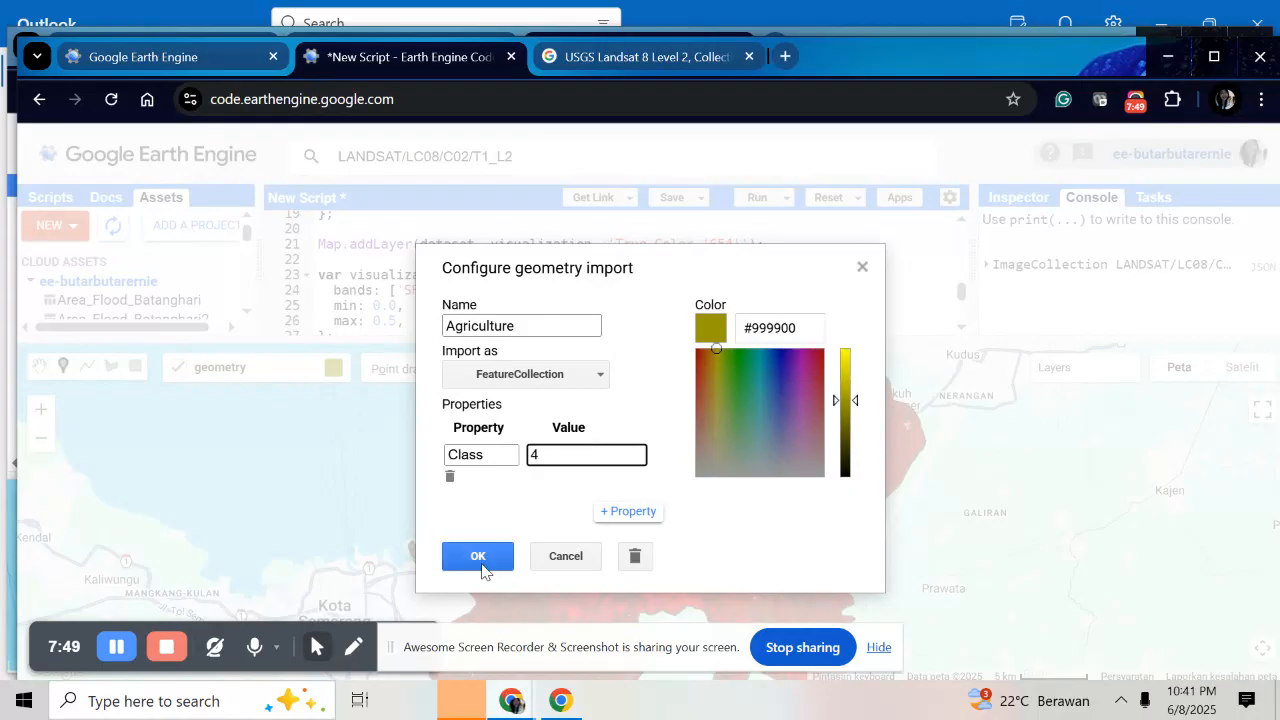
pyautogui.click(476, 556)
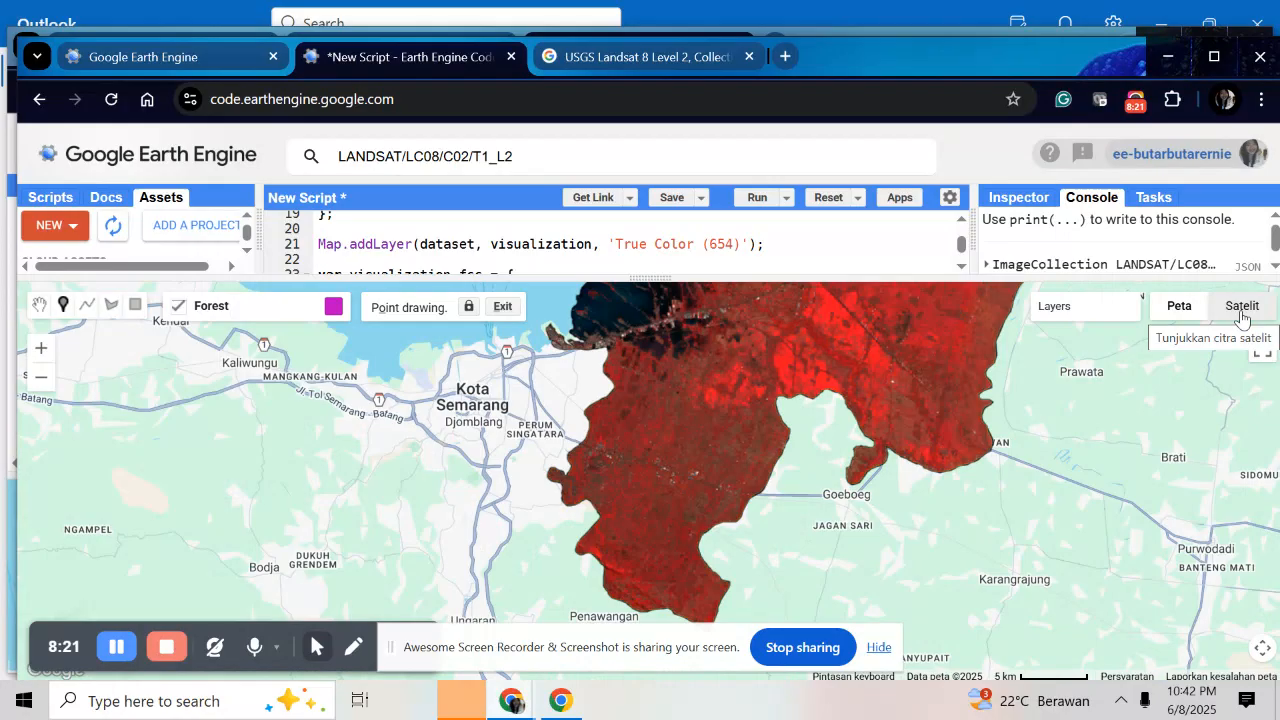
# Toggle satellite basemap and False/True Color layers to check imagery, then place Forest sample points on wooded hills.
pyautogui.click(1242, 304)
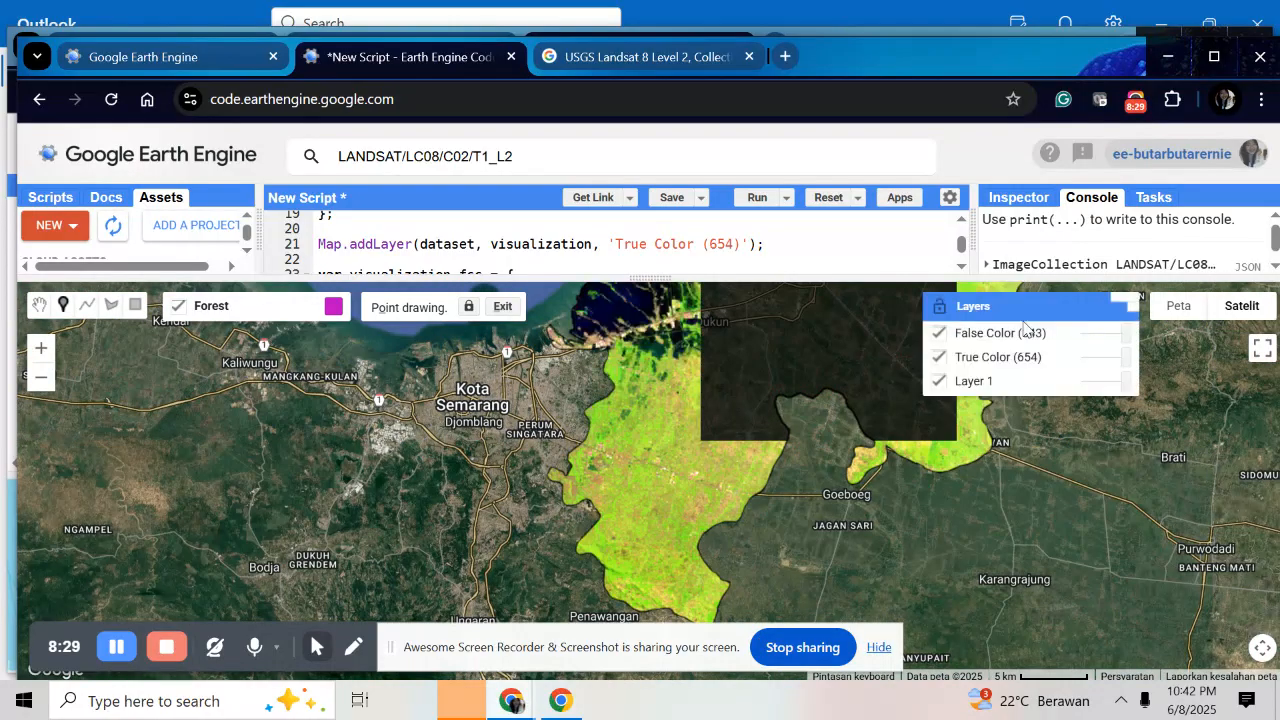
pyautogui.click(938, 332)
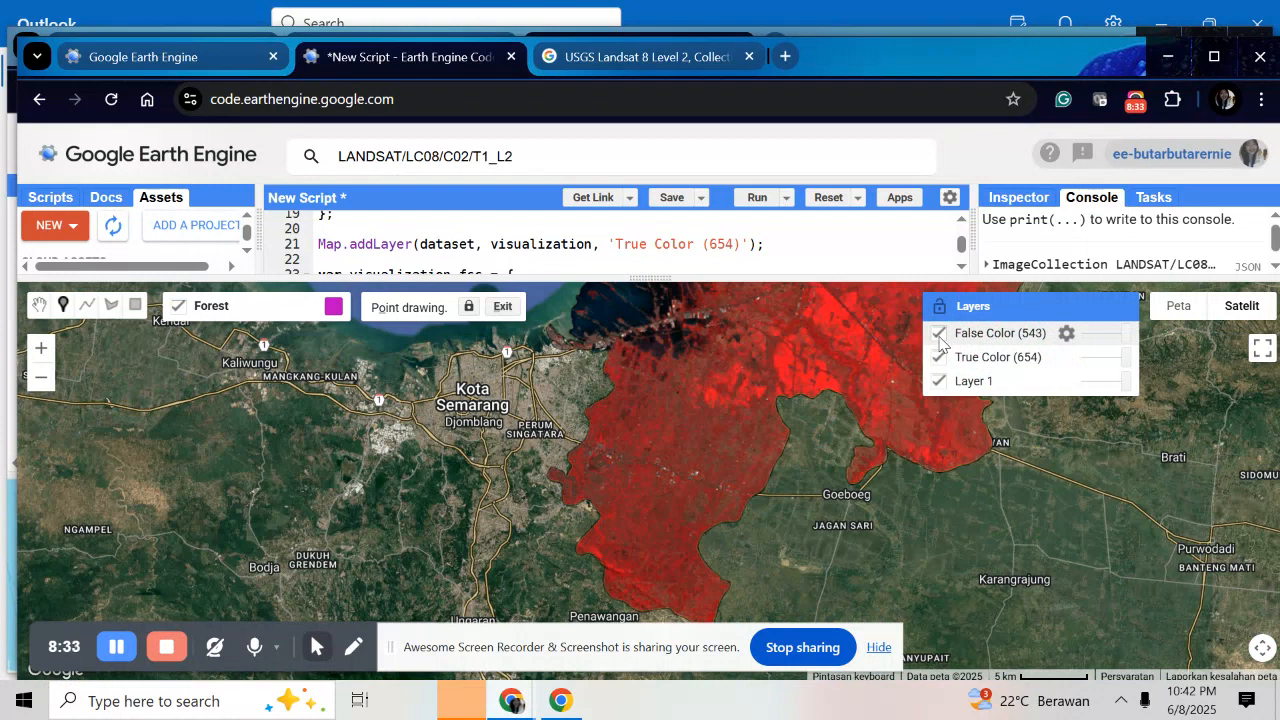
pyautogui.click(938, 332)
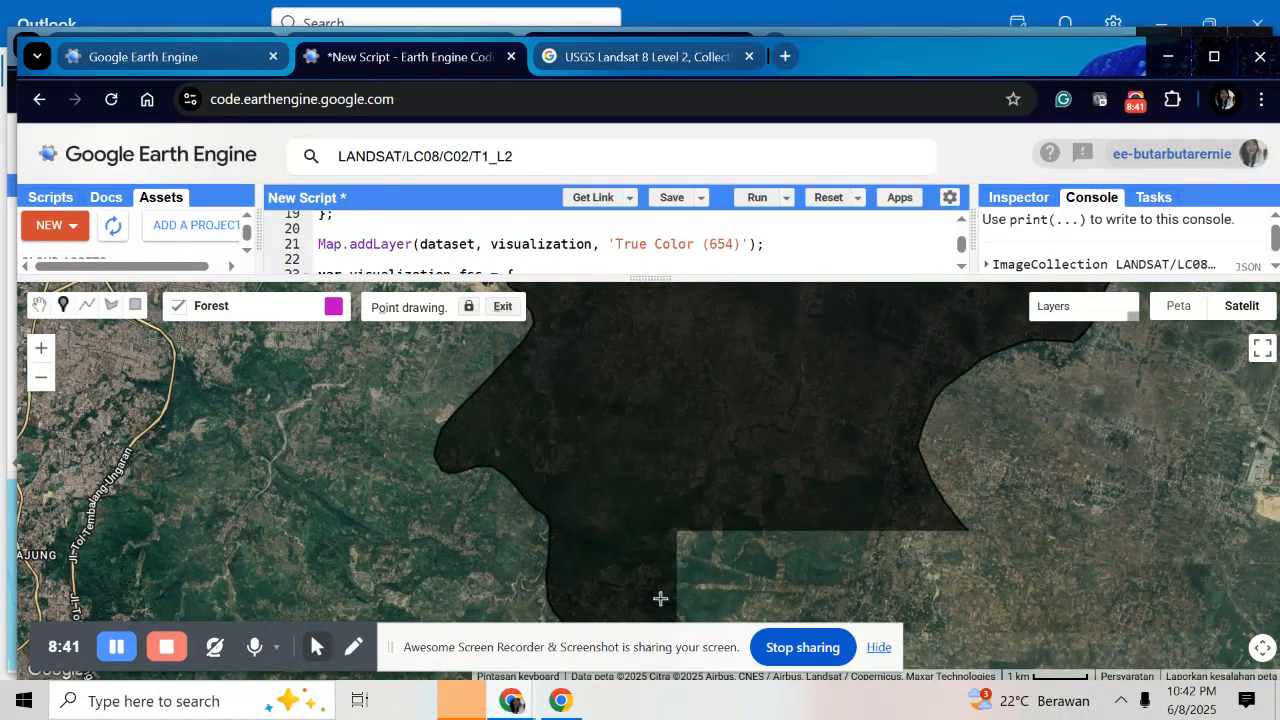
pyautogui.click(1052, 304)
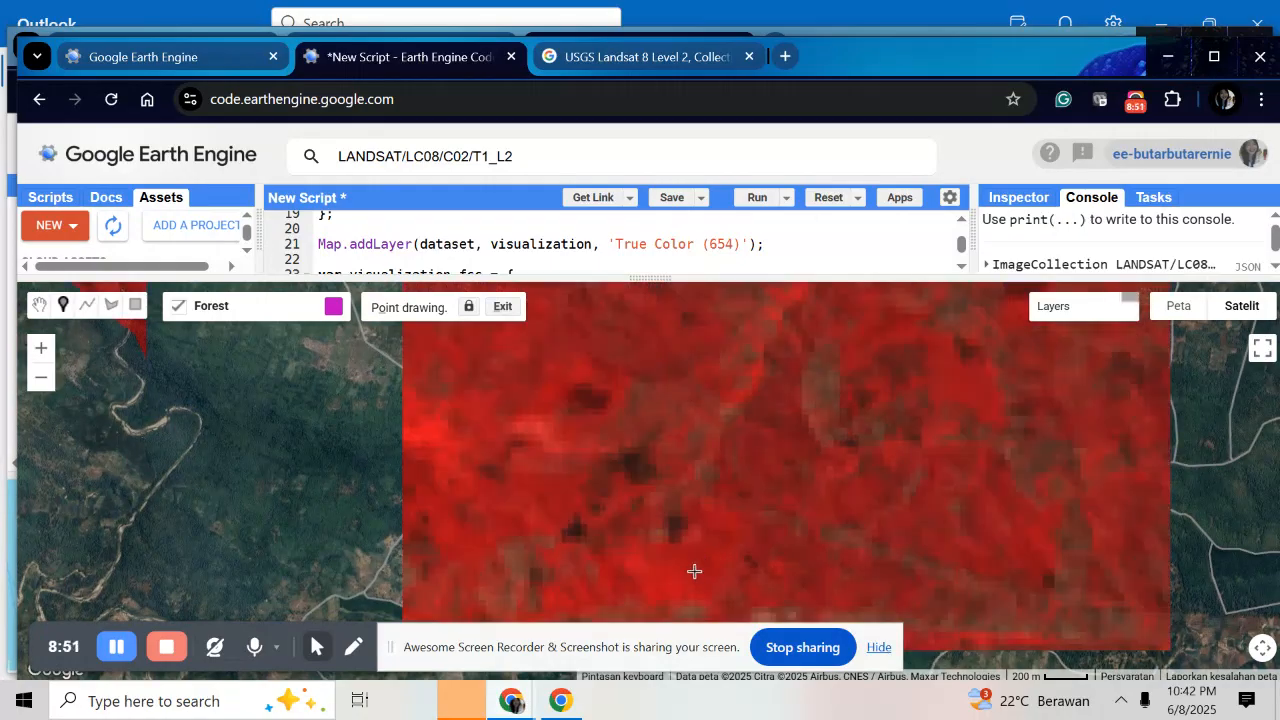
pyautogui.click(700, 552)
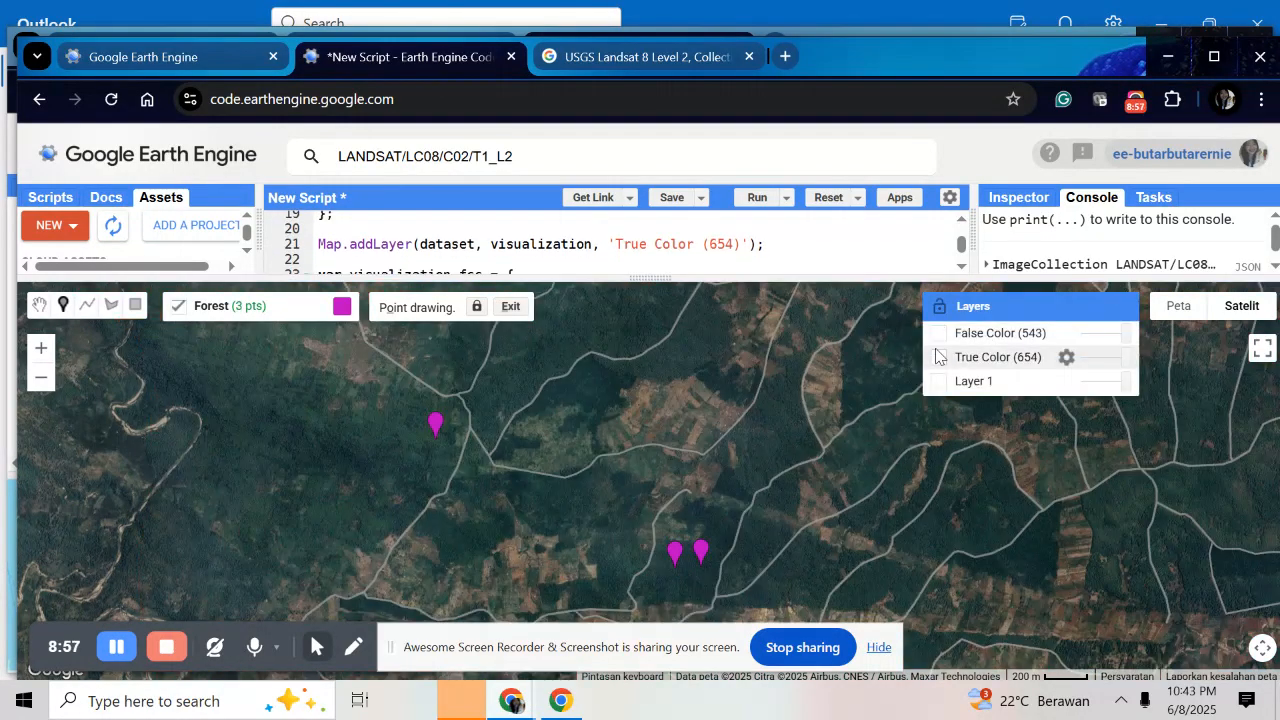
pyautogui.click(936, 356)
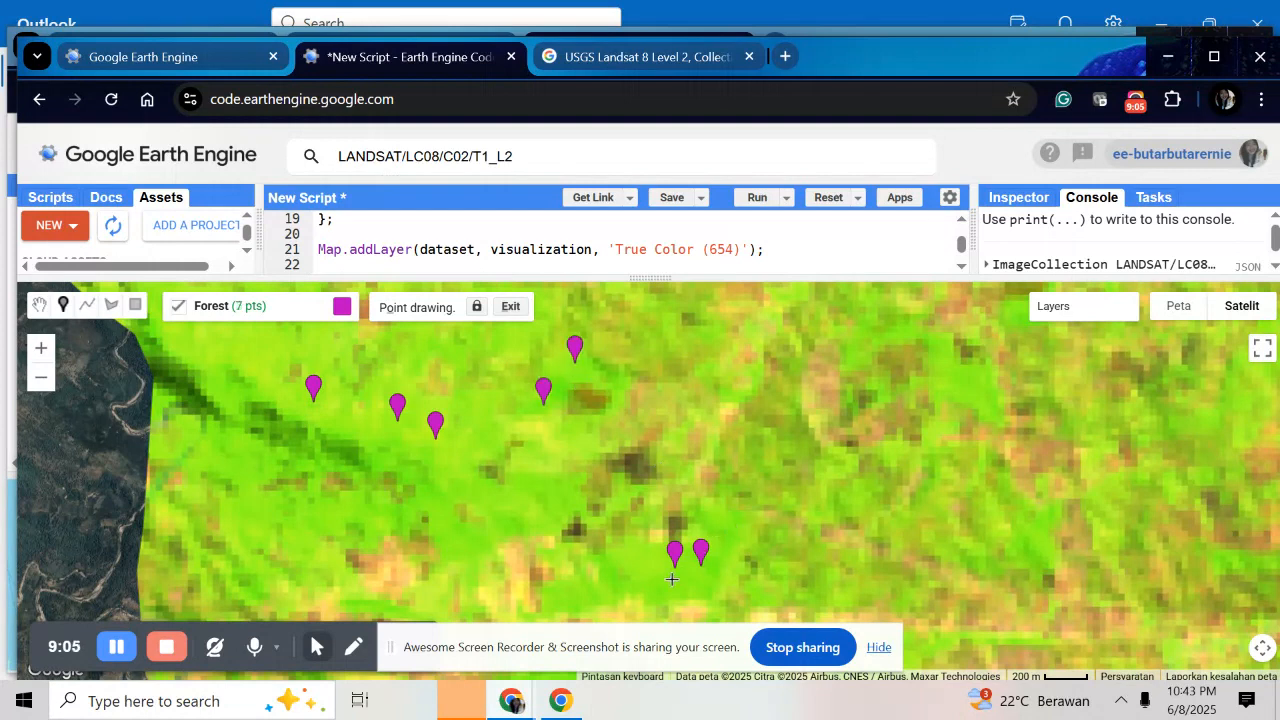
pyautogui.click(972, 376)
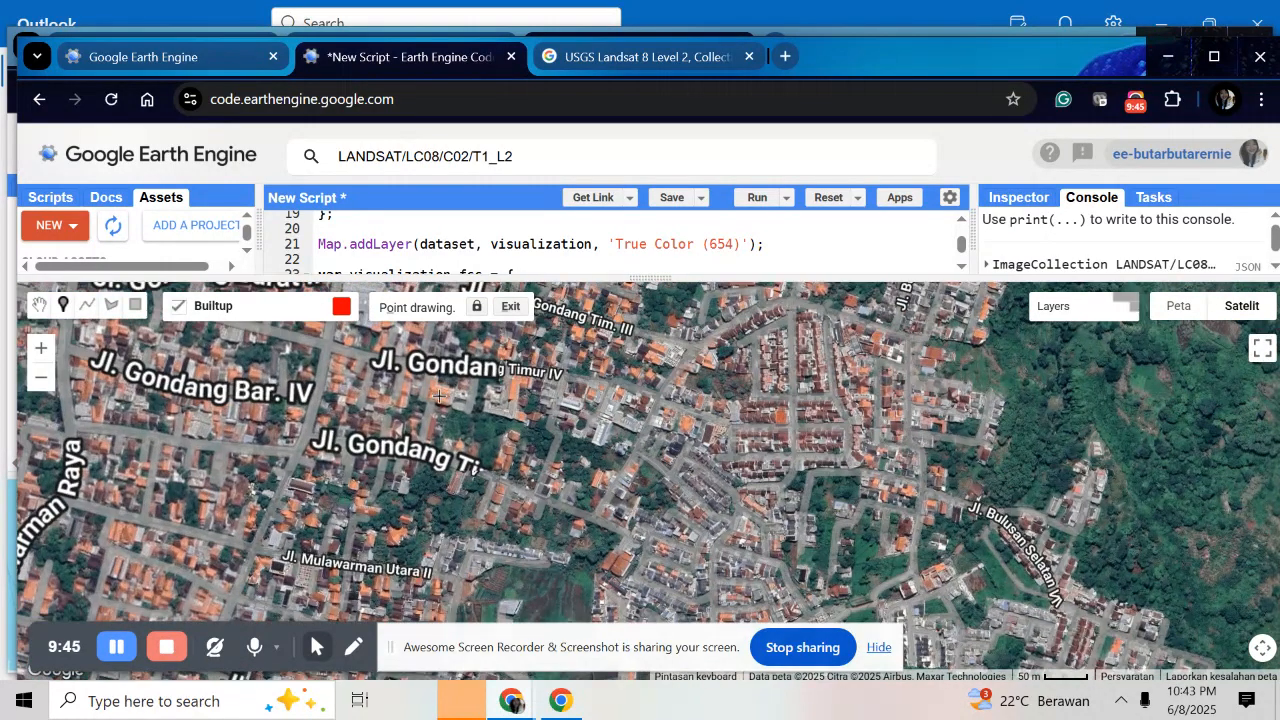
# Place Builtup sample points on rooftops in the residential neighbourhood, checking the geometry imports list.
pyautogui.click(786, 410)
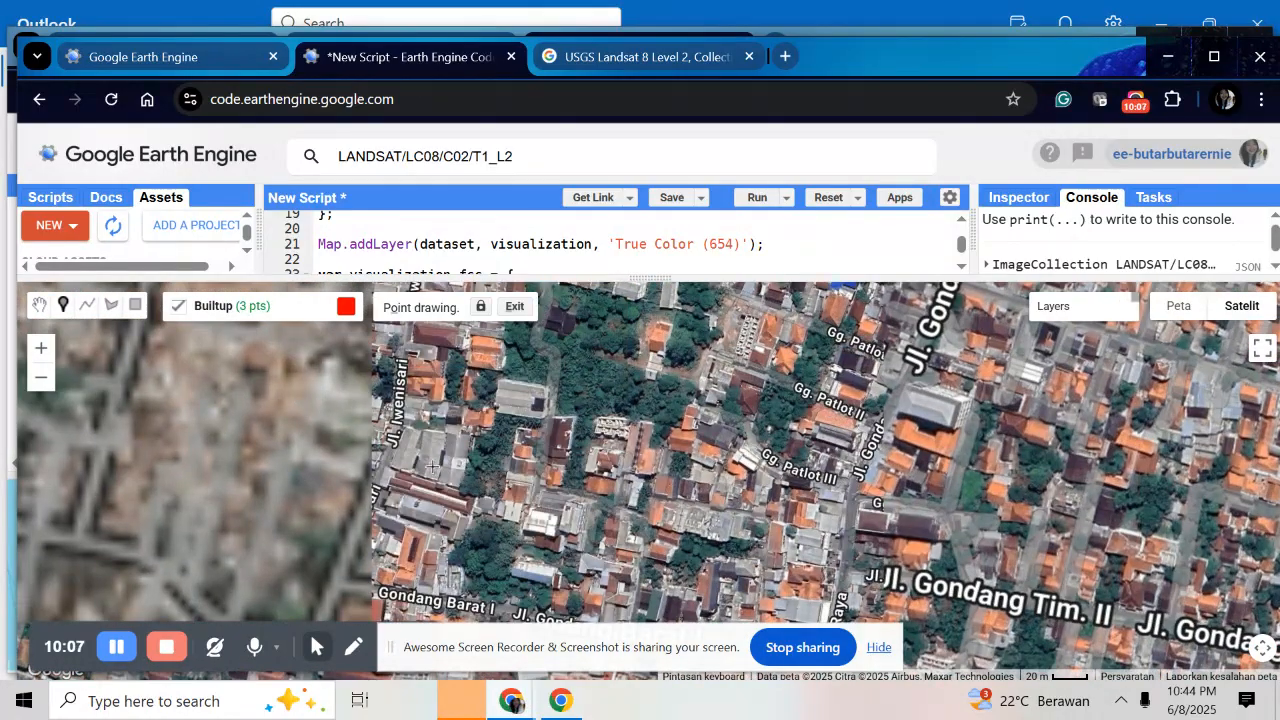
pyautogui.click(432, 436)
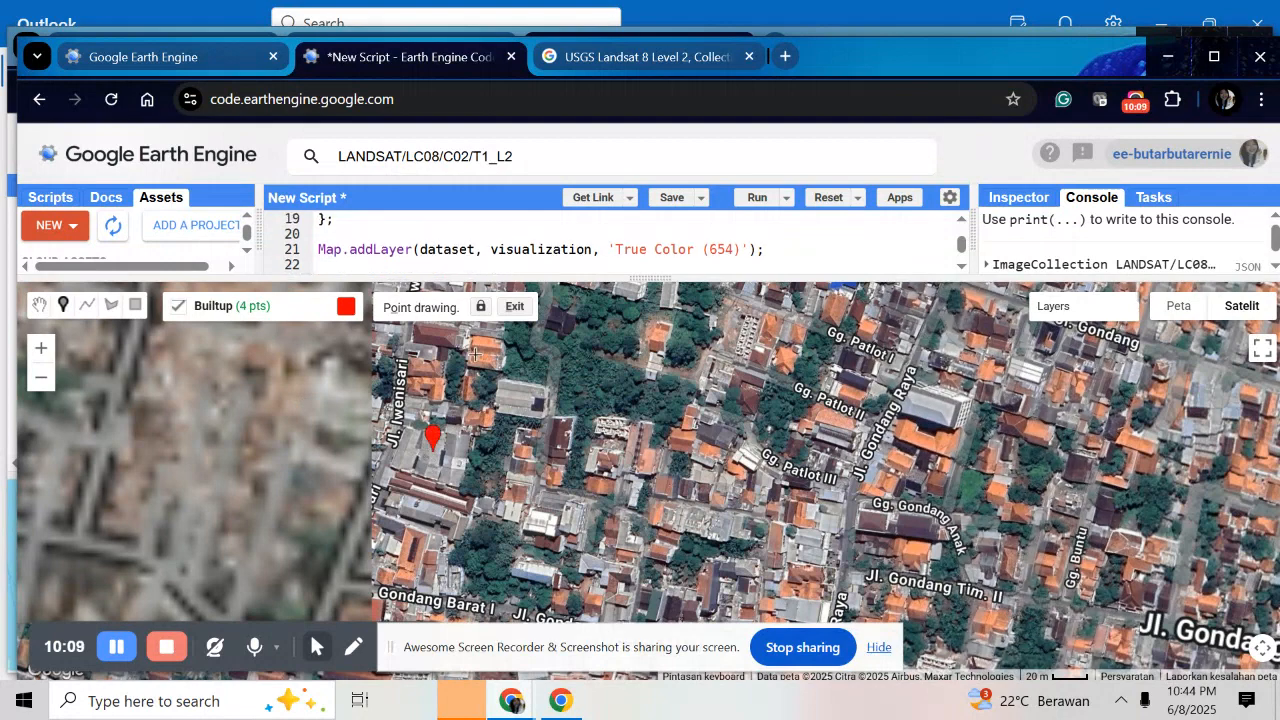
pyautogui.click(482, 340)
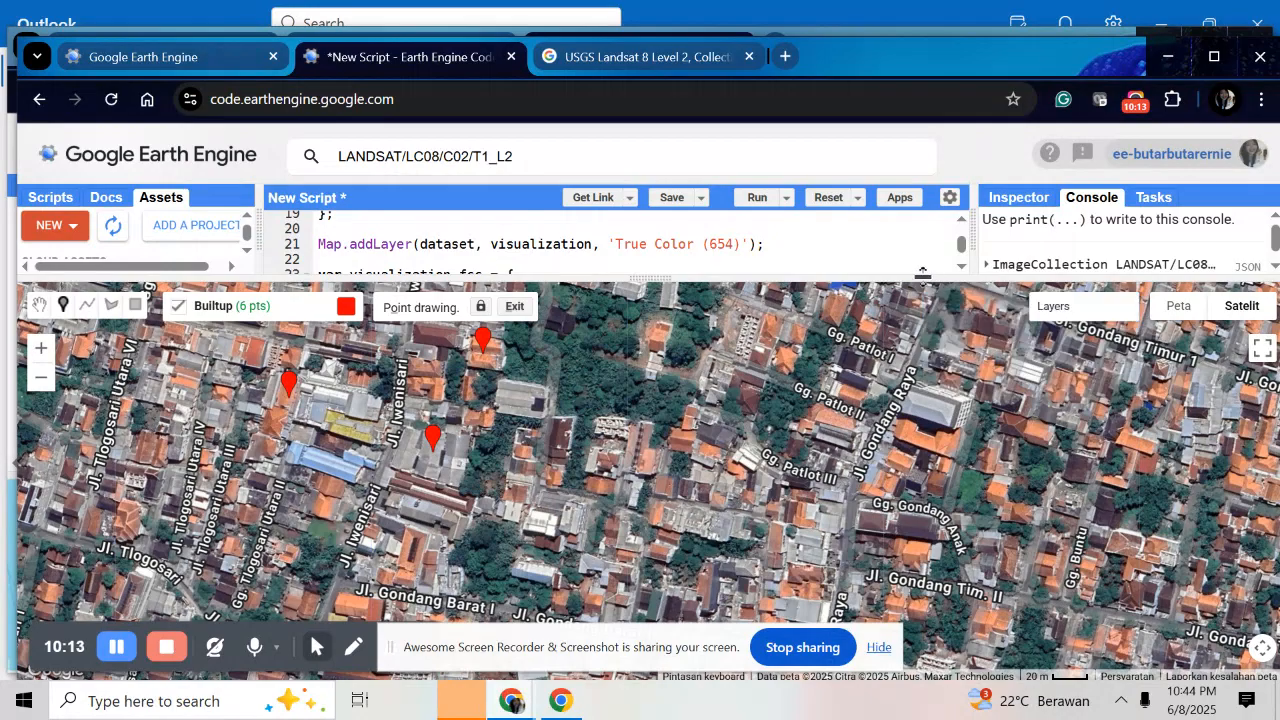
pyautogui.moveTo(708, 358)
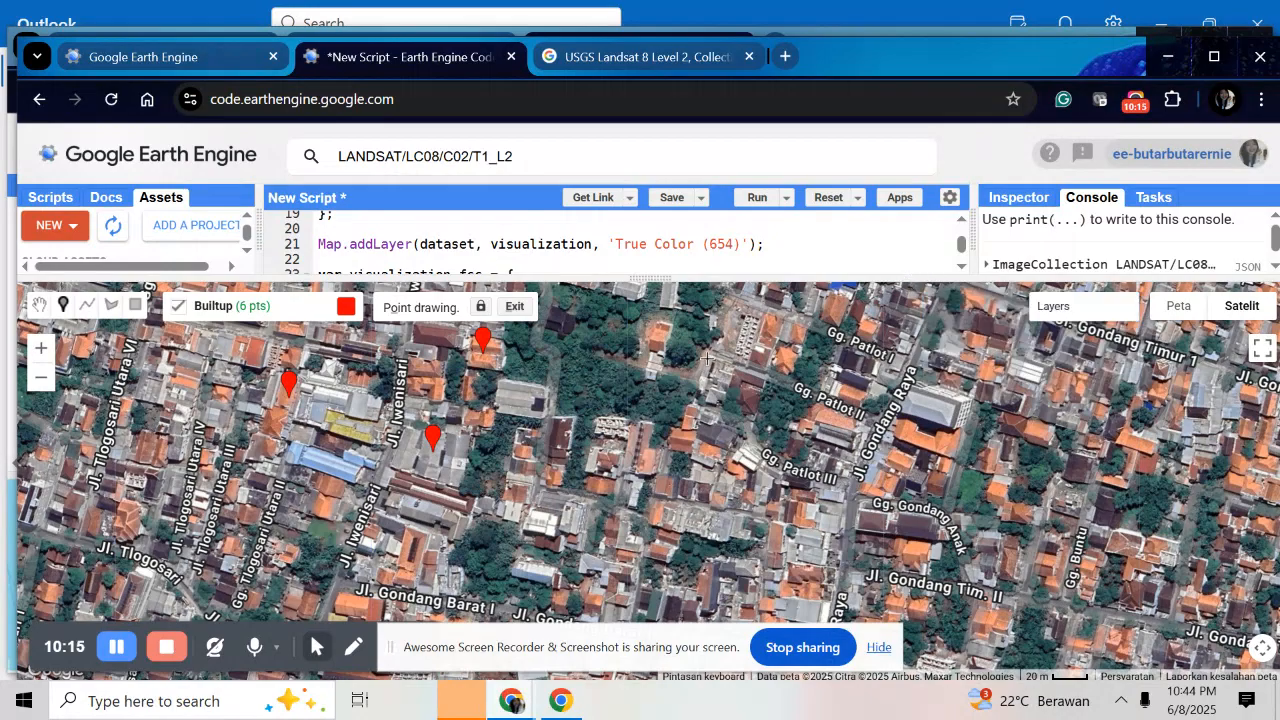
pyautogui.click(212, 306)
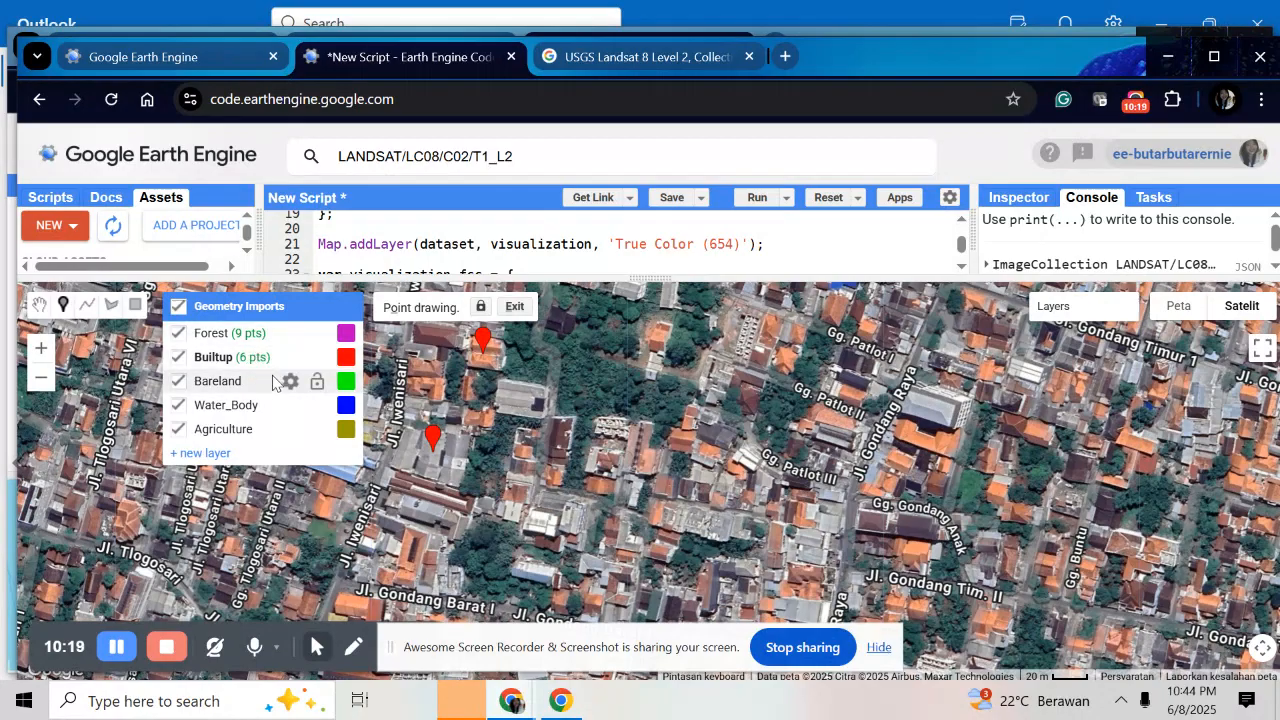
pyautogui.moveTo(260, 380)
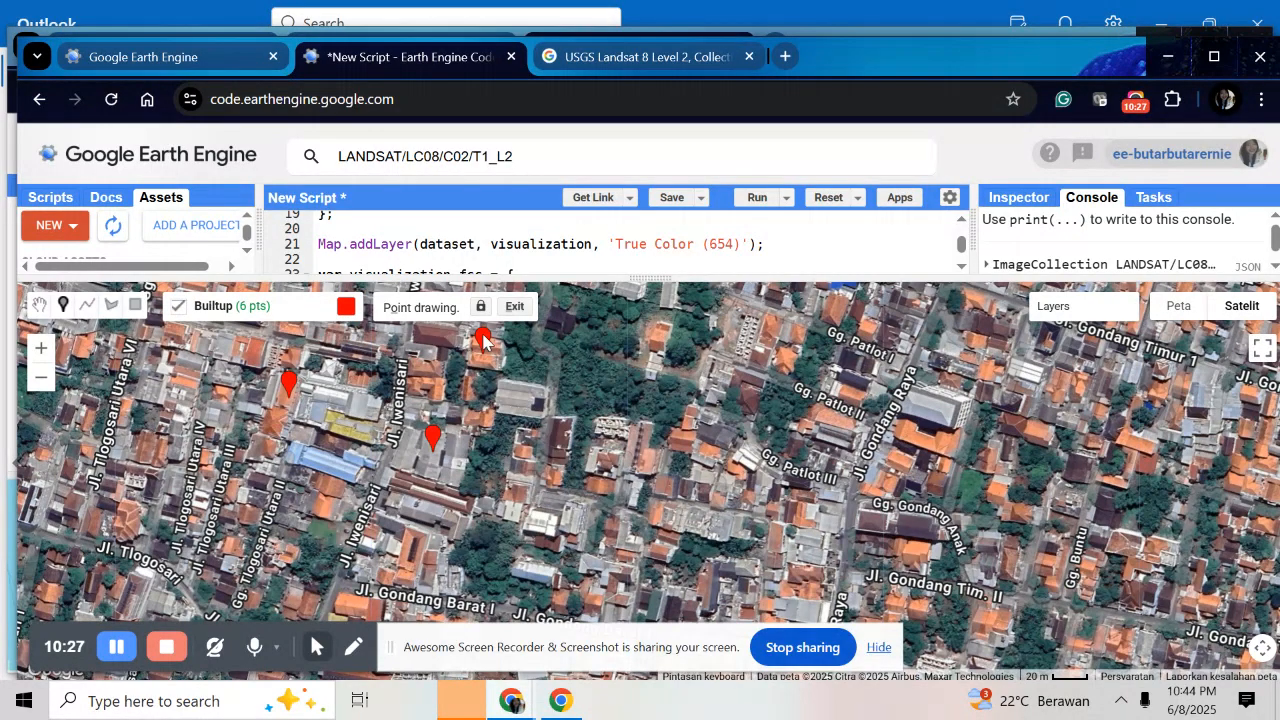
pyautogui.click(484, 340)
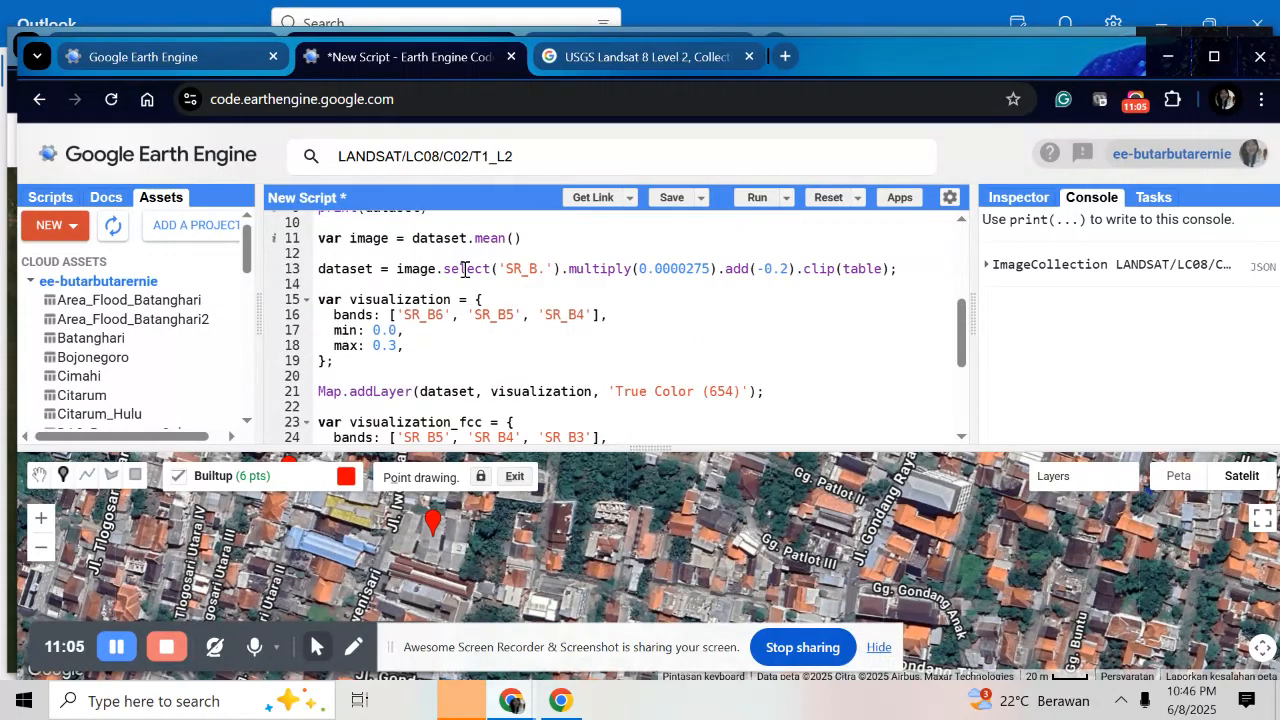
# Scroll down the script to the merge, sampleRegions, randomColumn and 0.8 train/test split lines.
pyautogui.scroll(-3)
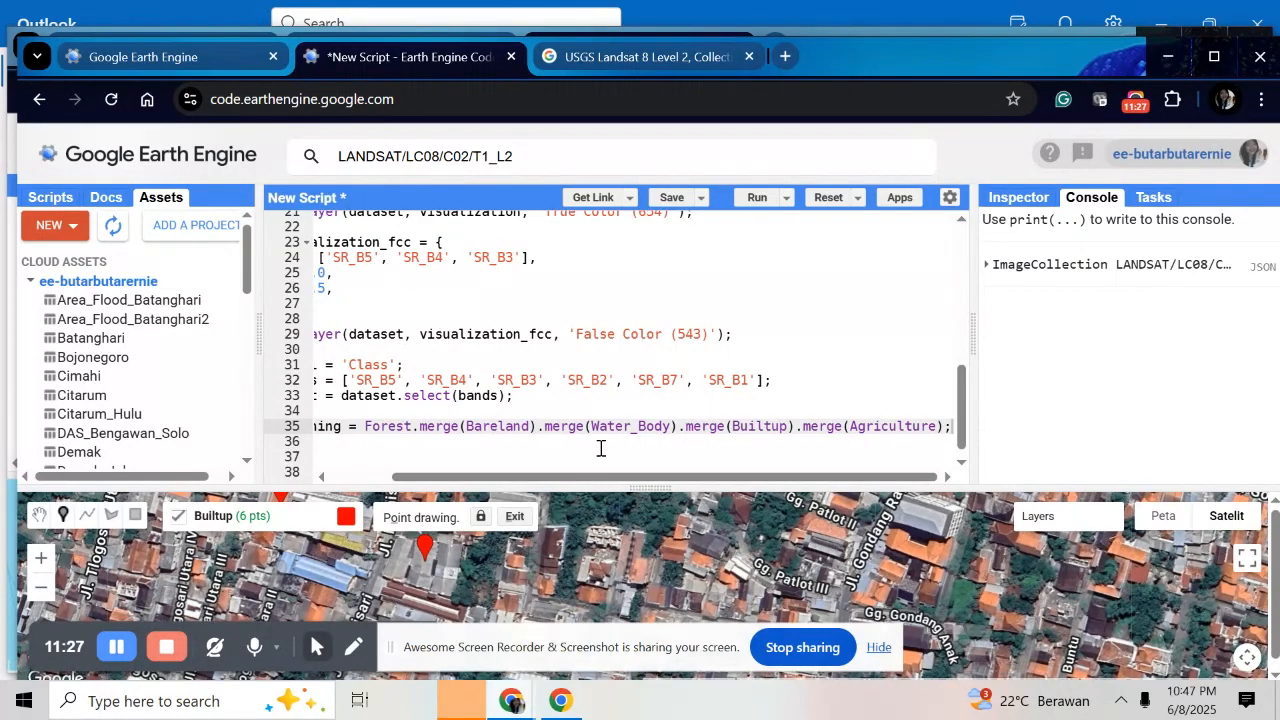
pyautogui.scroll(-3)
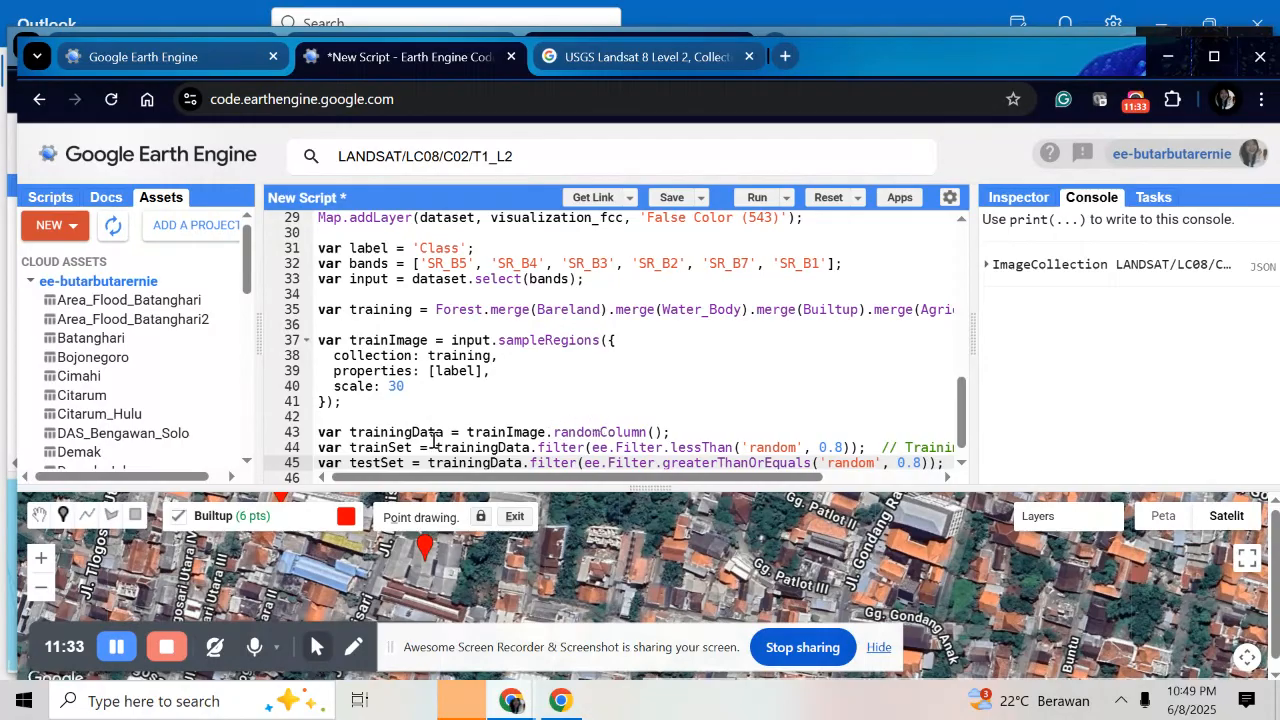
pyautogui.scroll(-3)
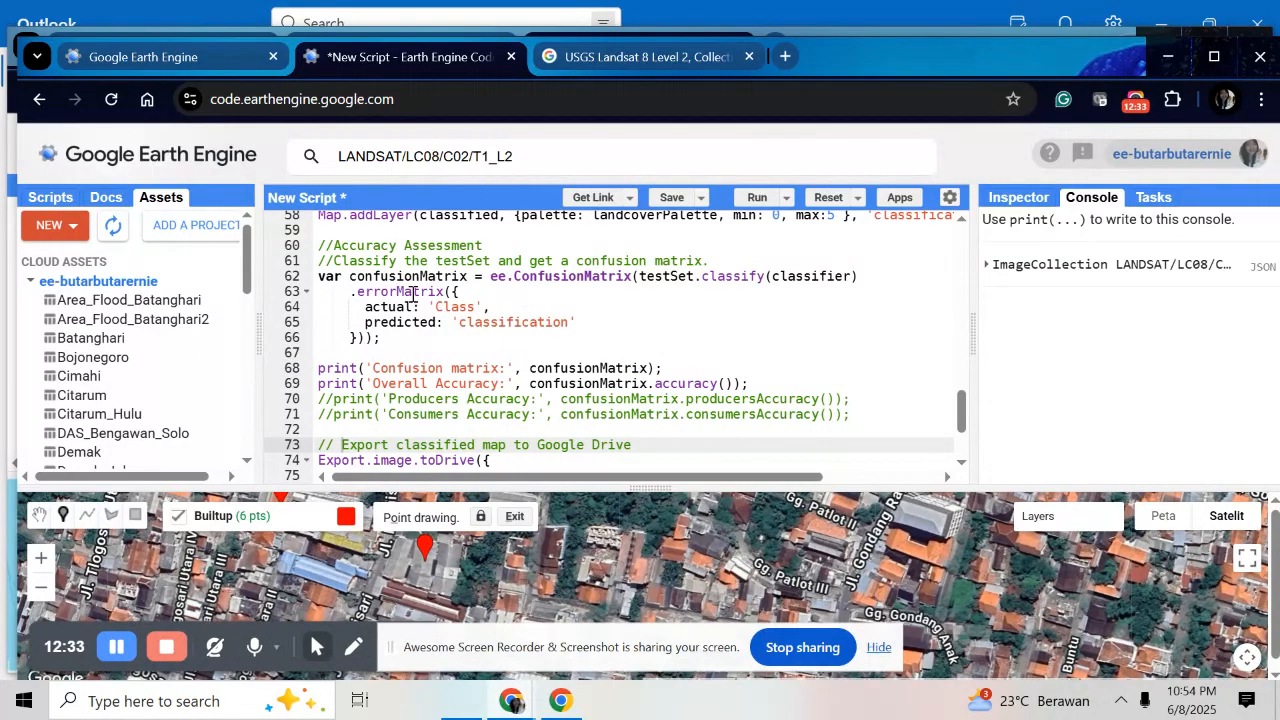
pyautogui.moveTo(540, 254)
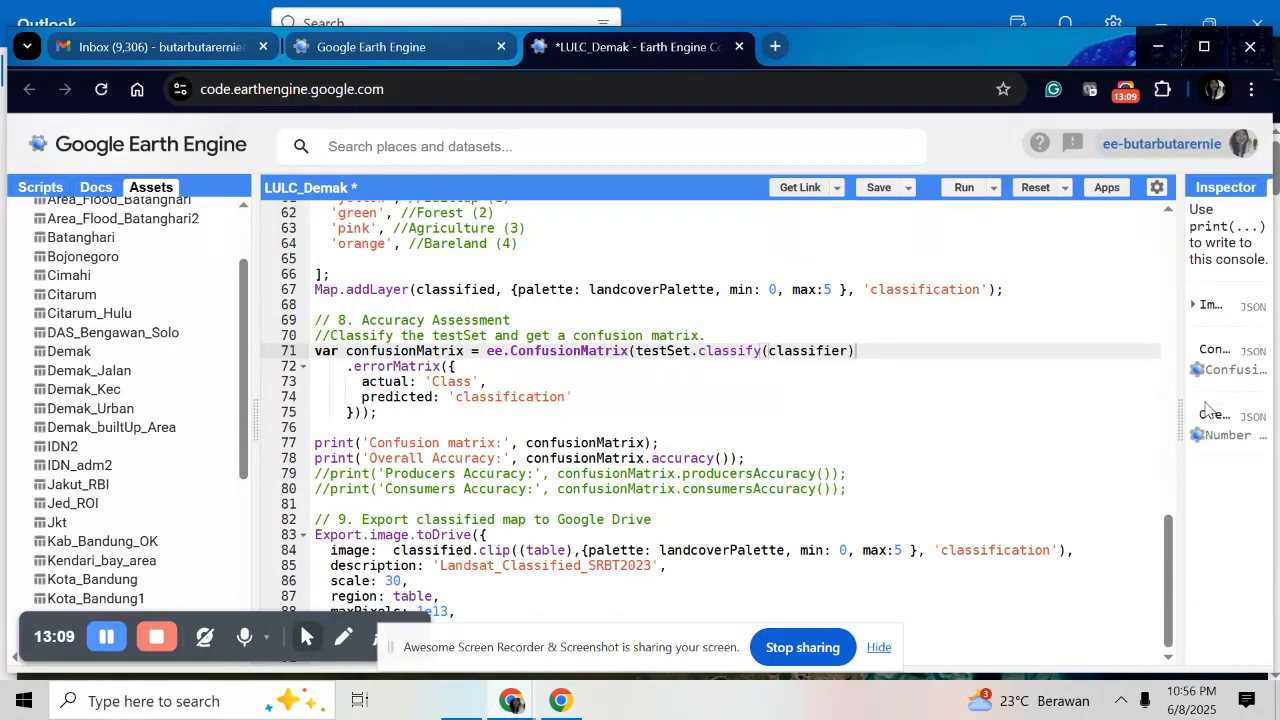
# Run the LULC_Demak script to print the confusion matrix and overall accuracy of about 0.923.
pyautogui.click(958, 188)
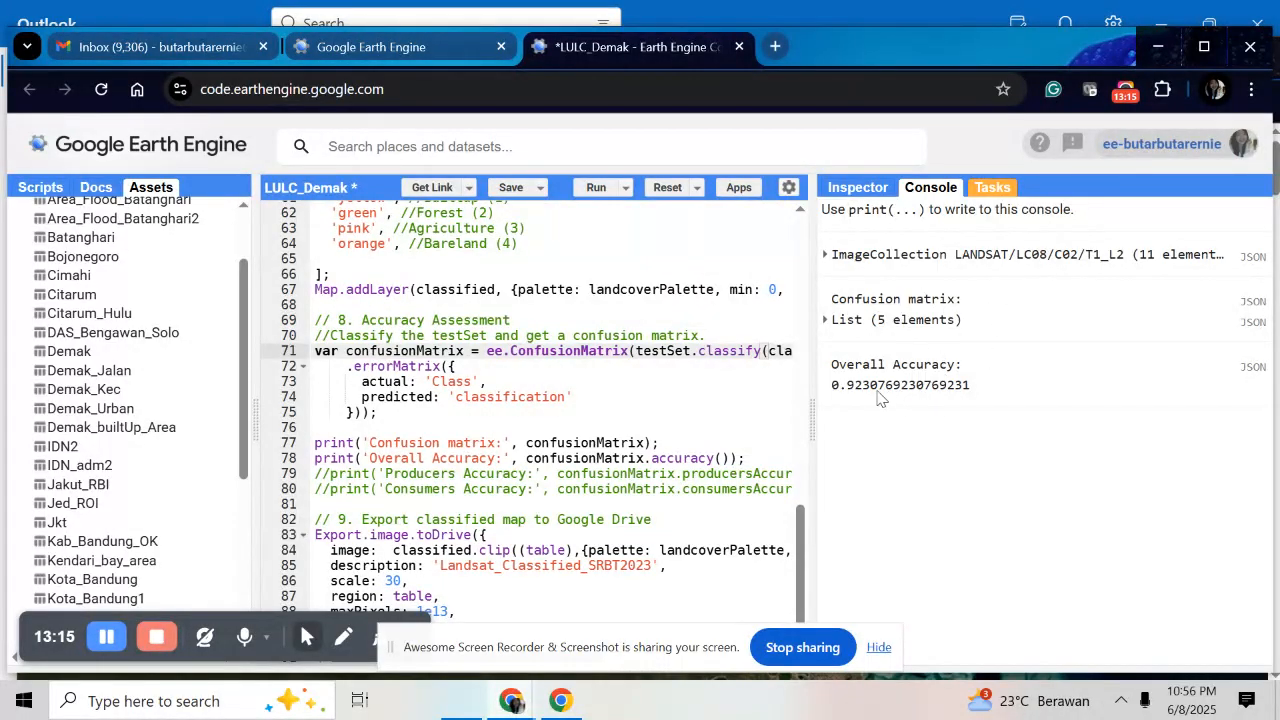
pyautogui.moveTo(876, 444)
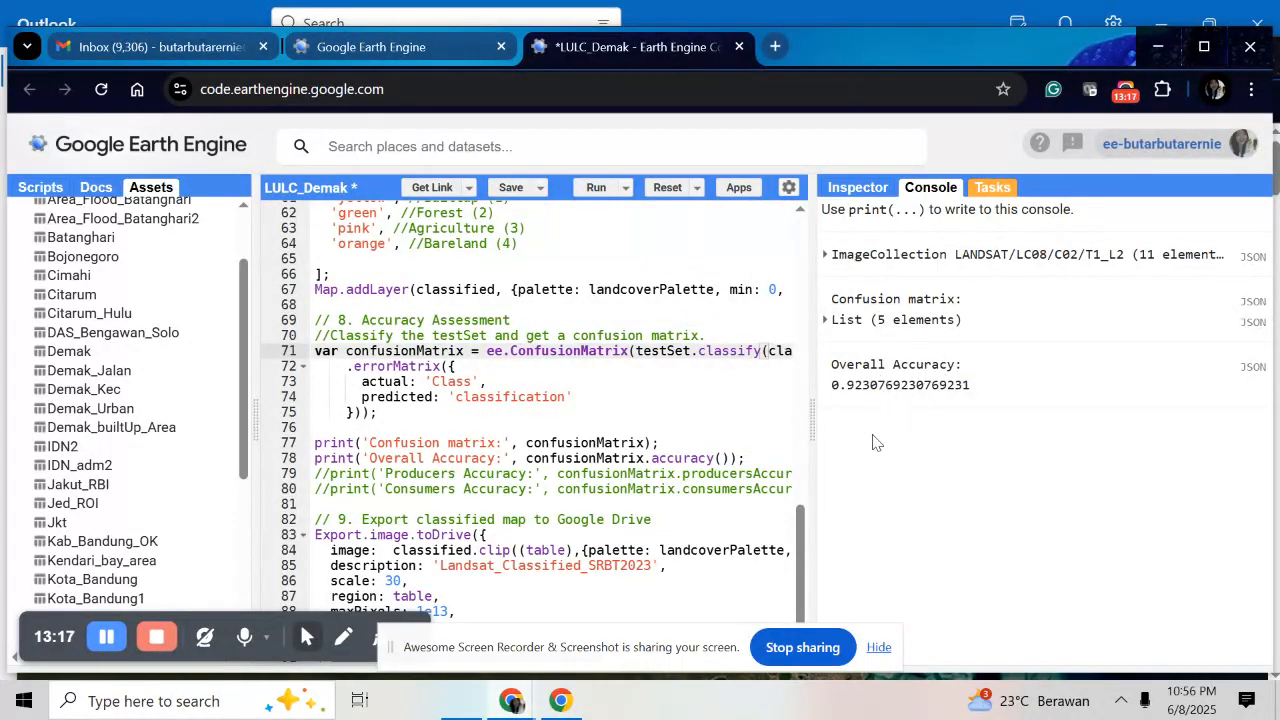
pyautogui.moveTo(900, 444)
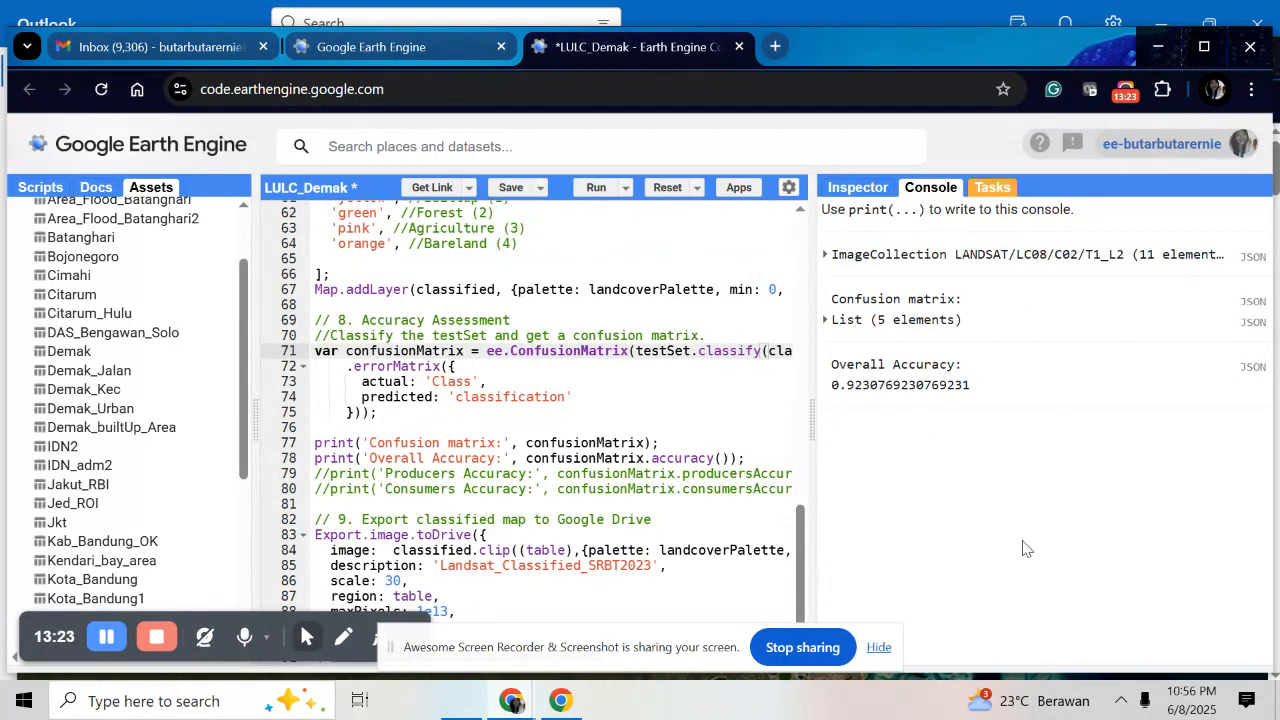
pyautogui.click(992, 188)
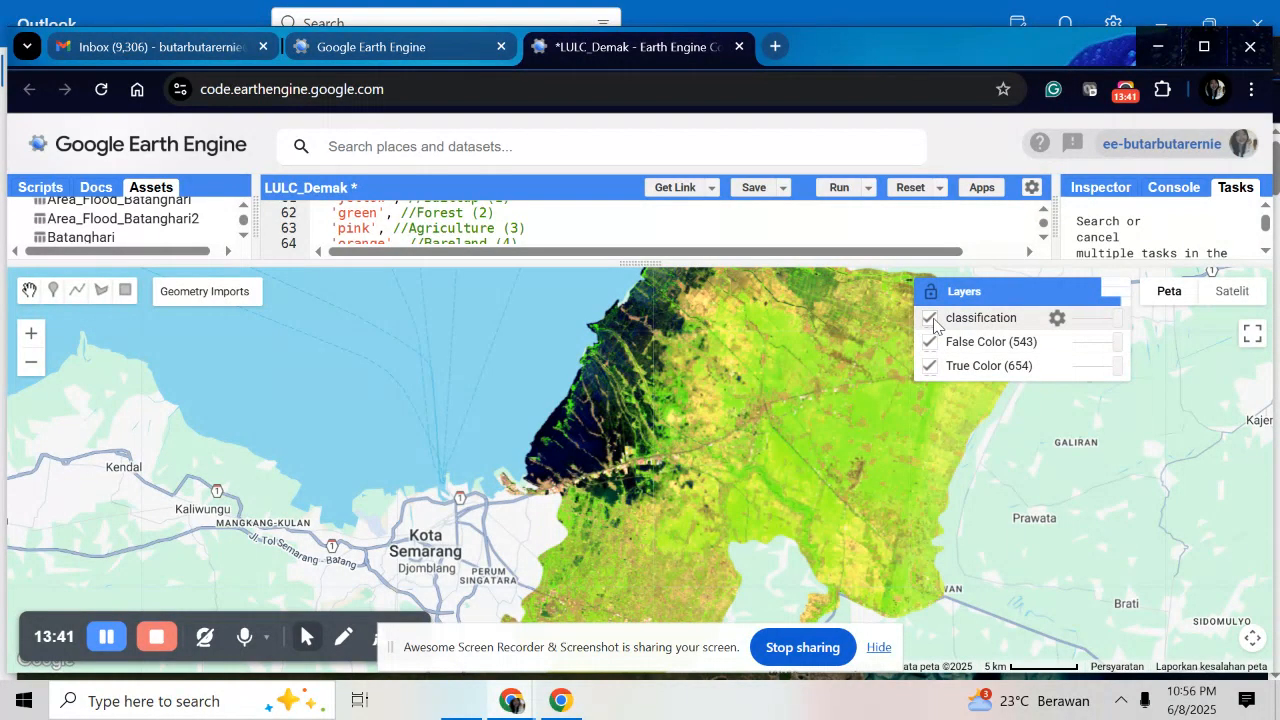
# Hide True Color and False Color layers, leaving only the classification layer shown over Demak.
pyautogui.click(930, 316)
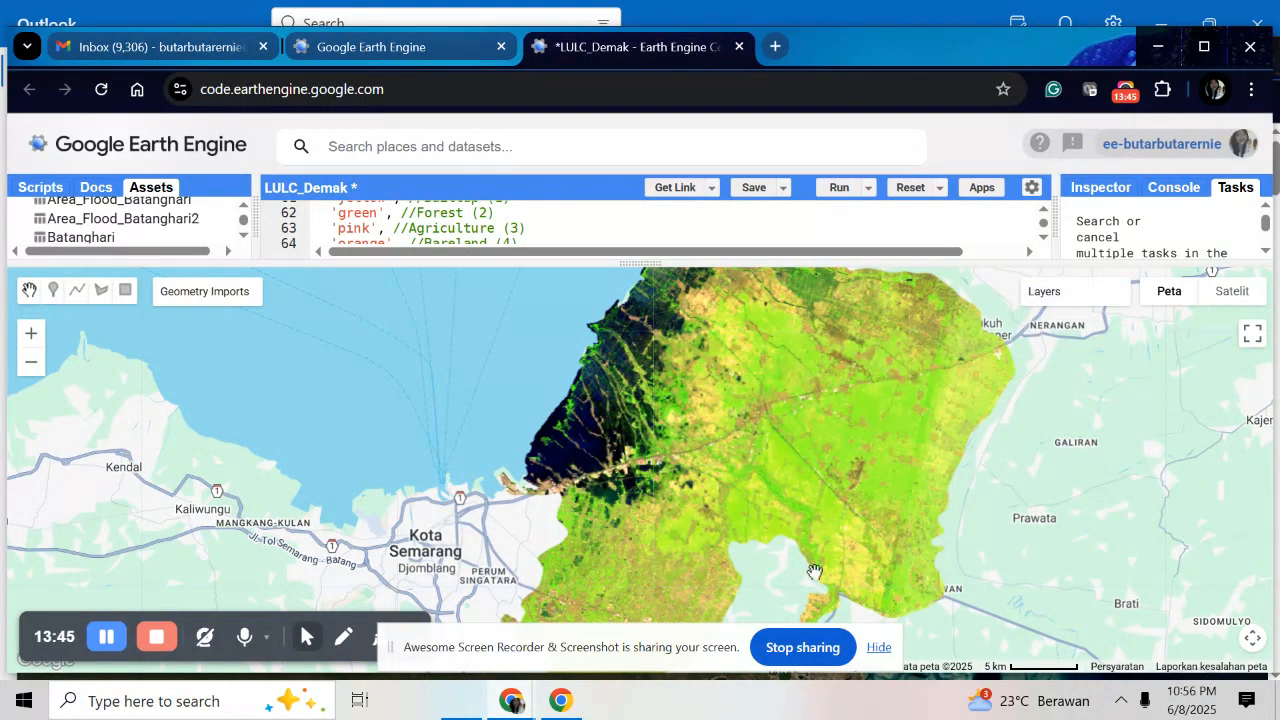
pyautogui.click(1044, 292)
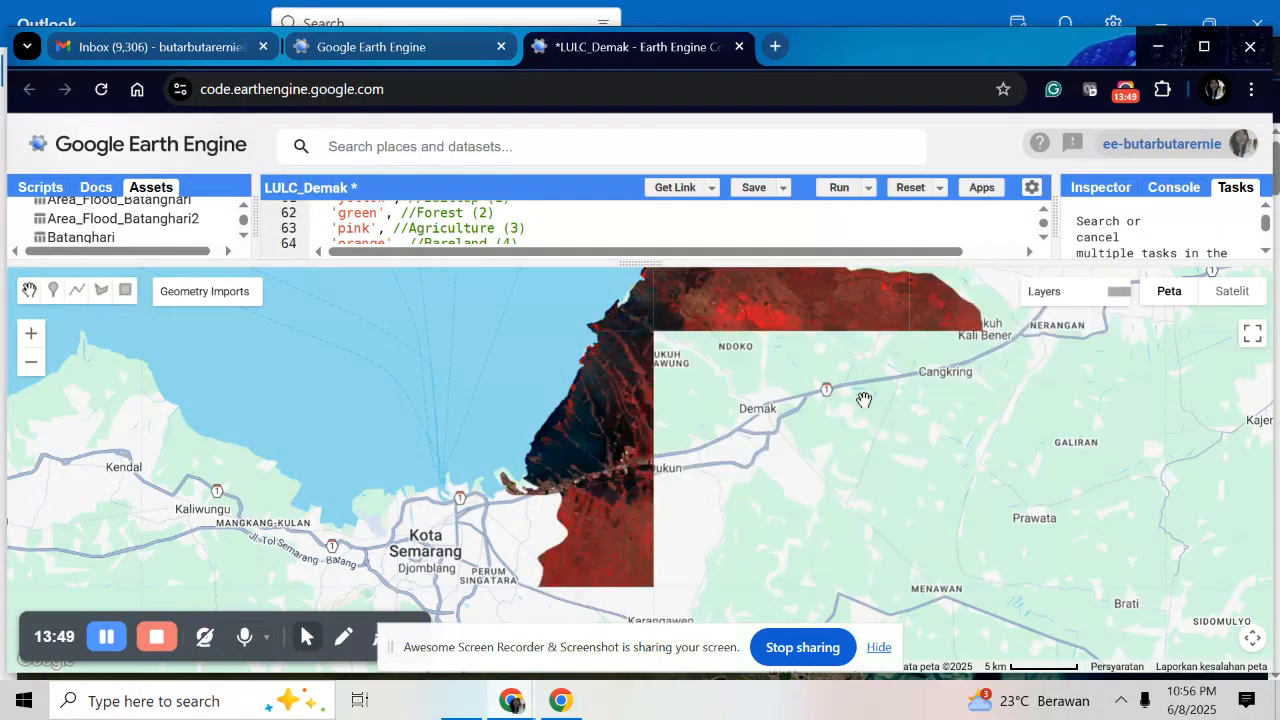
pyautogui.click(1044, 292)
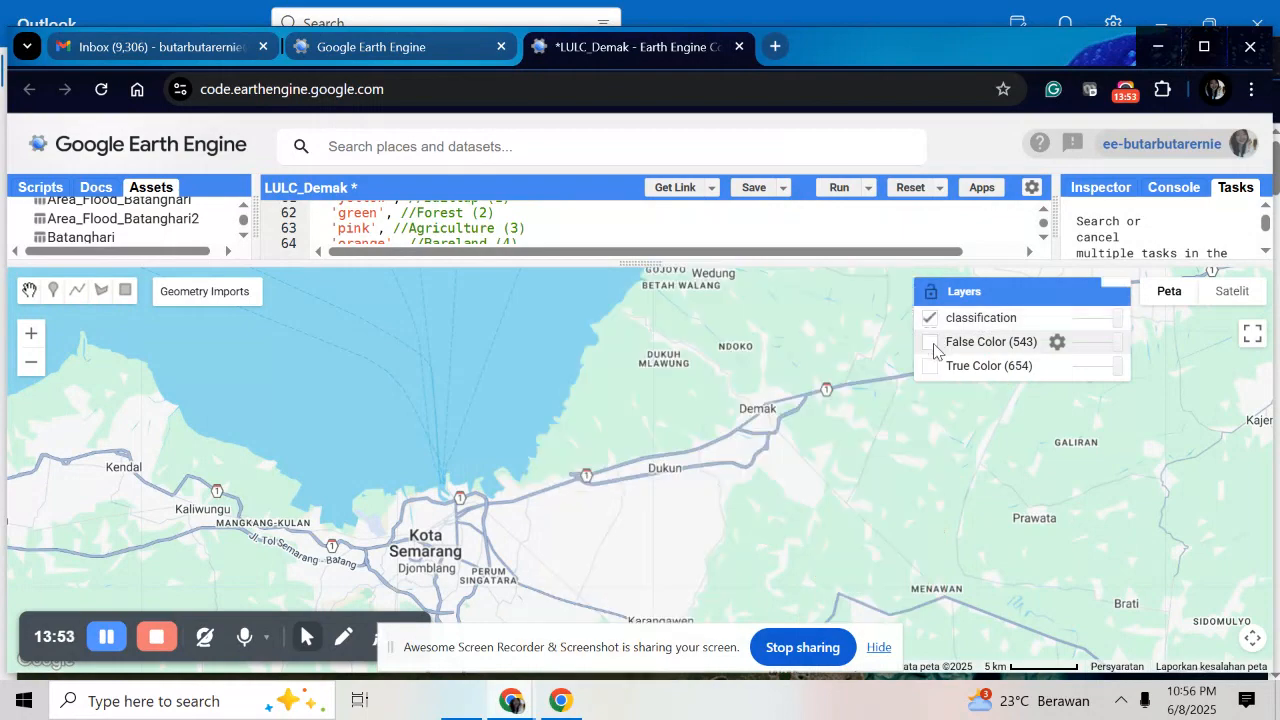
pyautogui.click(930, 316)
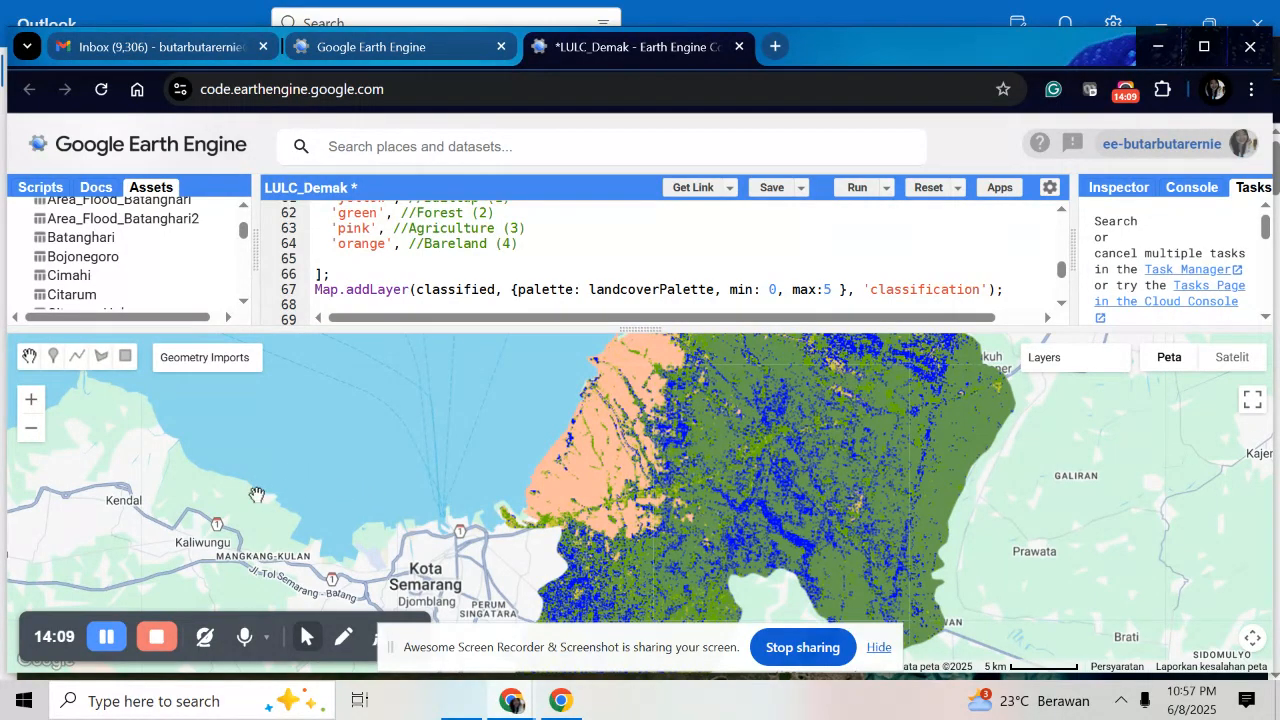
pyautogui.moveTo(704, 462)
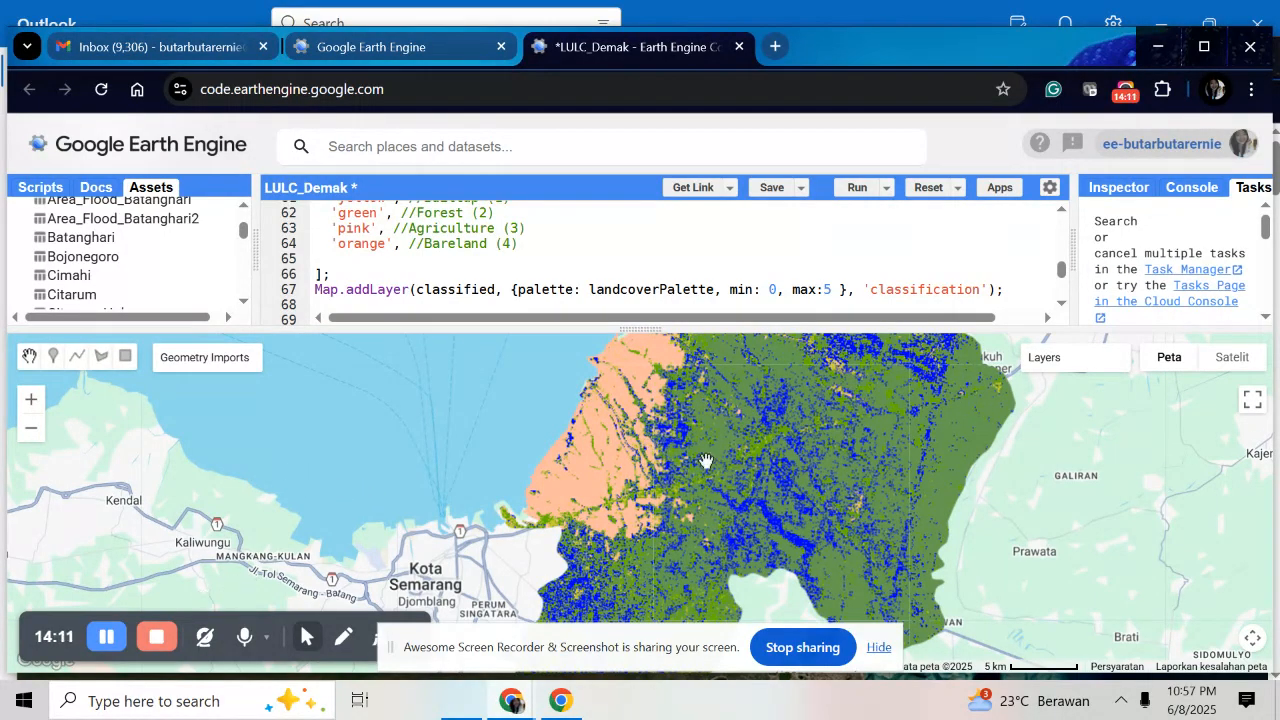